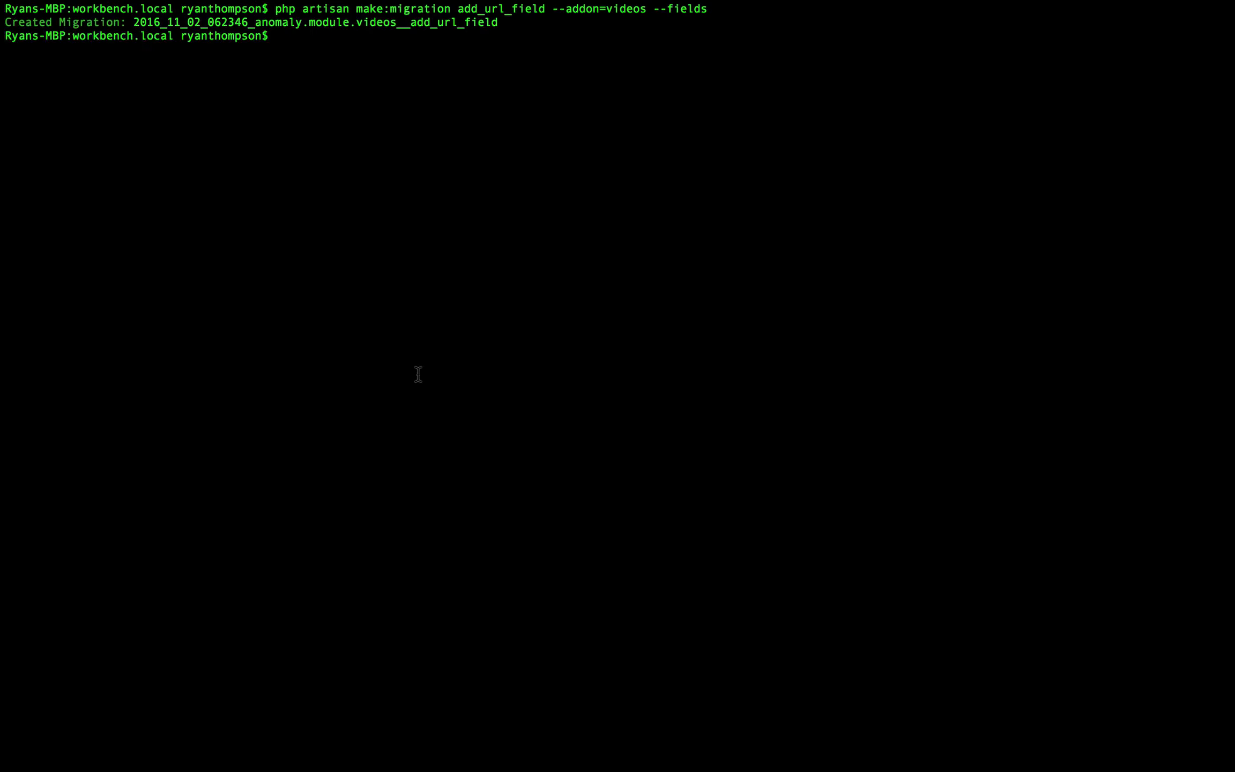
- Run php artisan make:migration create_url_field --addon=videos --fields, supplying the name after the first try fails
type("cla")
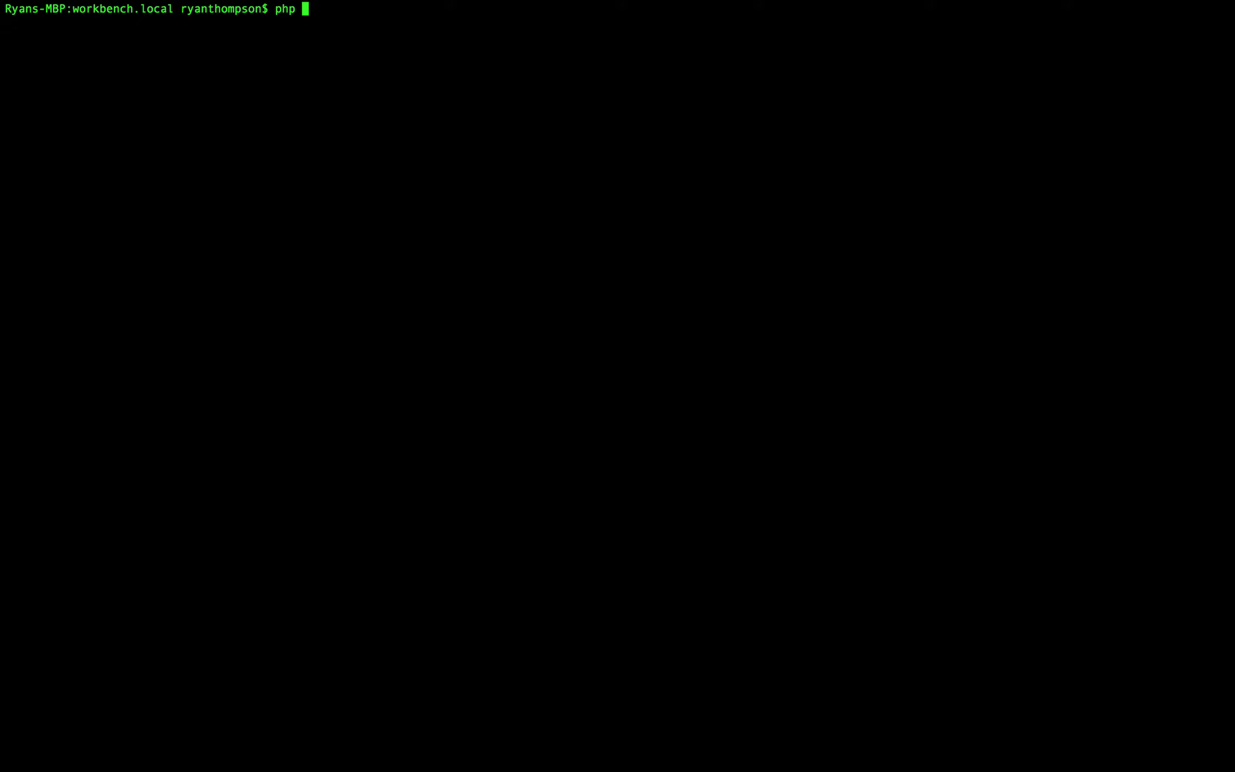
type("artisan make:")
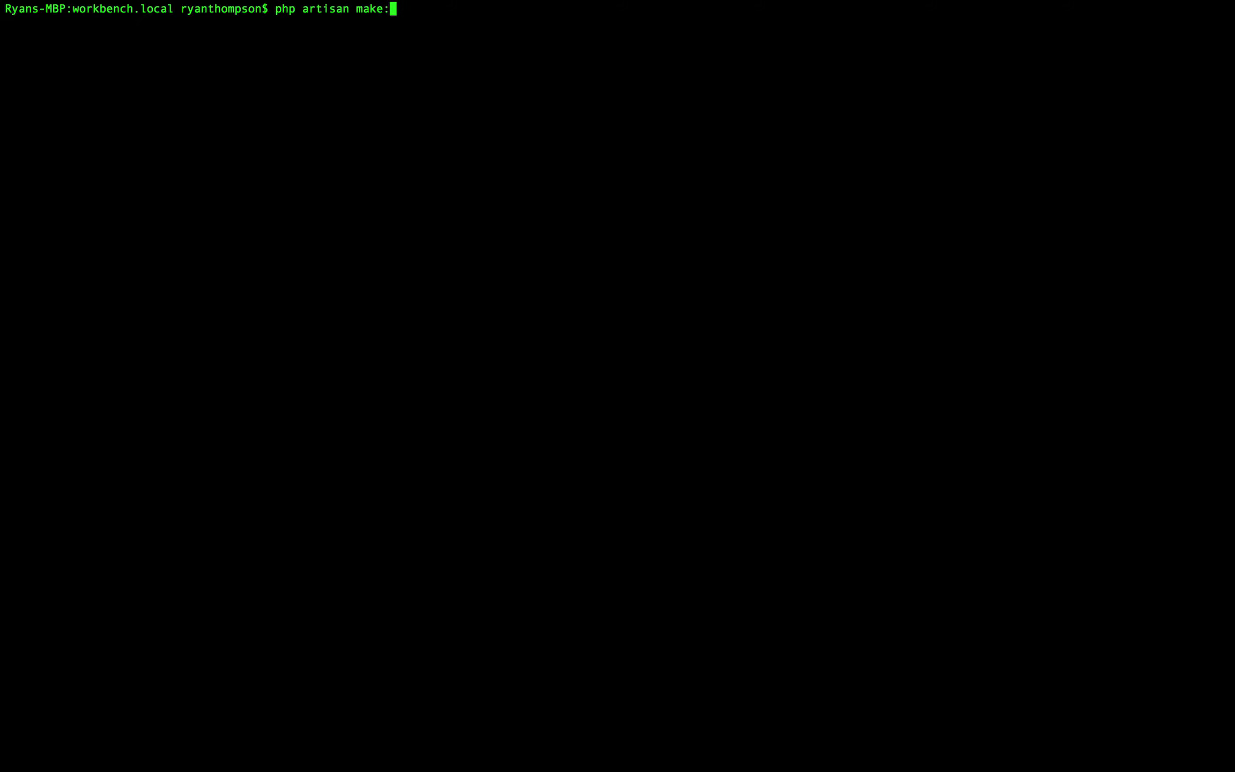
type("migration --addo")
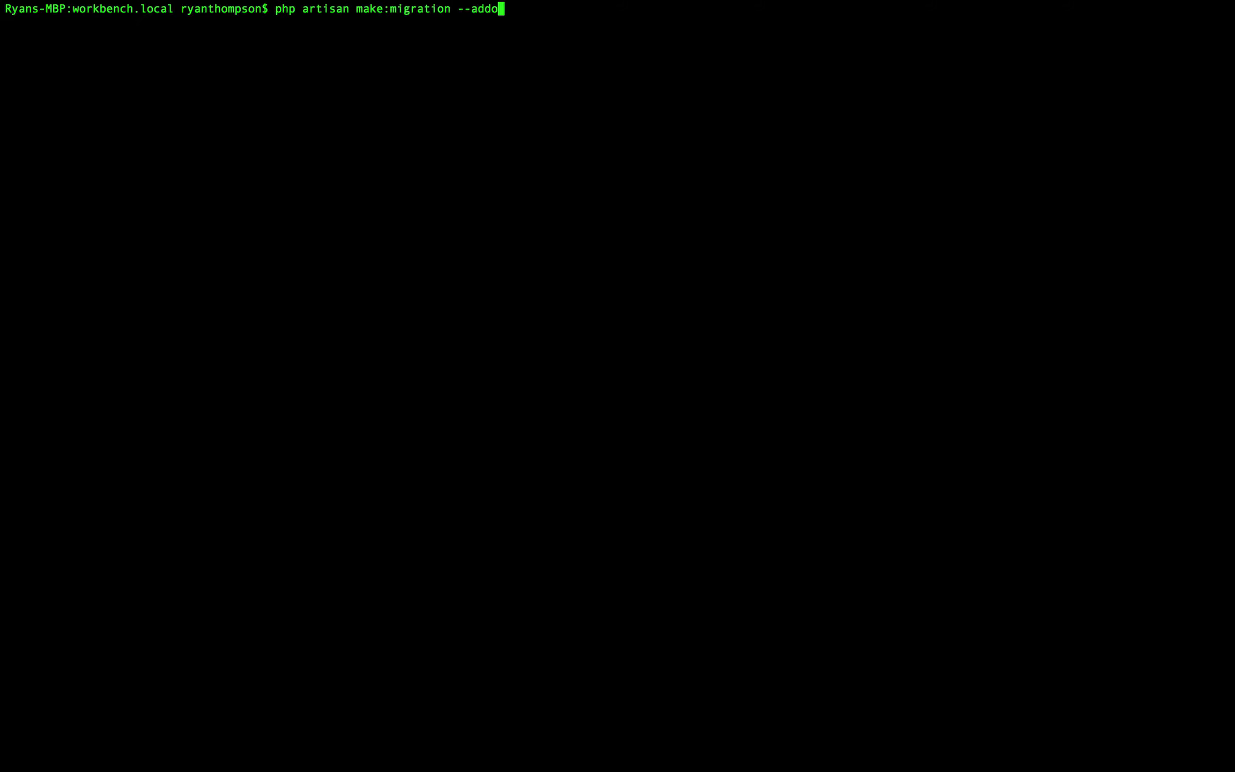
type("n=videos")
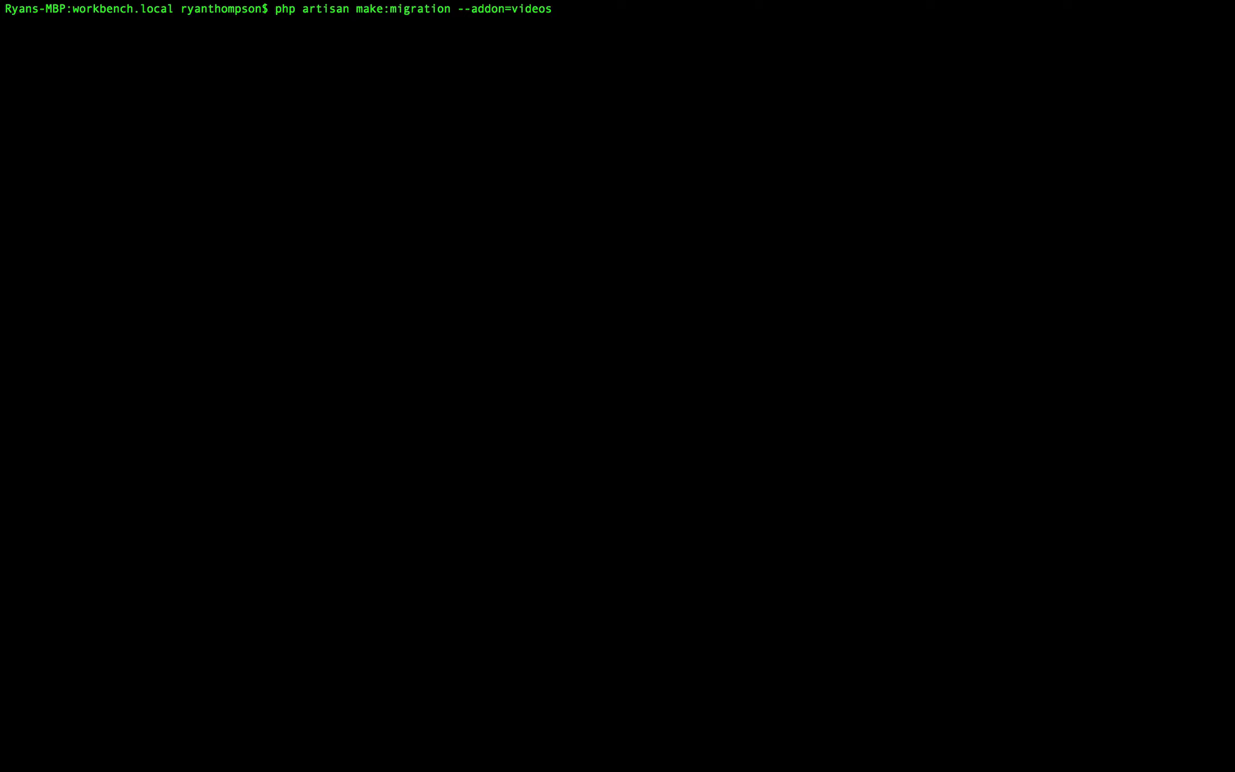
type("--fields")
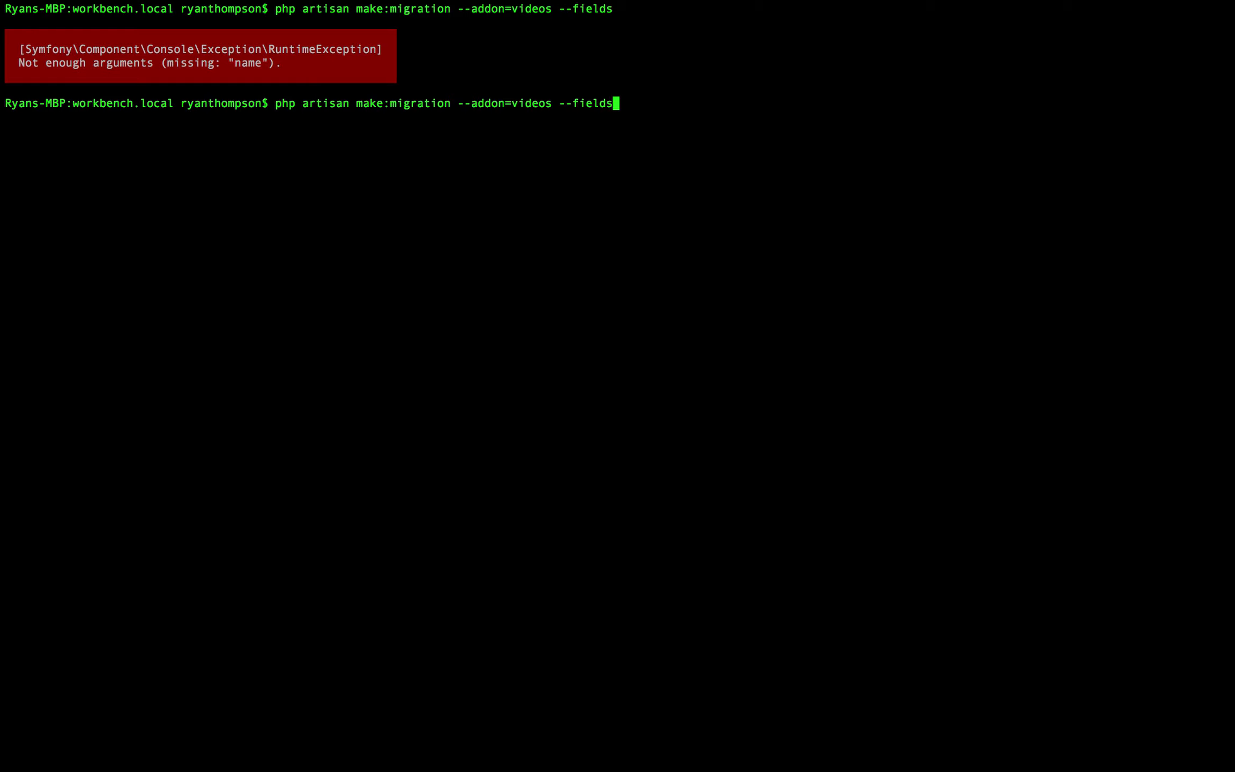
type("create_url_")
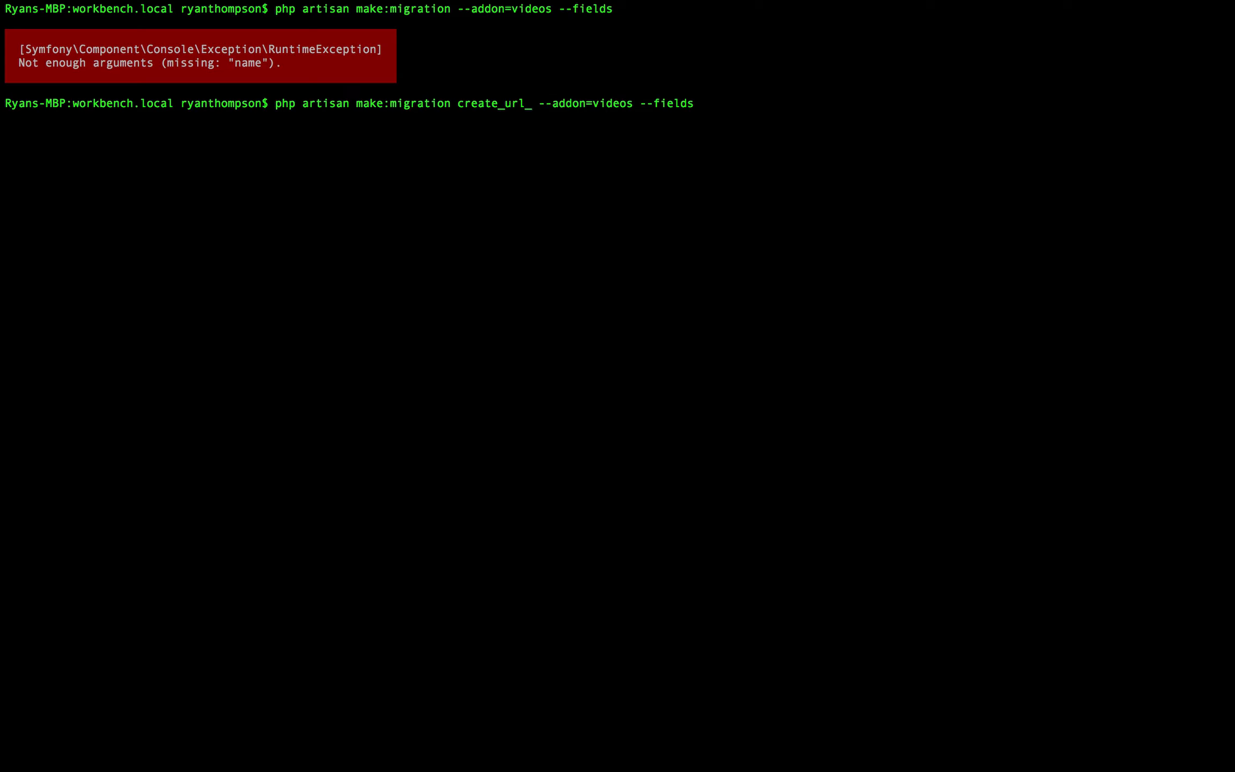
type("field")
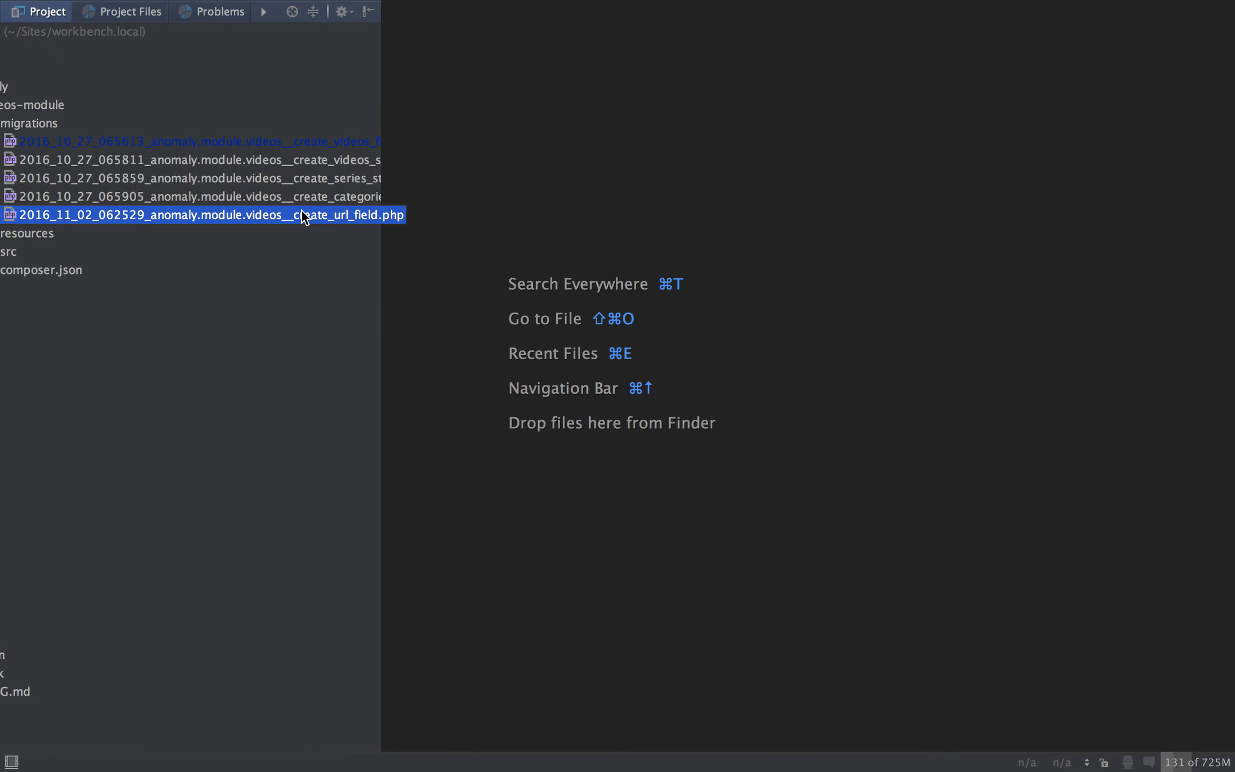
- In the create_url_field migration, declare 'url' => 'anomaly.field_type.url' in the $fields array
double_click(205, 214)
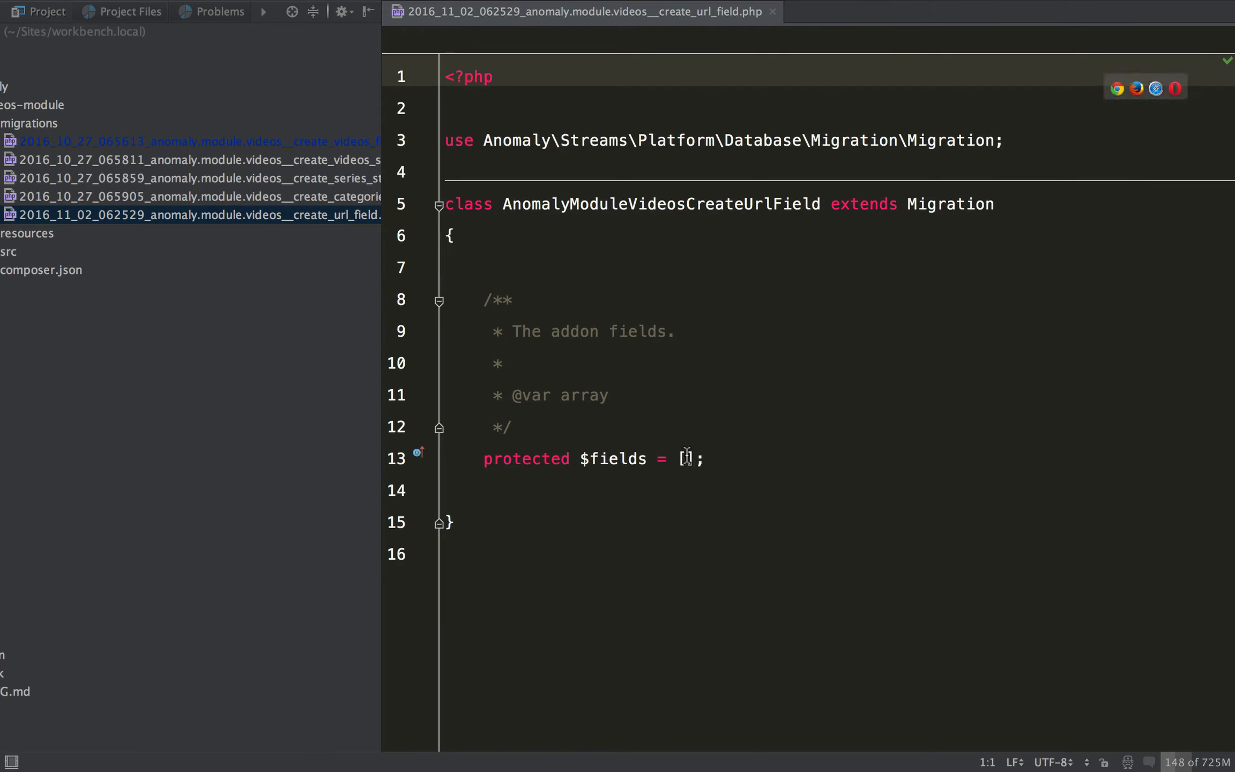
left_click(685, 458)
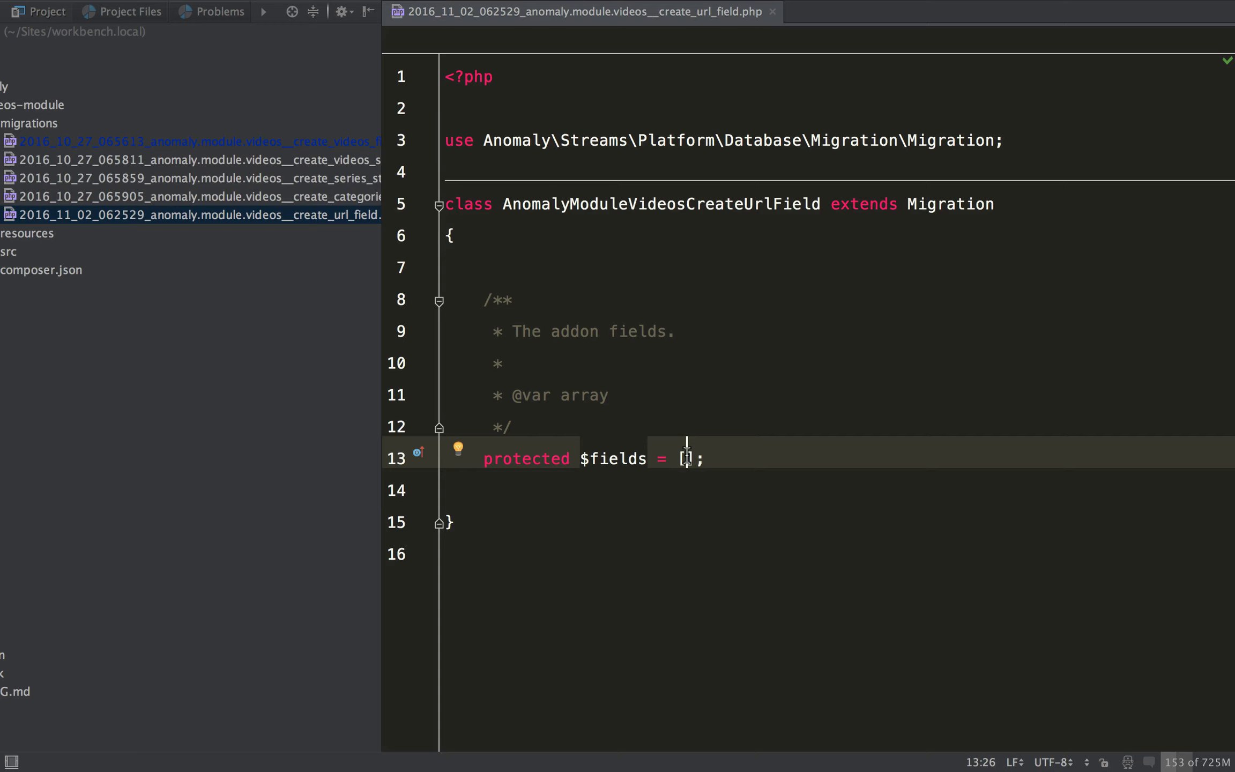
type("'ur'")
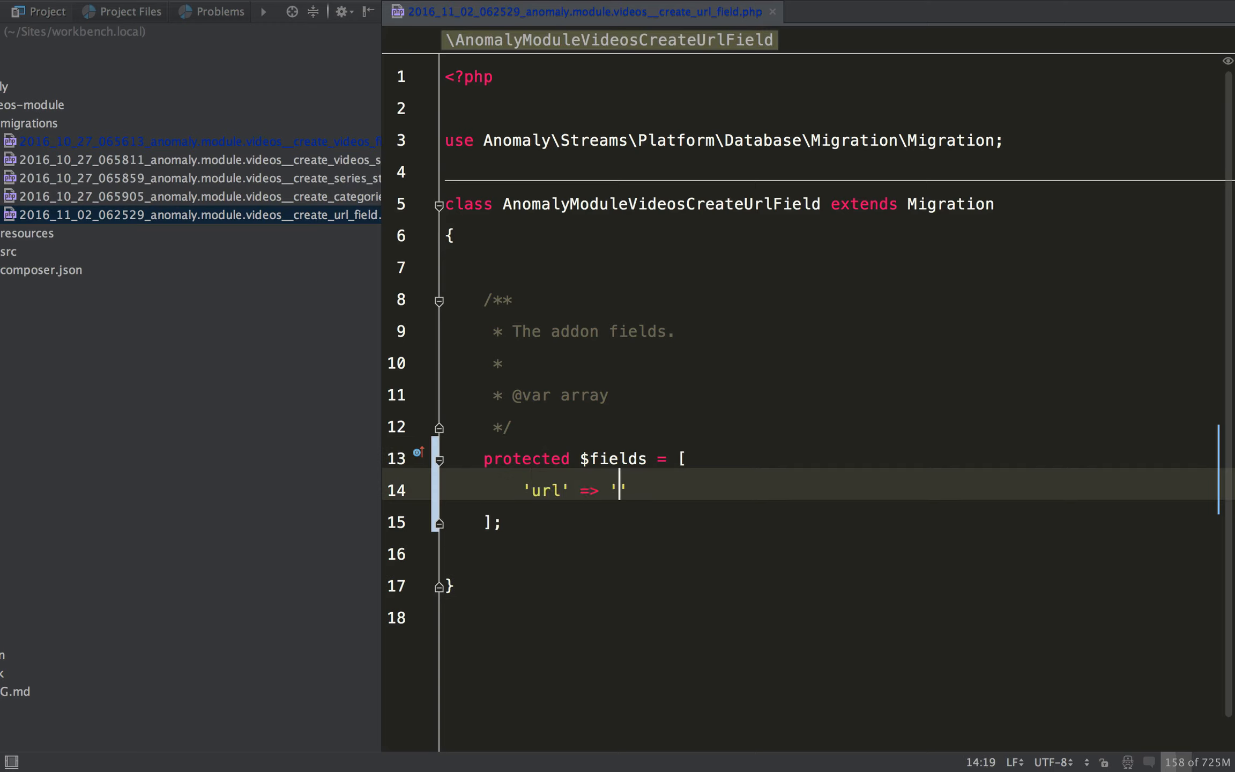
type("anomaly.")
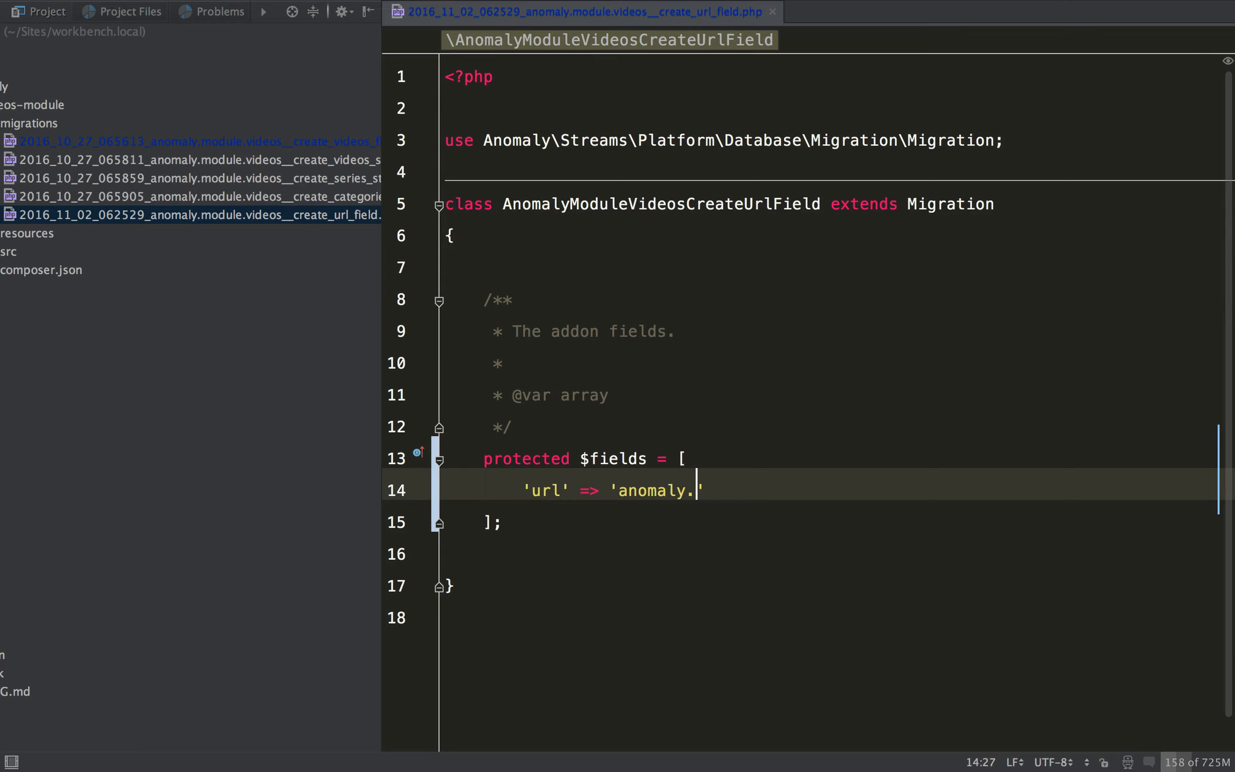
type("field_type.")
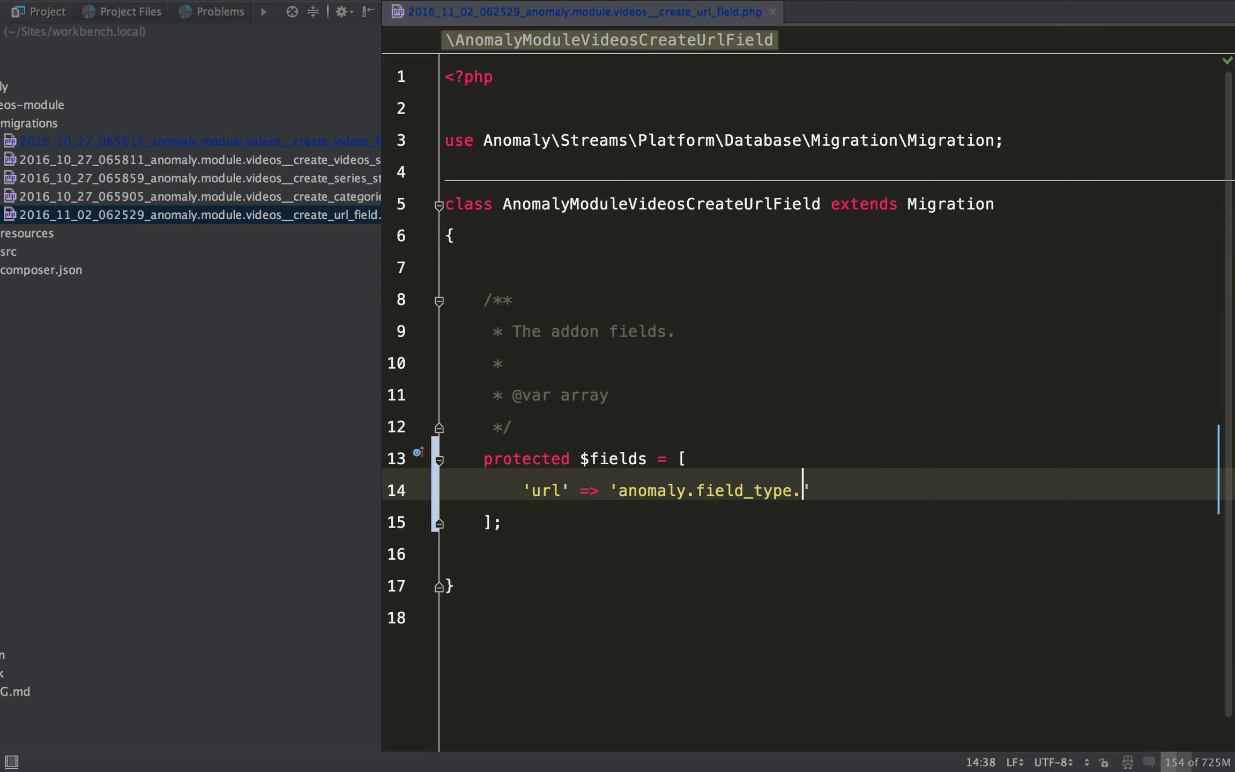
type("url'")
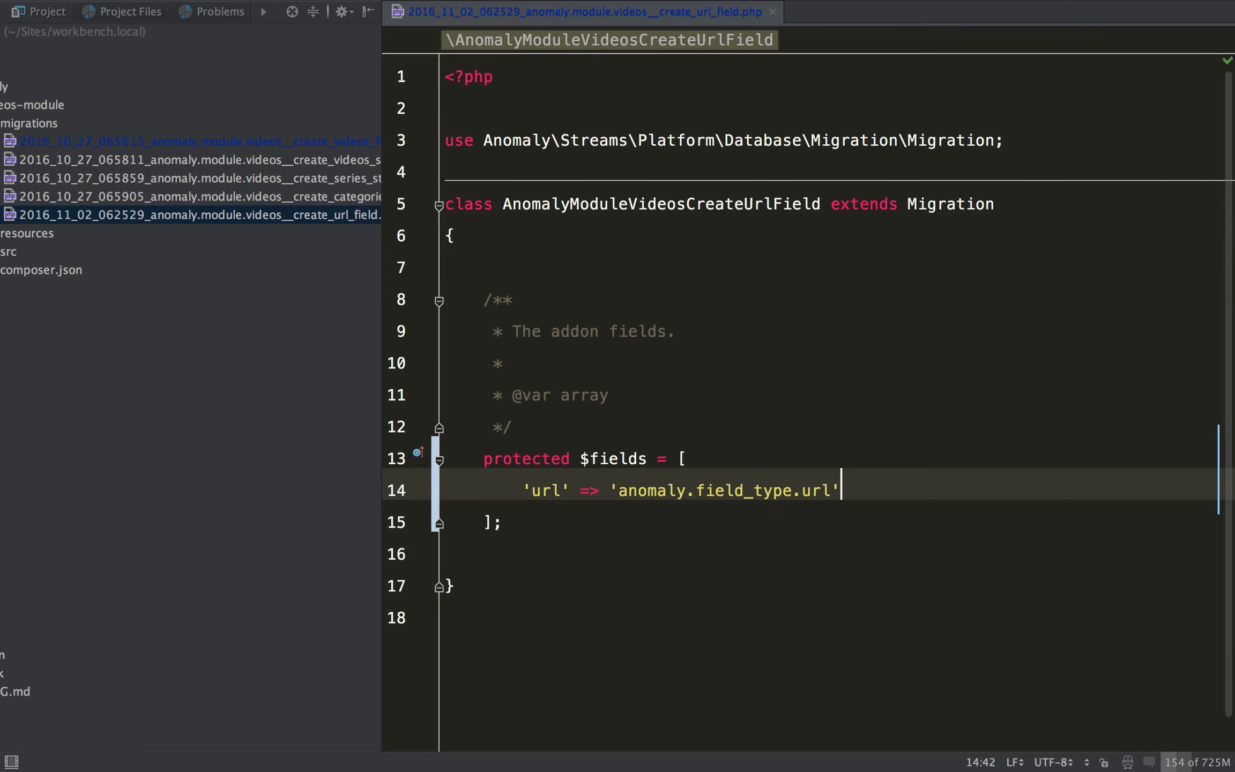
type(",")
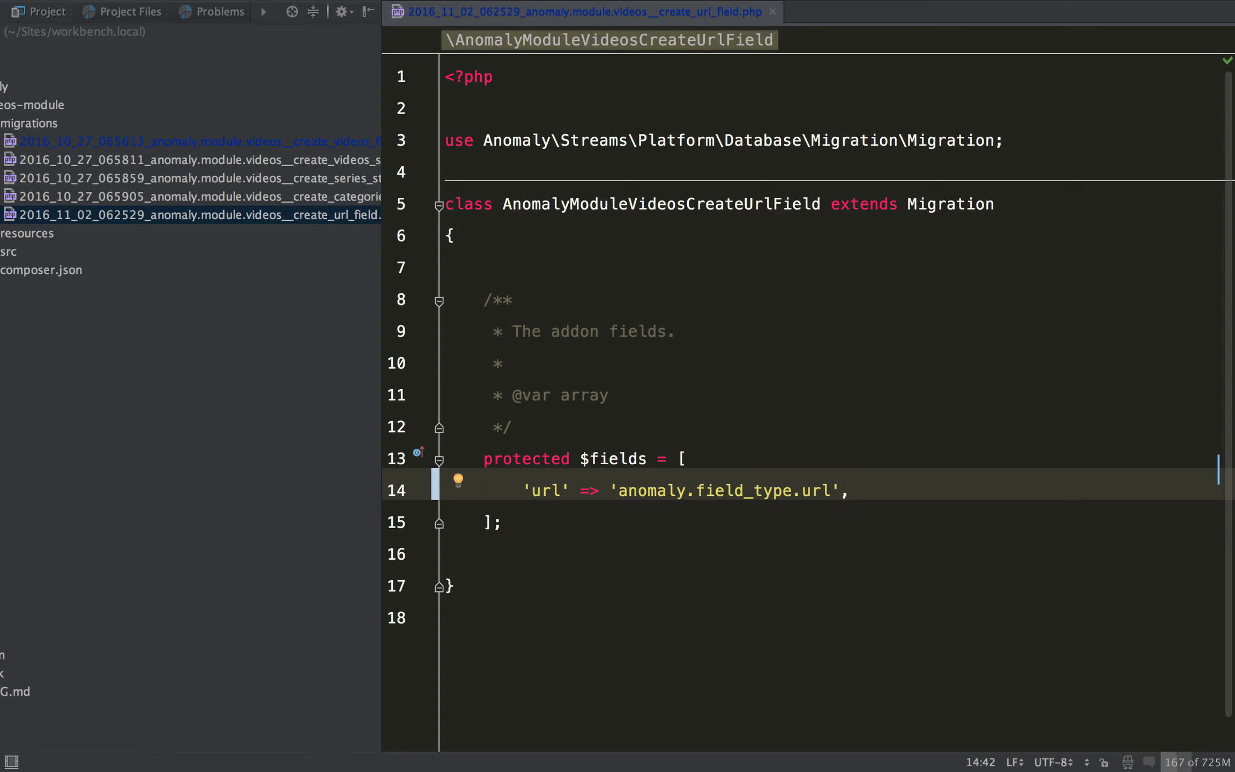
- Start a protected $stream property at the top of the class, then discard the unfinished line
left_click(673, 331)
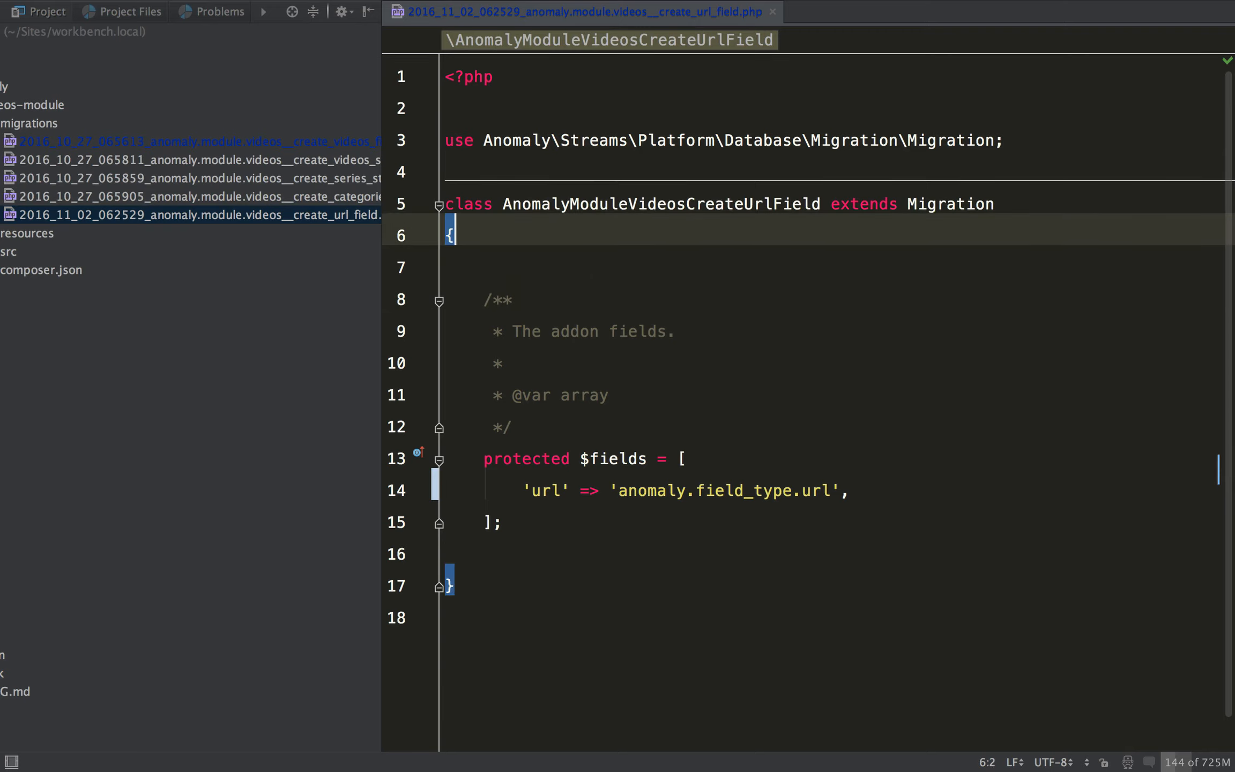
type("protected $")
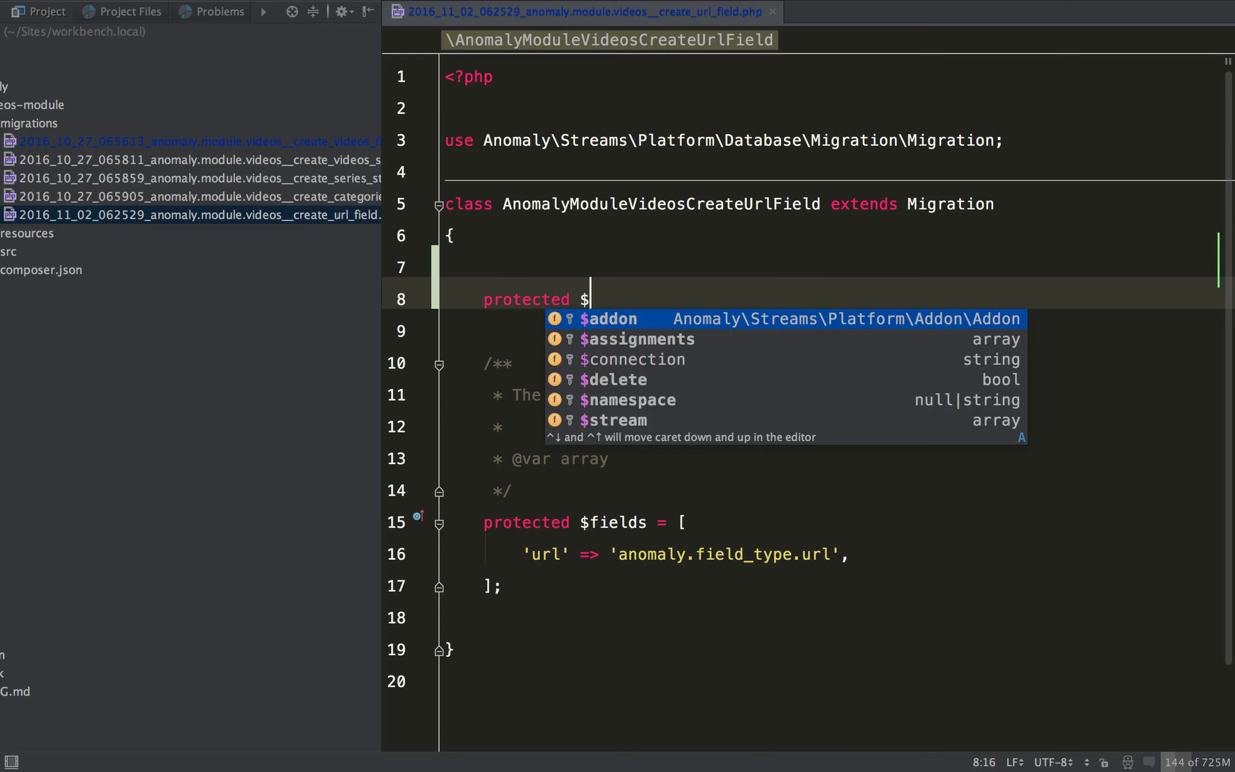
type("stream")
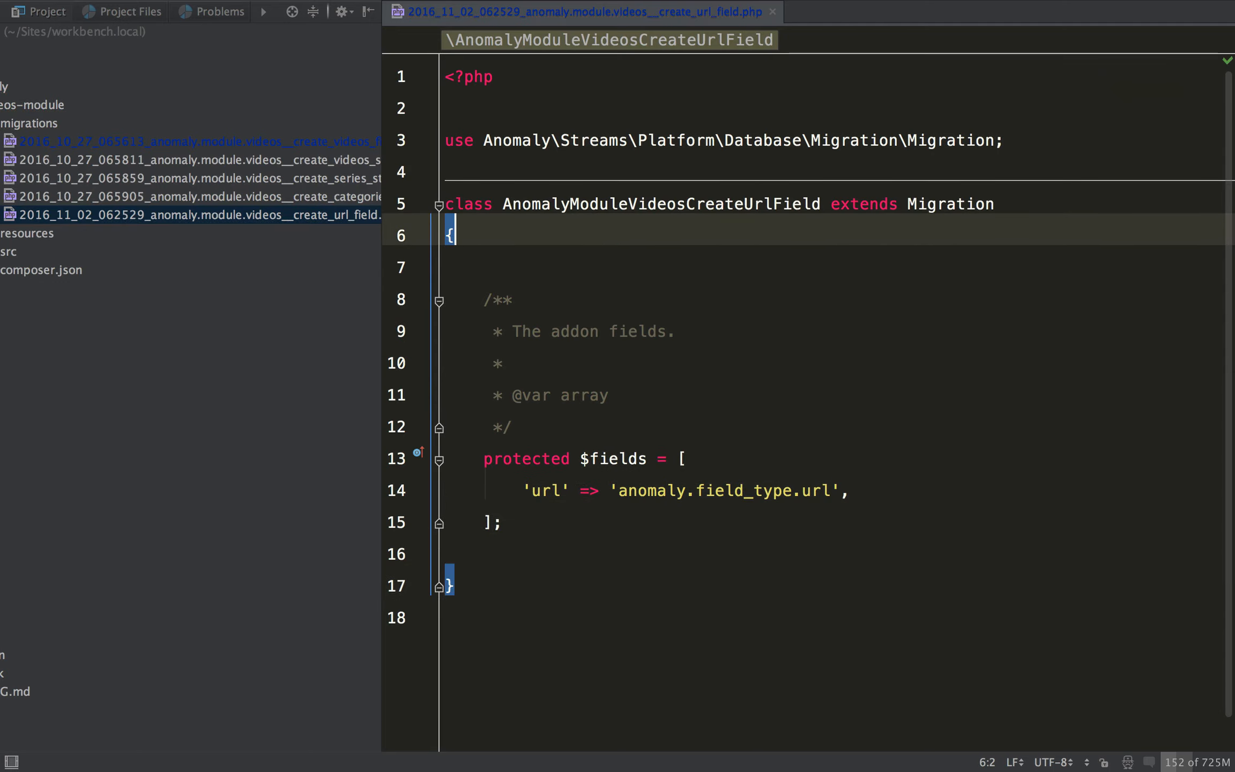
key("cmd+tab")
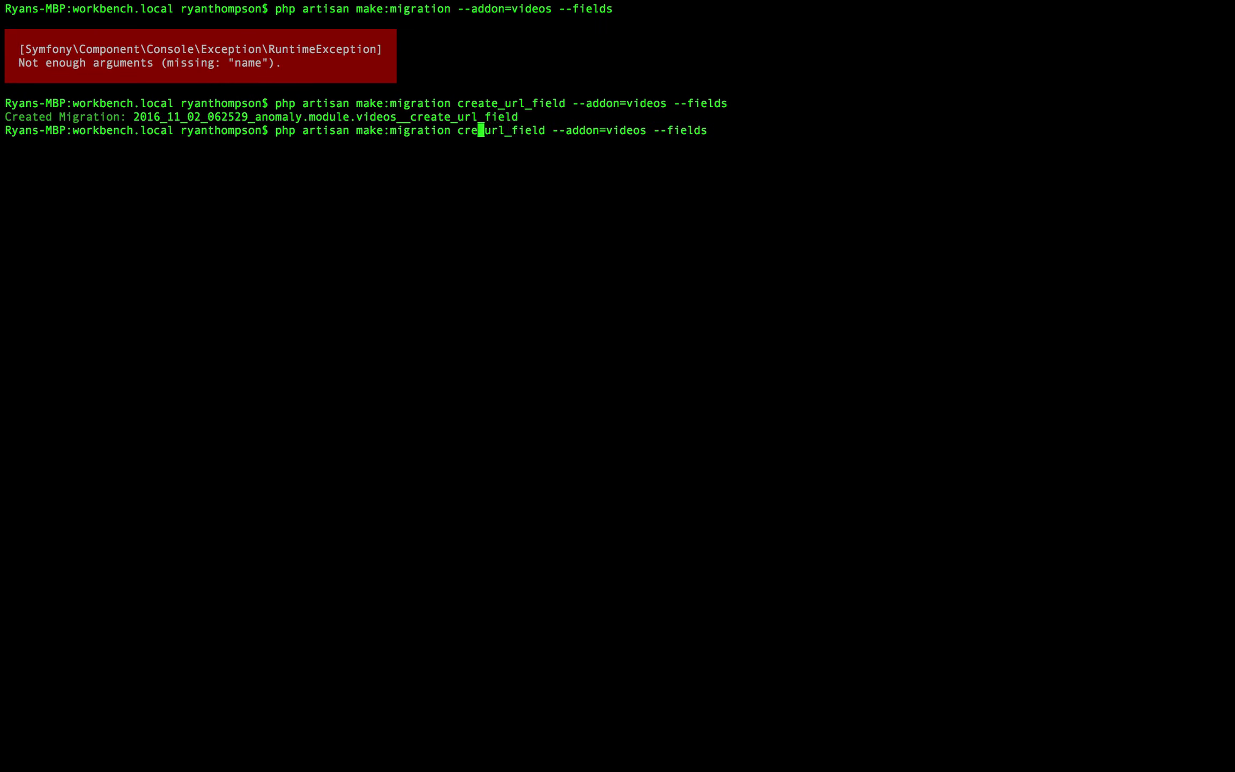
- Rerun the command as make:migration assign_url_field --addon=videos --stream=videos
type("assign")
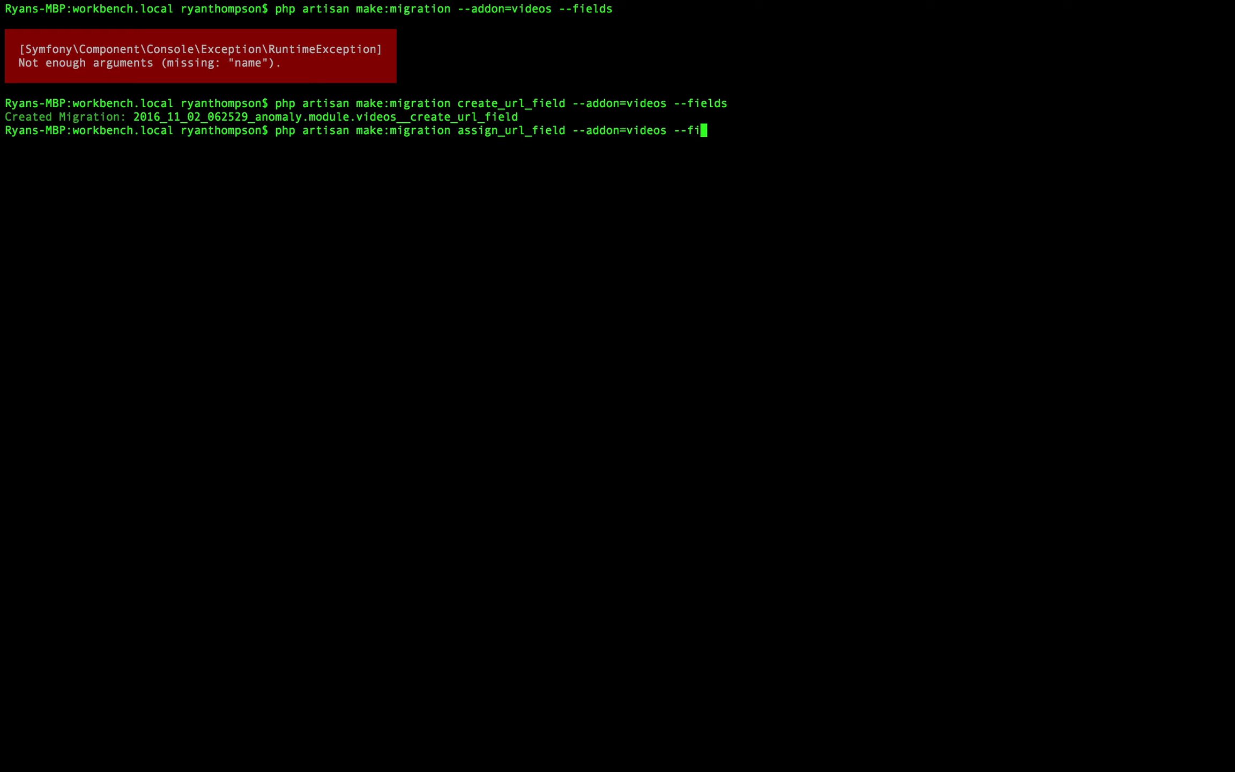
key("Backspace")
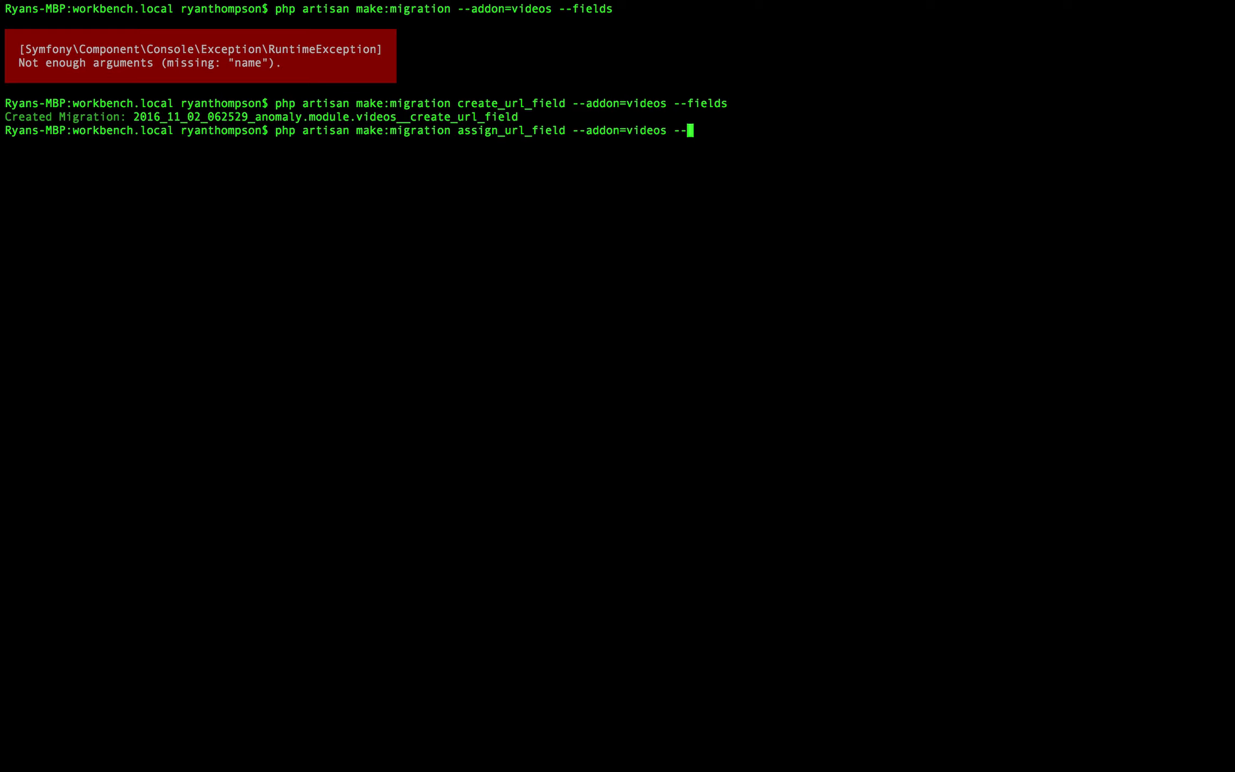
type("stream")
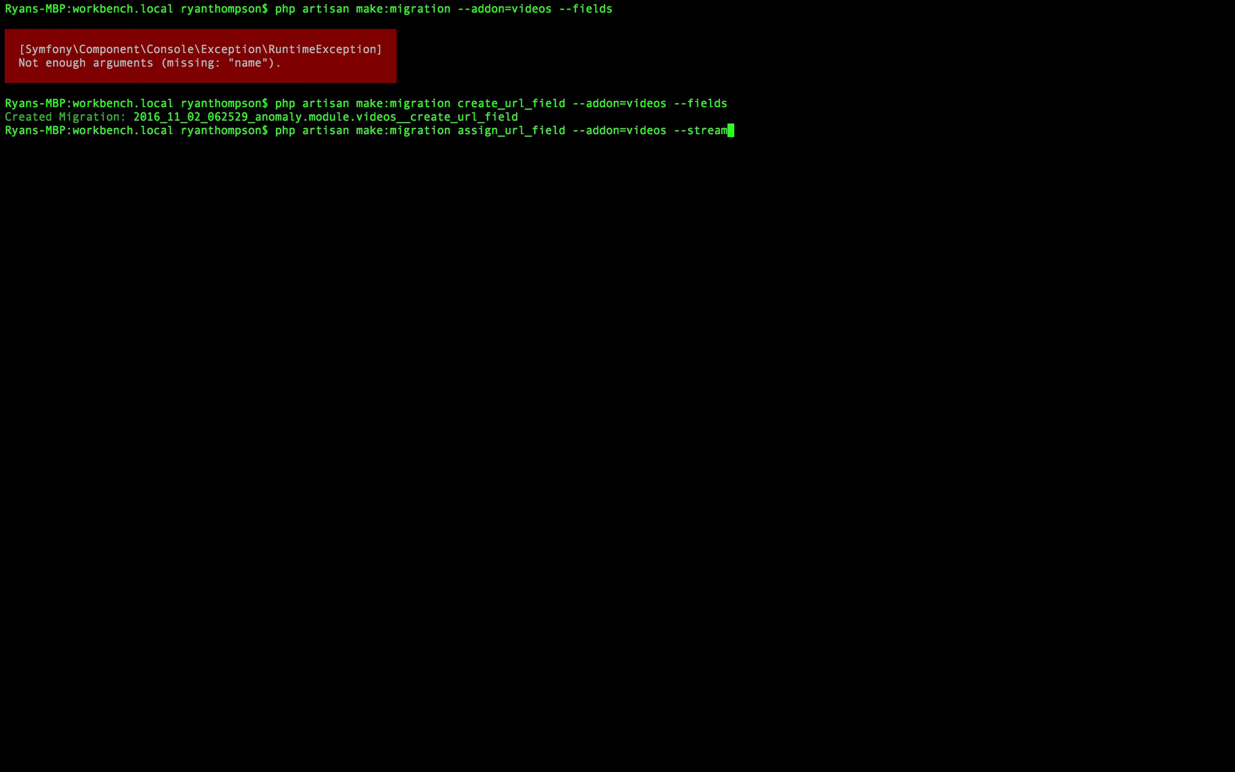
type("=")
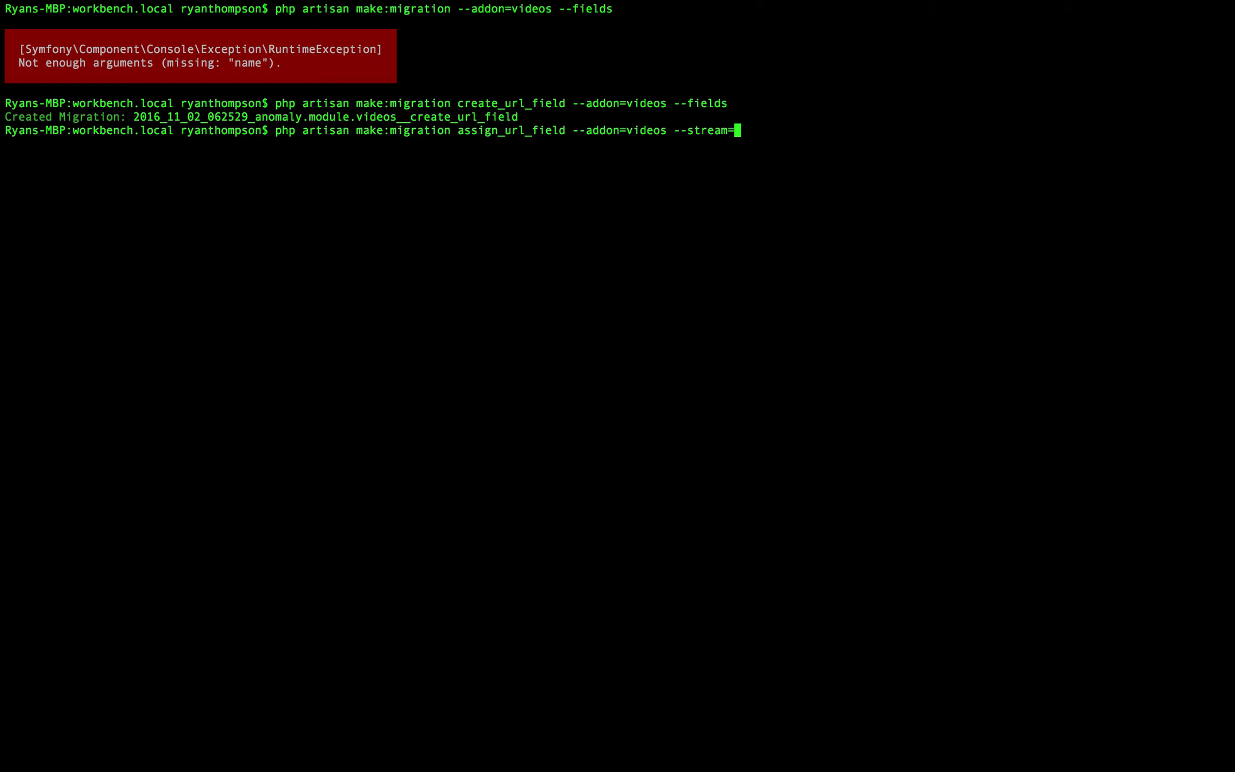
type("videos")
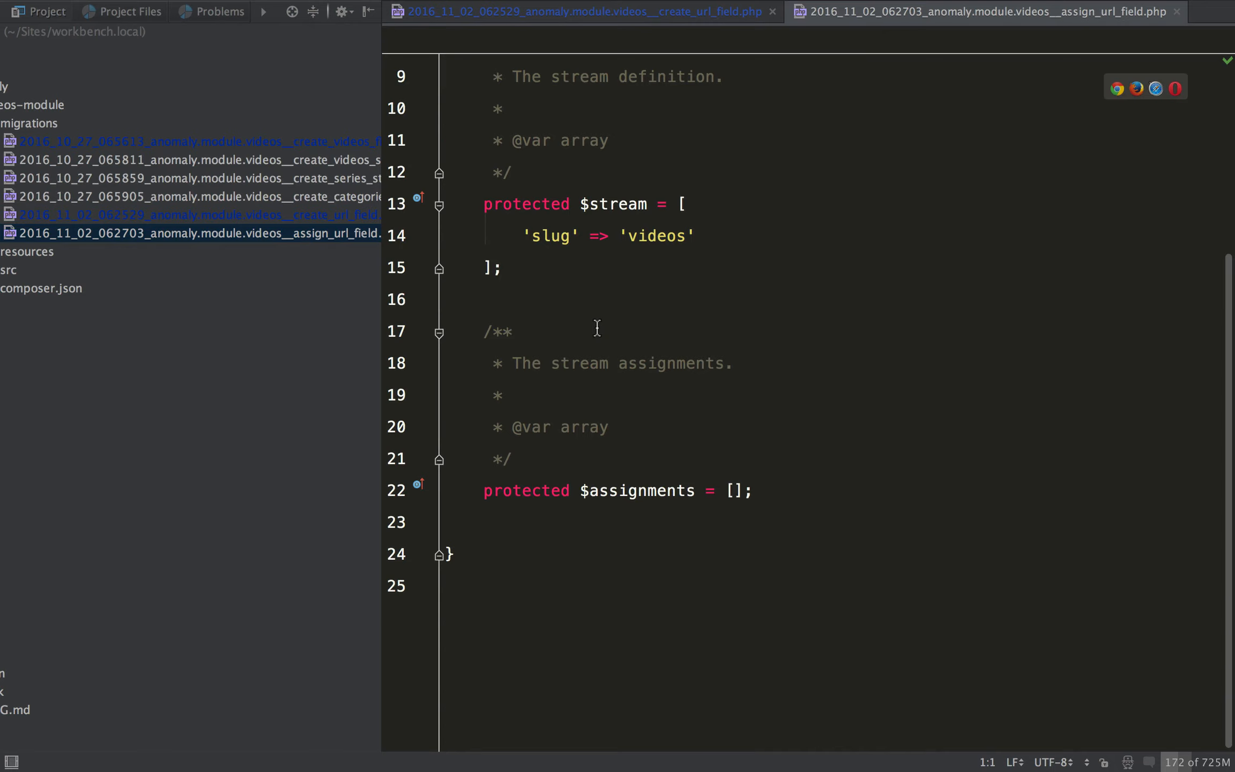
- Check the videos stream slug and compare the earlier stream, create_url_field and assign_url_field migrations
left_click(643, 236)
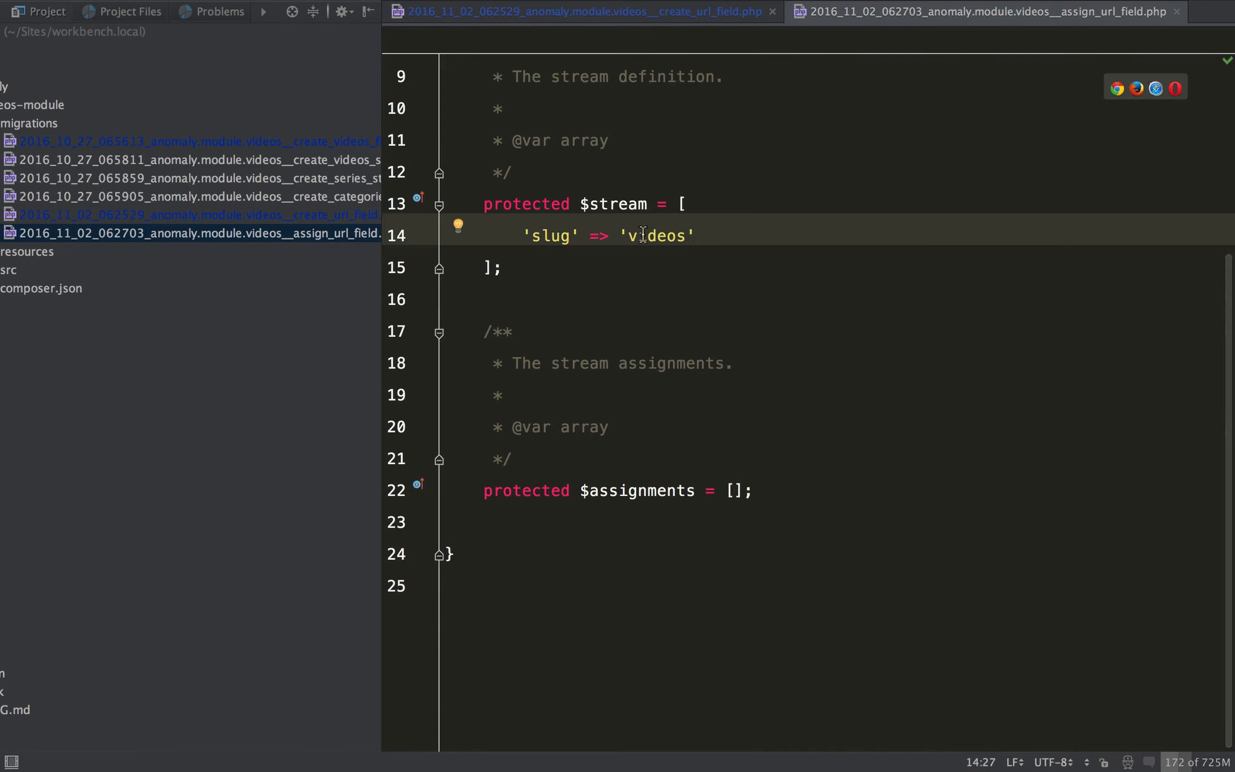
scroll("down", 3)
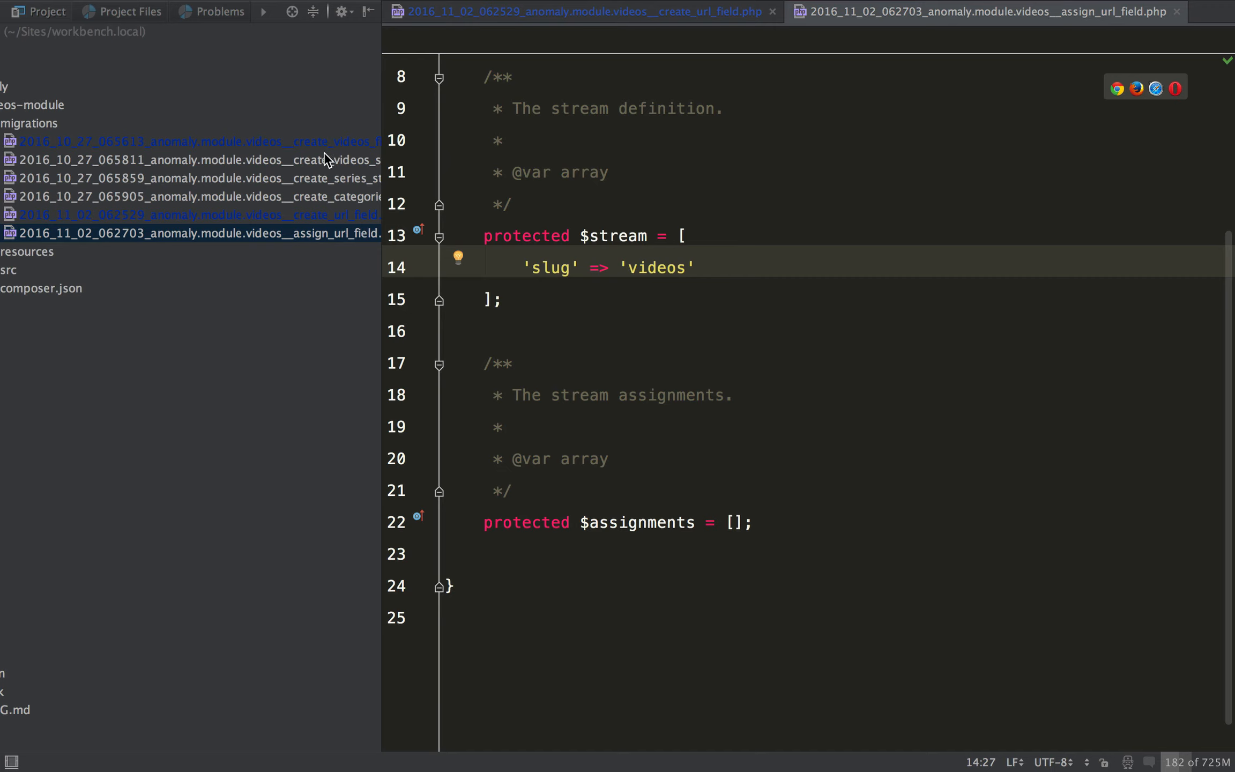
left_click(197, 160)
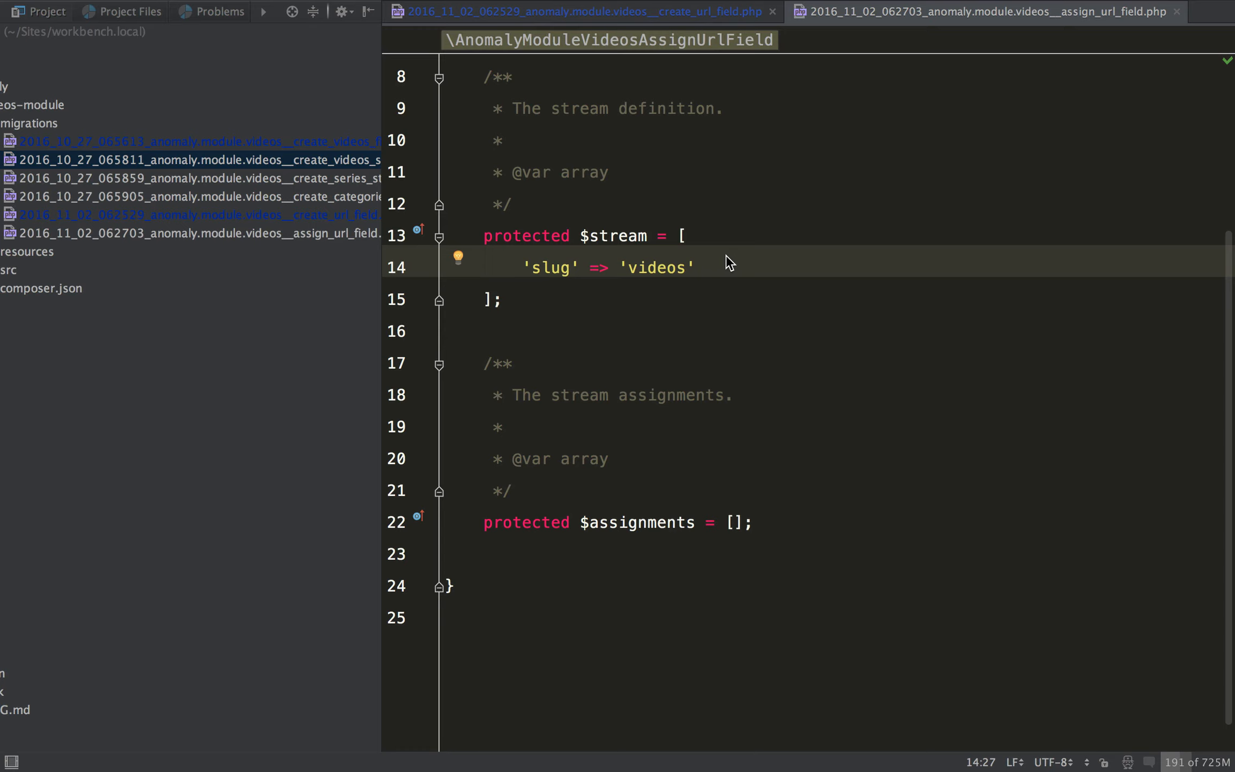
scroll("up", 3)
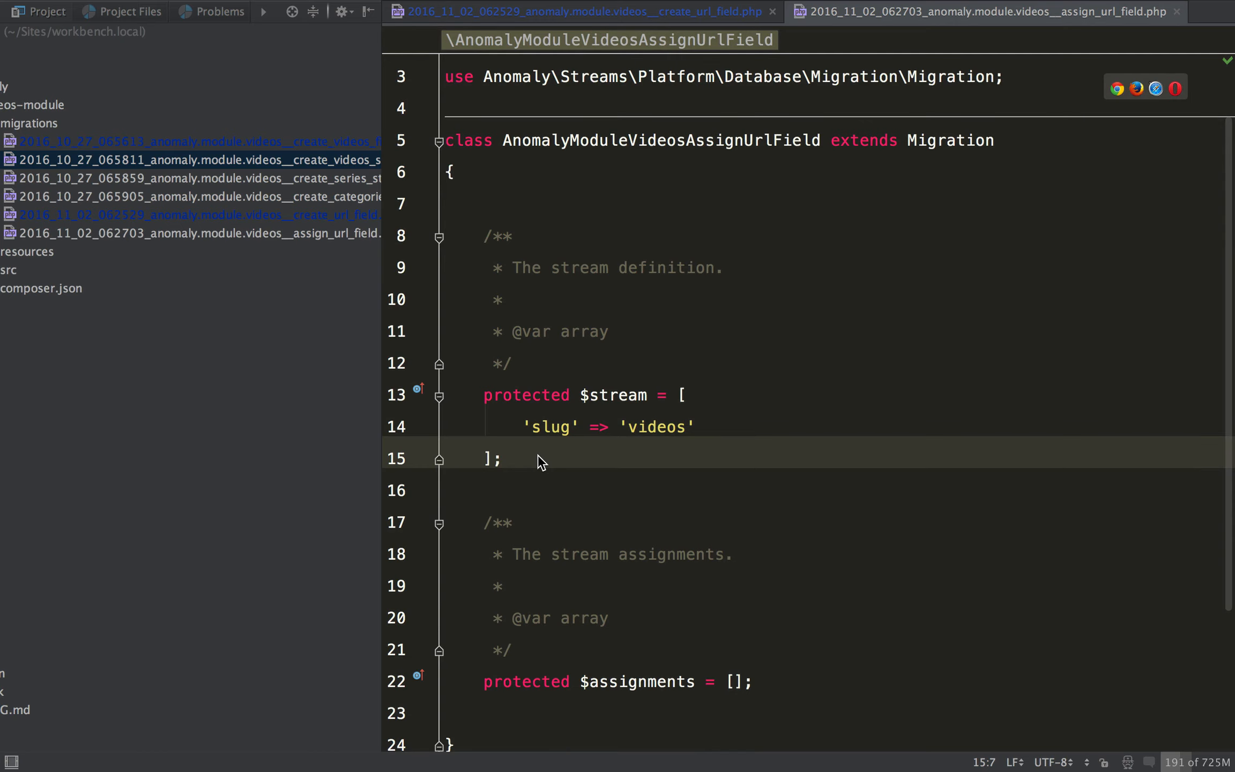
left_click(581, 11)
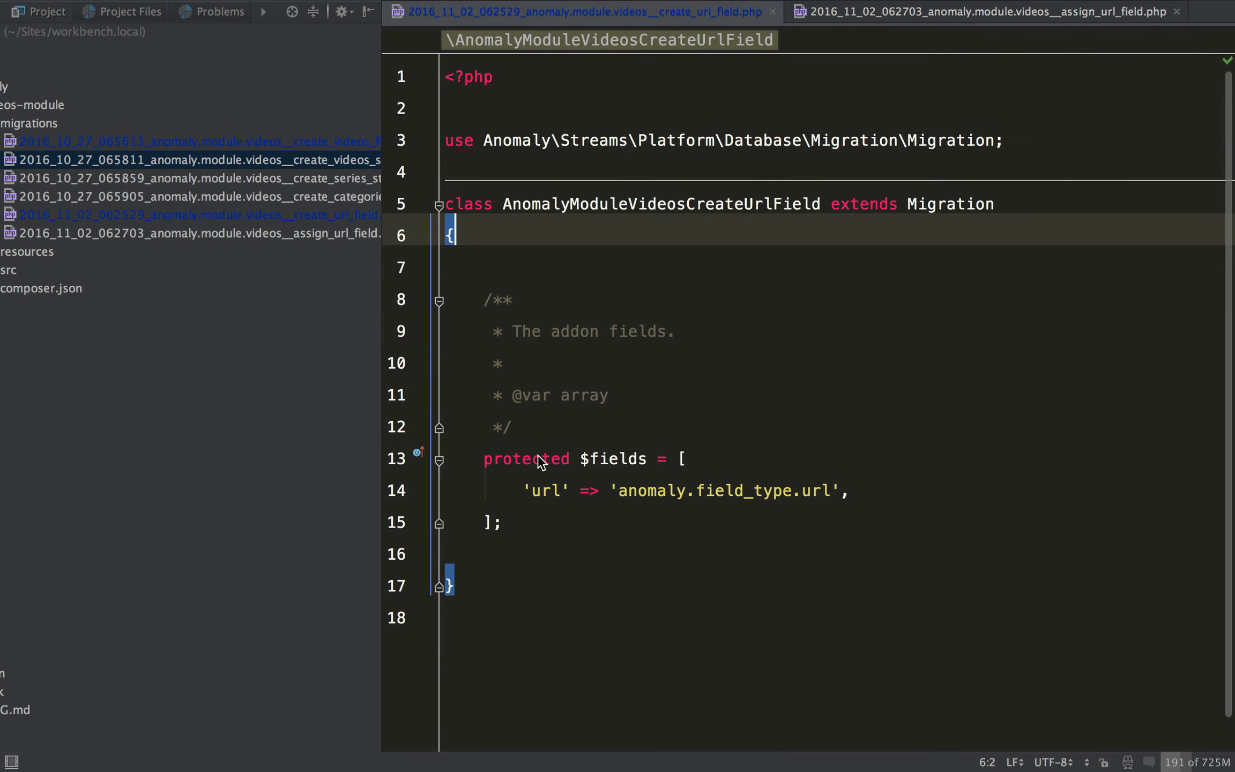
left_click(985, 10)
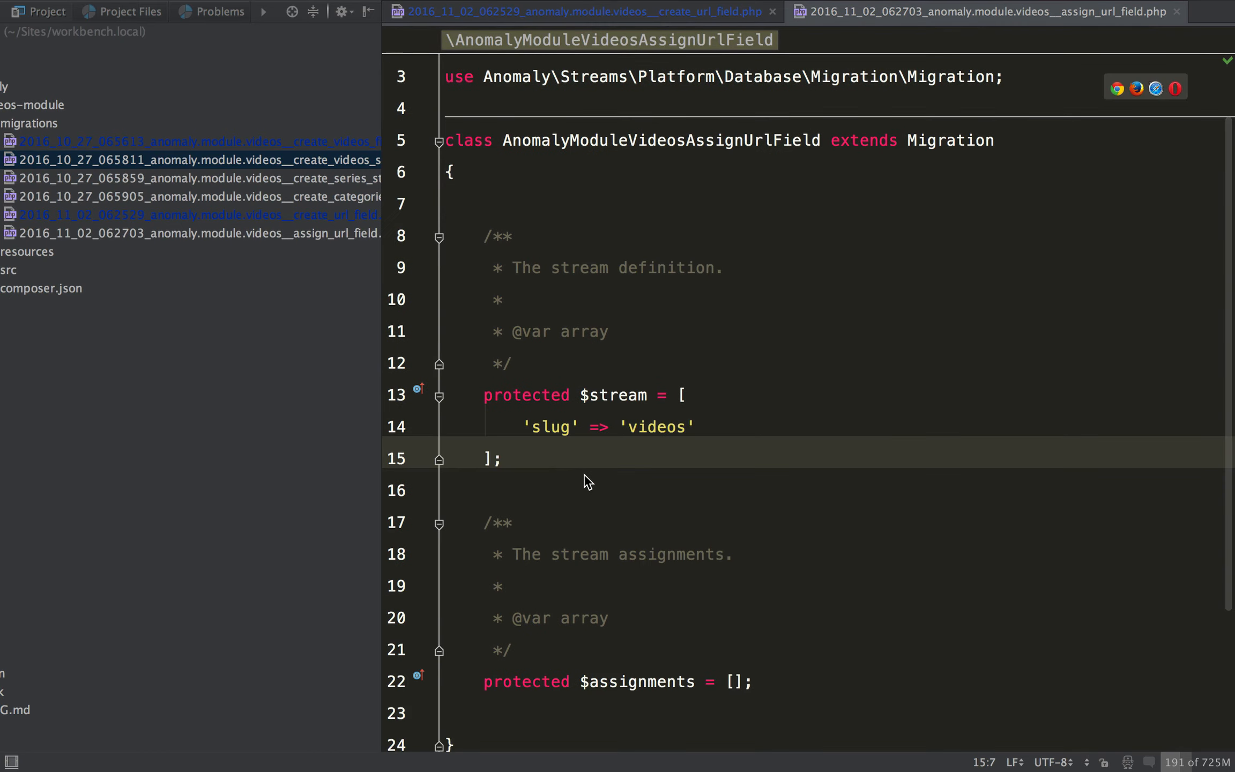
scroll("down", 3)
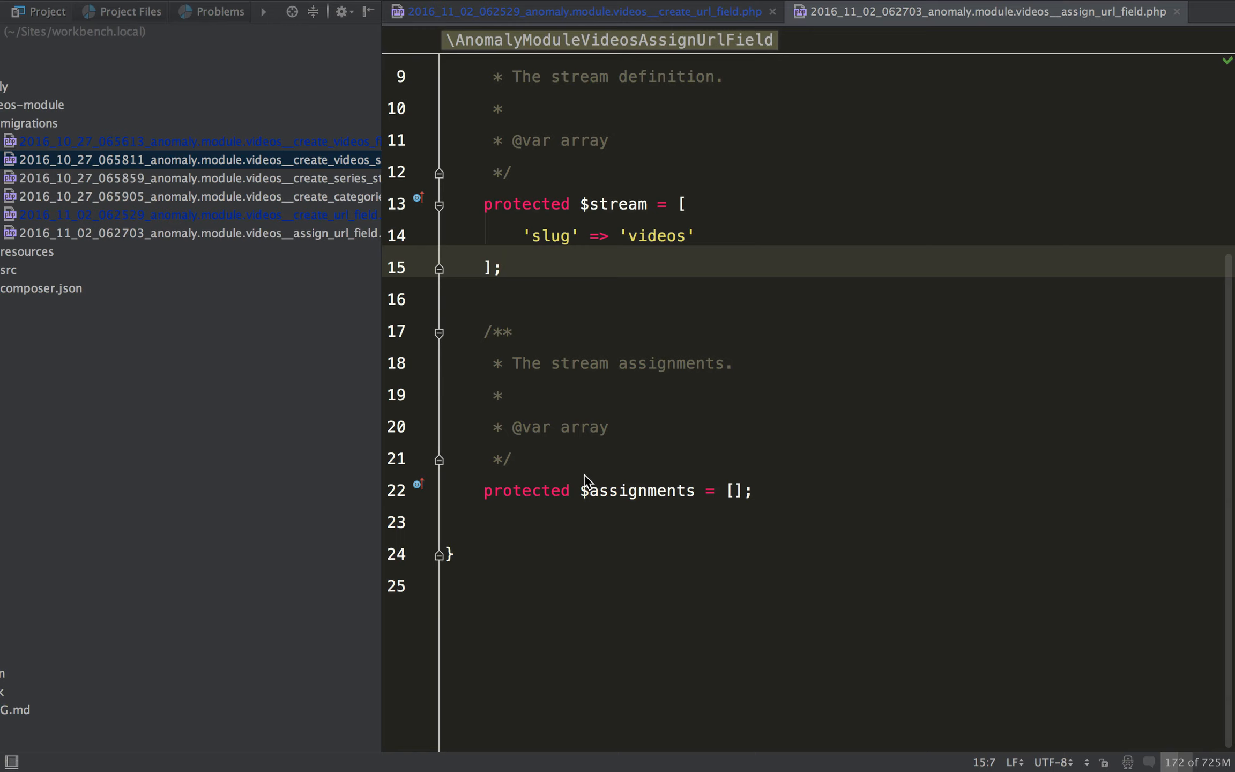
- Add 'url' to the $assignments array and reformat the file
type("'")
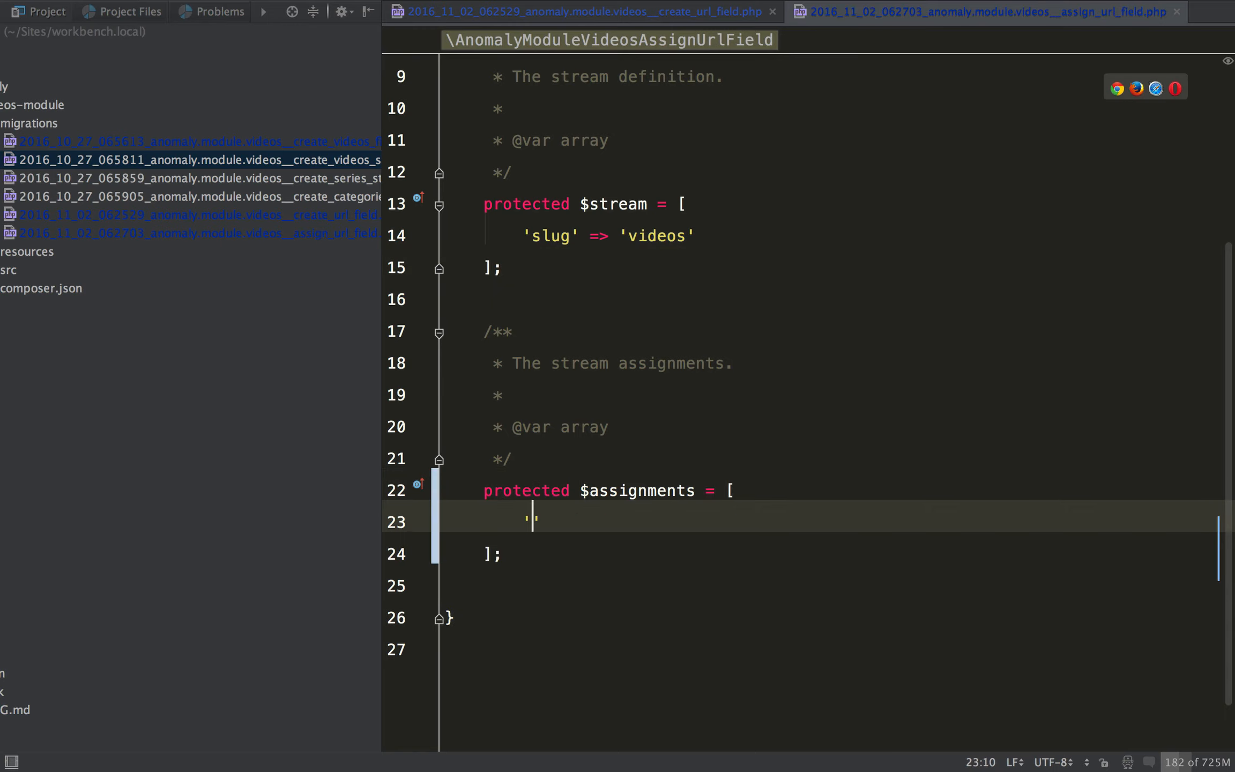
type("url")
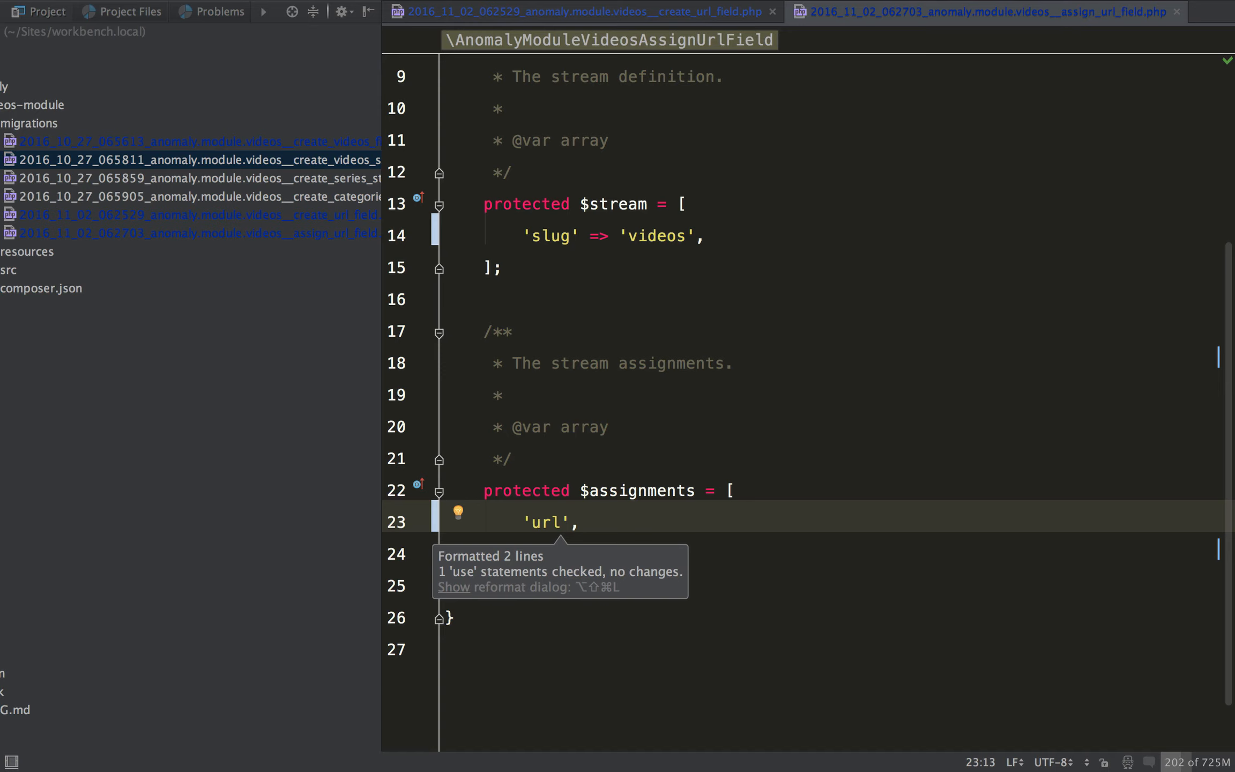
key("cmd+tab")
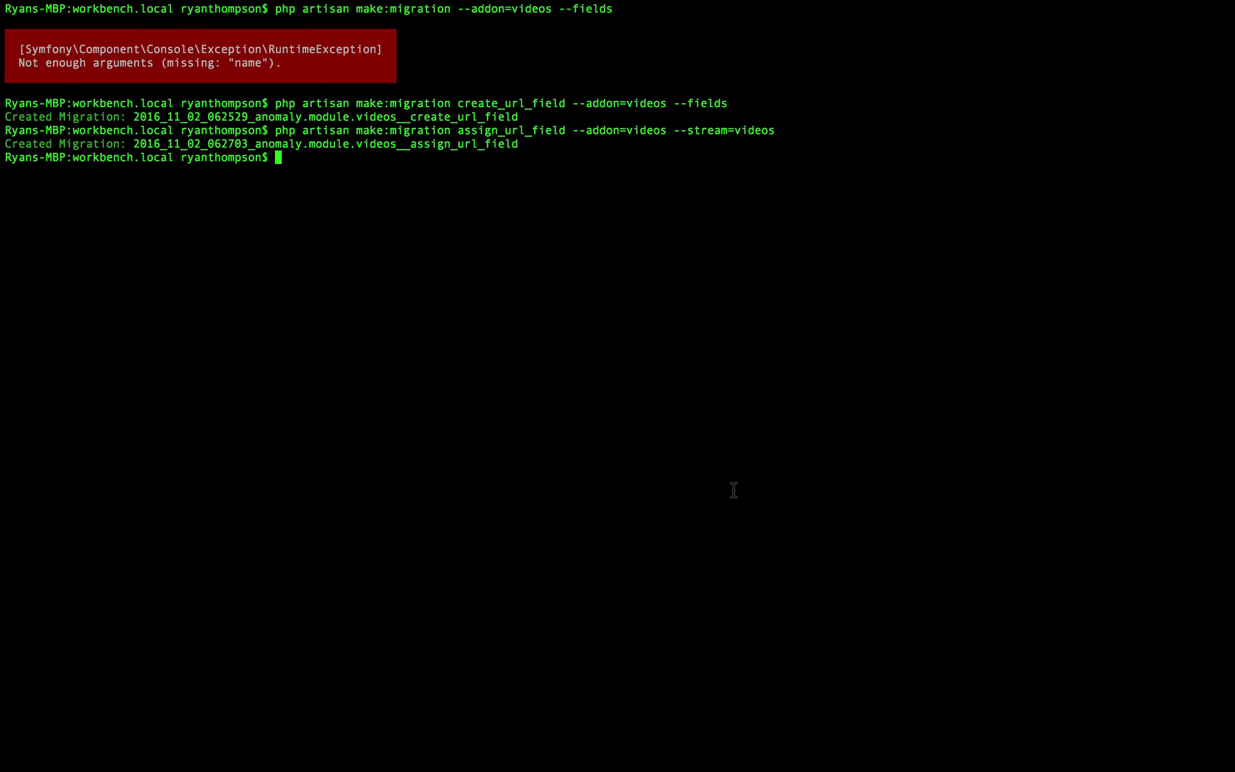
- Run php artisan migrate --all-addons to apply both URL field migrations
type("php artisan")
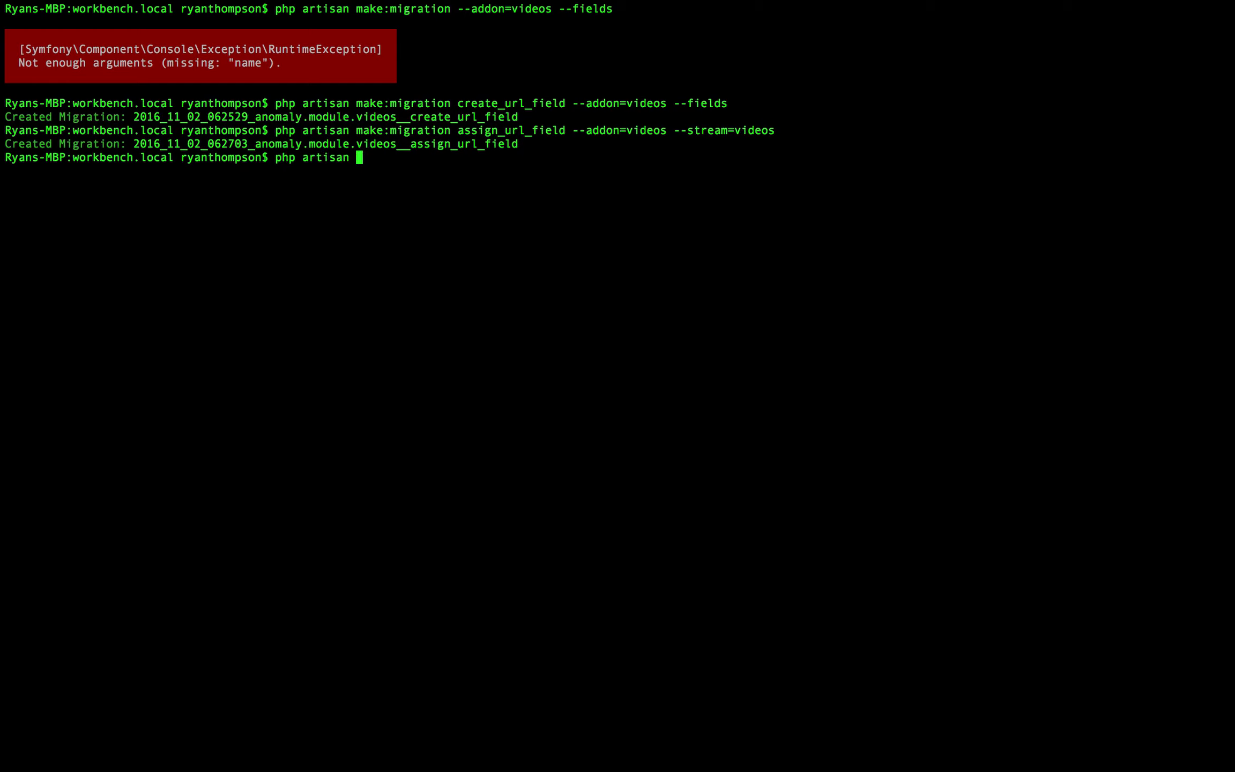
type("migrate:")
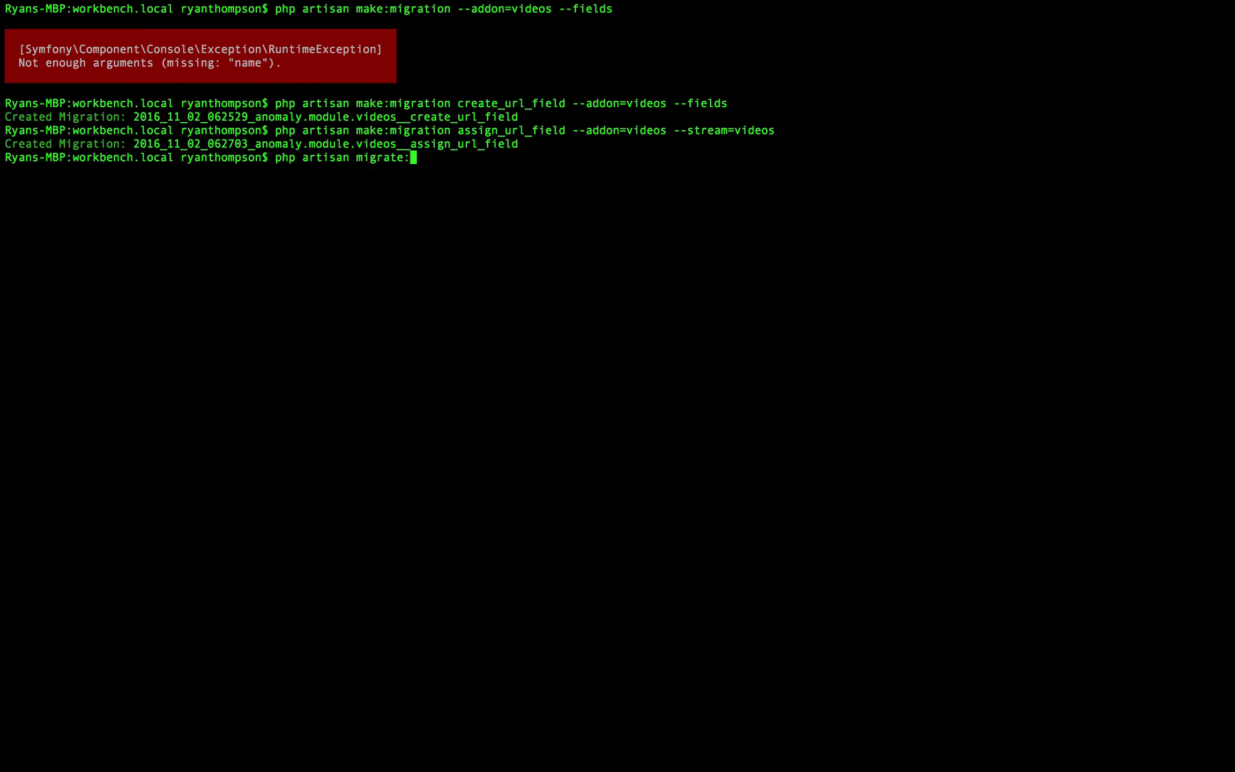
key("Backspace")
type(" --all-addons")
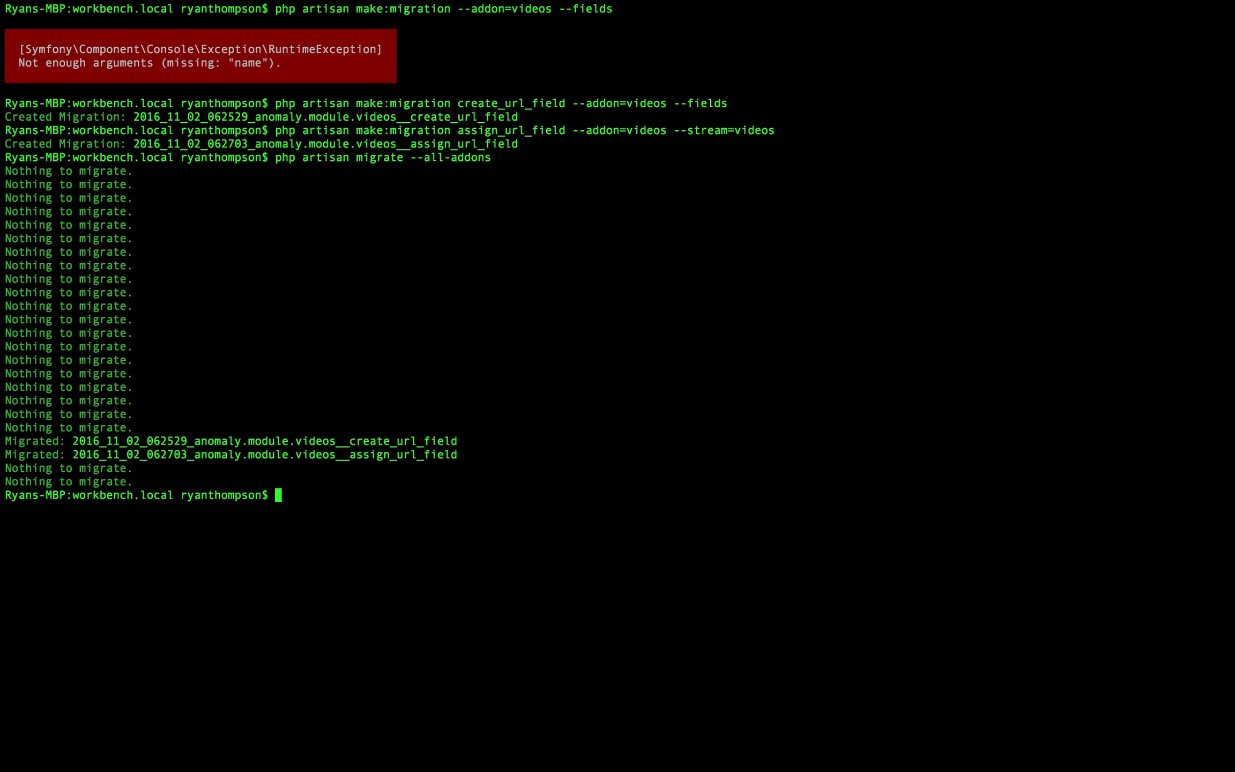
mouse_move(346, 503)
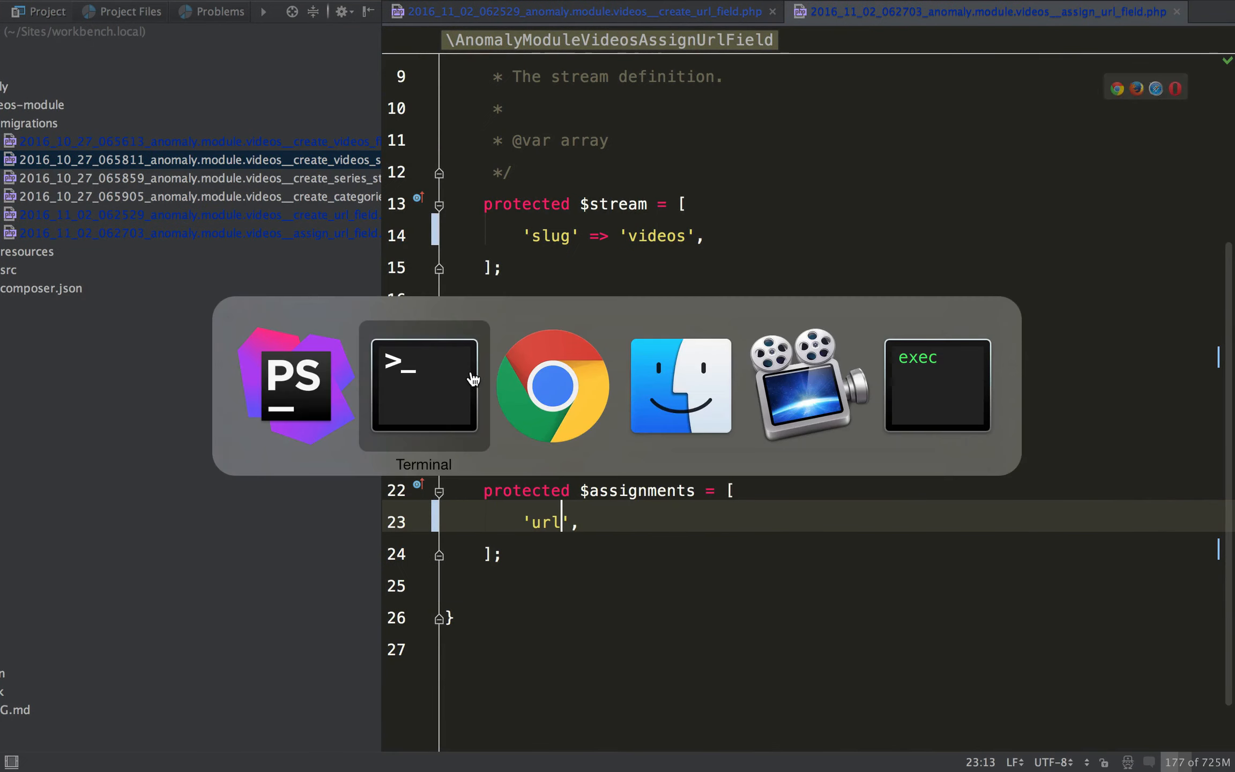
- Log in to the PyroCMS control panel and open the Perfect video in the Videos module for editing
left_click(553, 386)
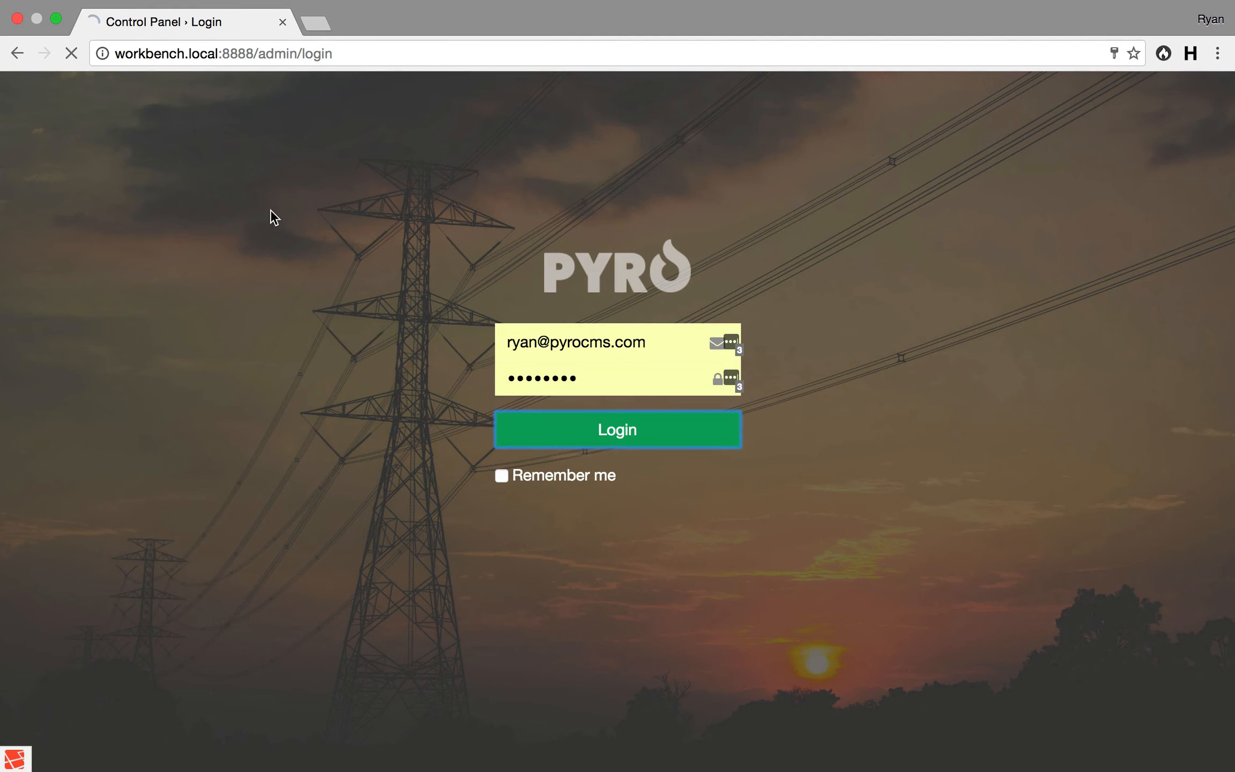
left_click(616, 429)
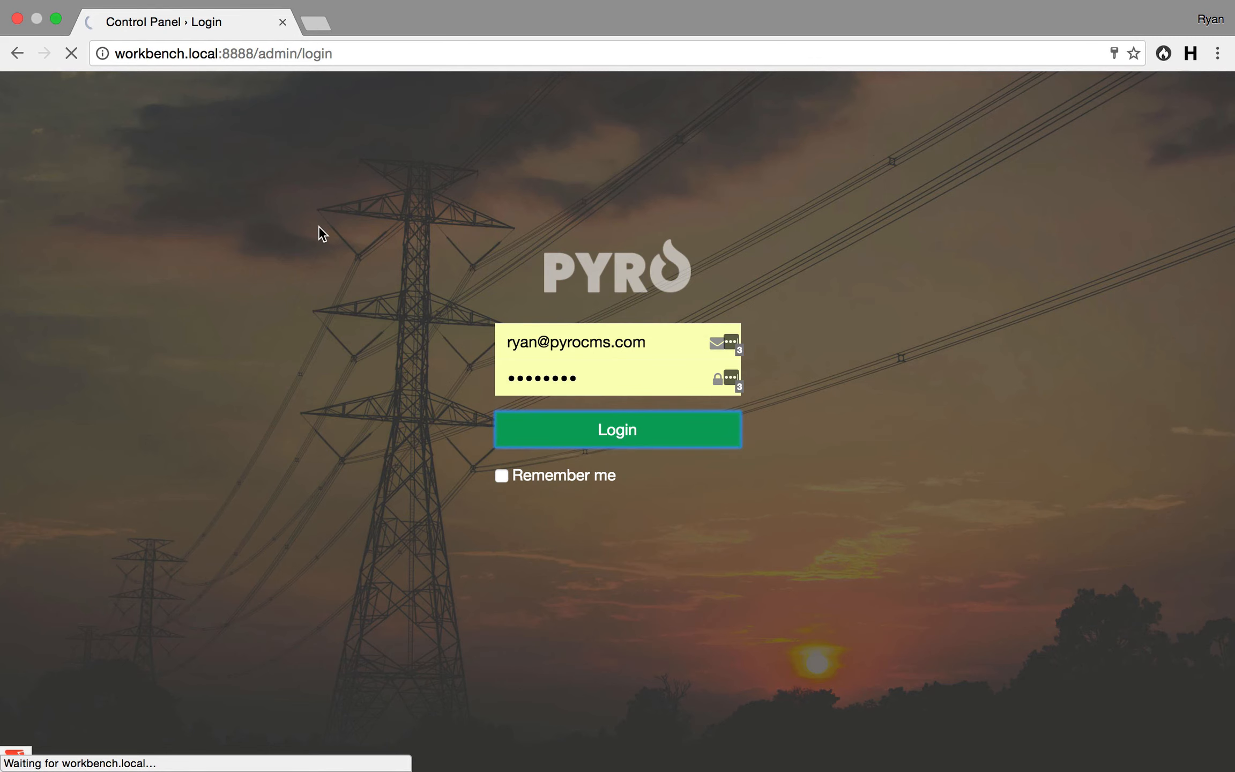
left_click(617, 429)
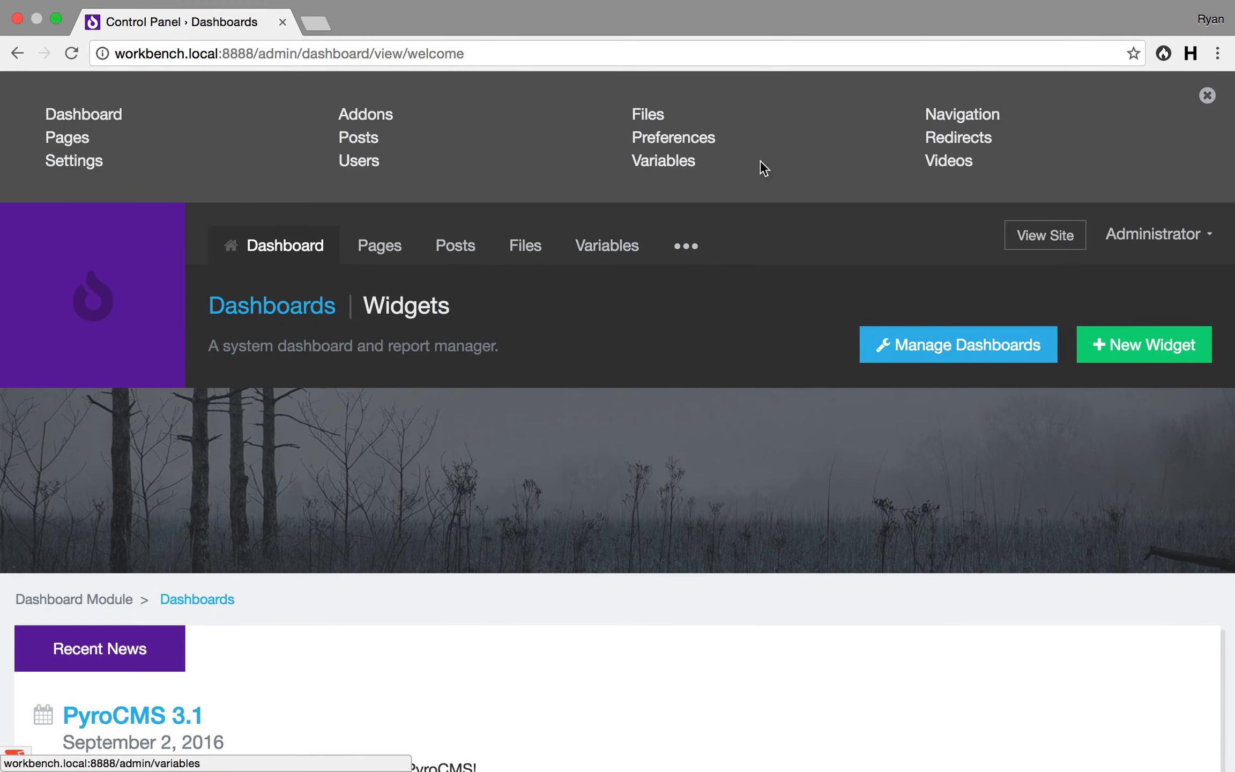
left_click(947, 160)
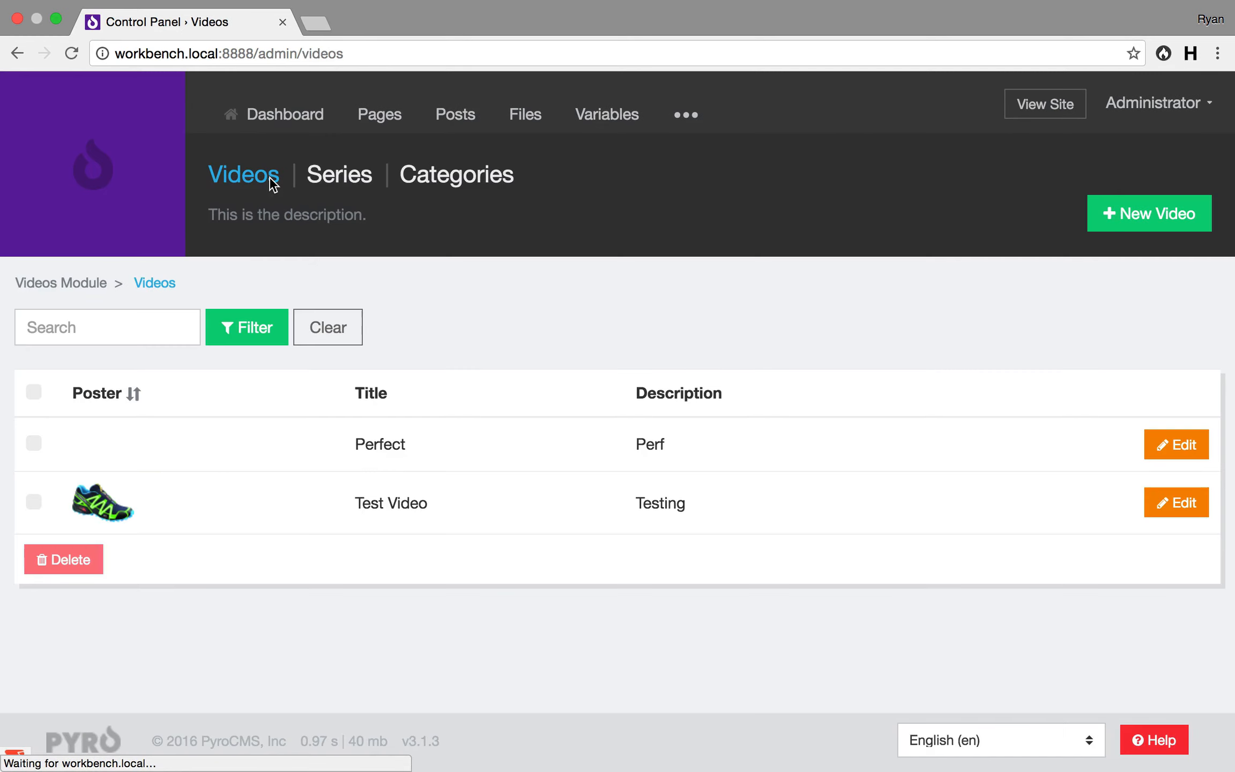
left_click(242, 174)
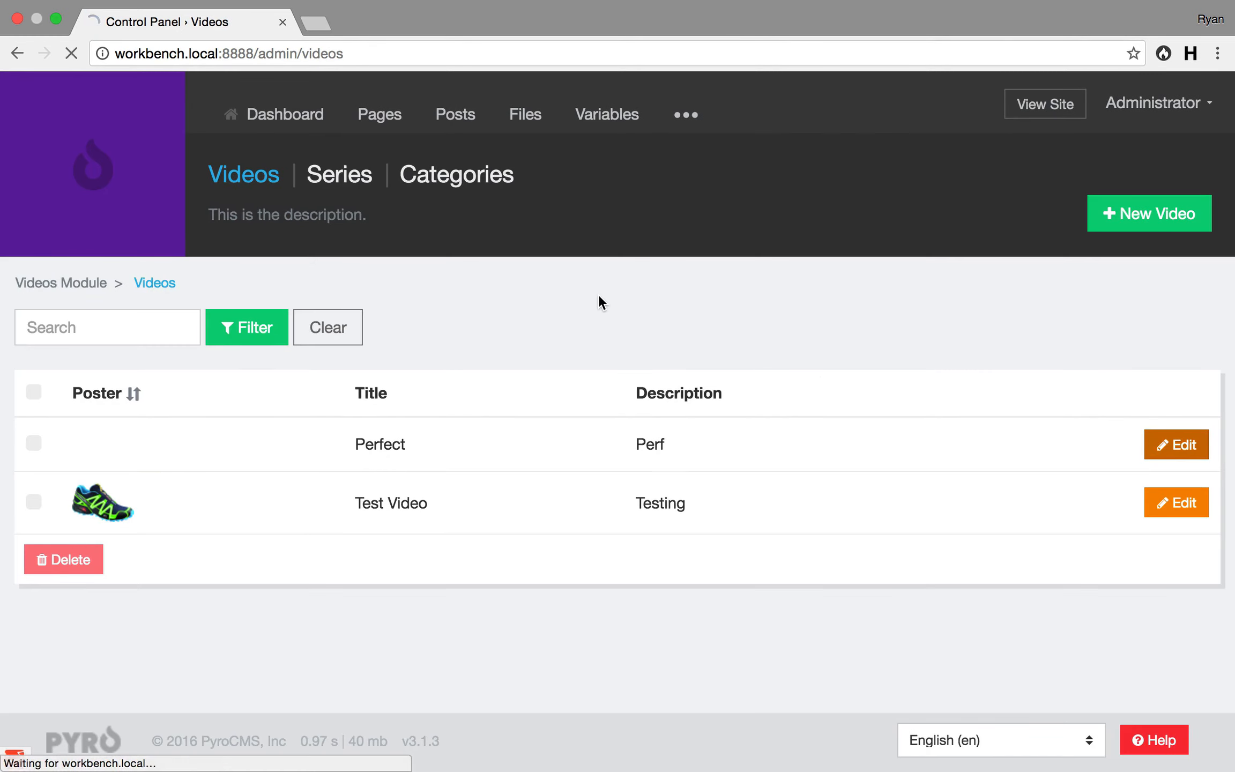
- Scroll to the bottom of the edit form and select the url field's untranslated label key
left_click(1175, 502)
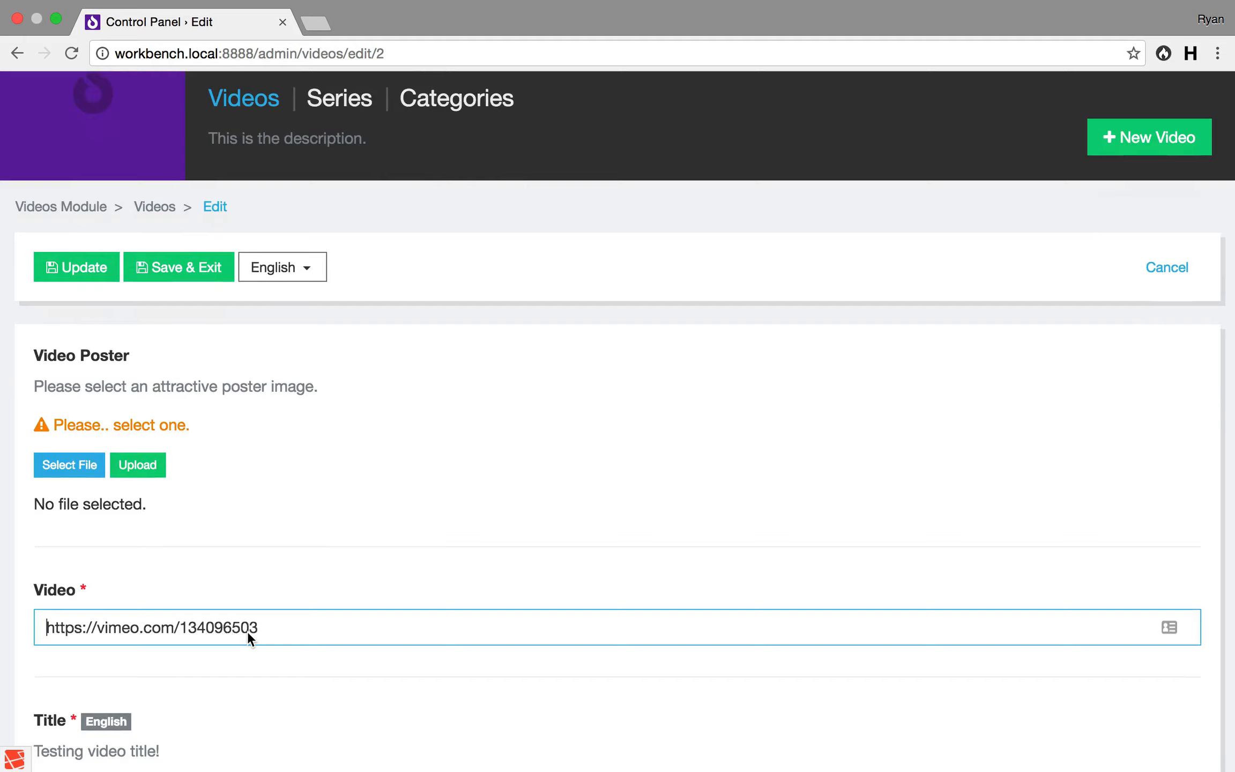
scroll("down", 3)
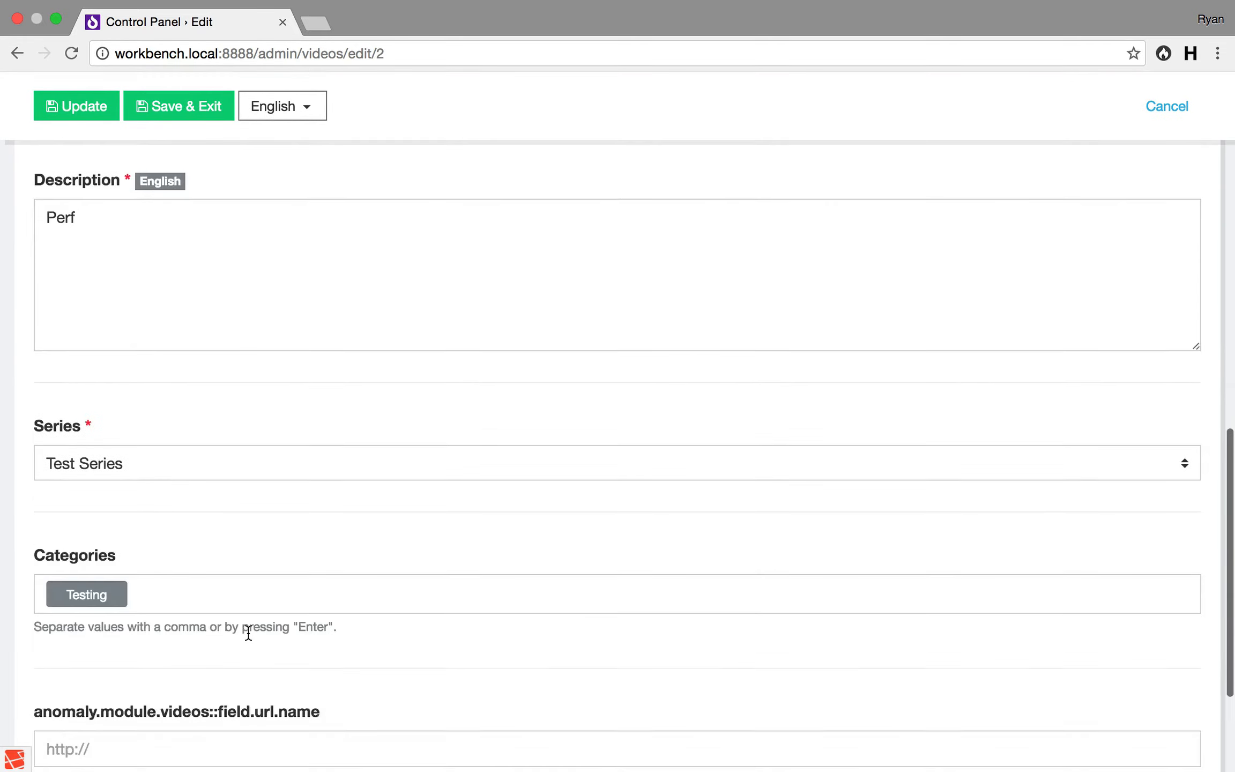
scroll("down", 3)
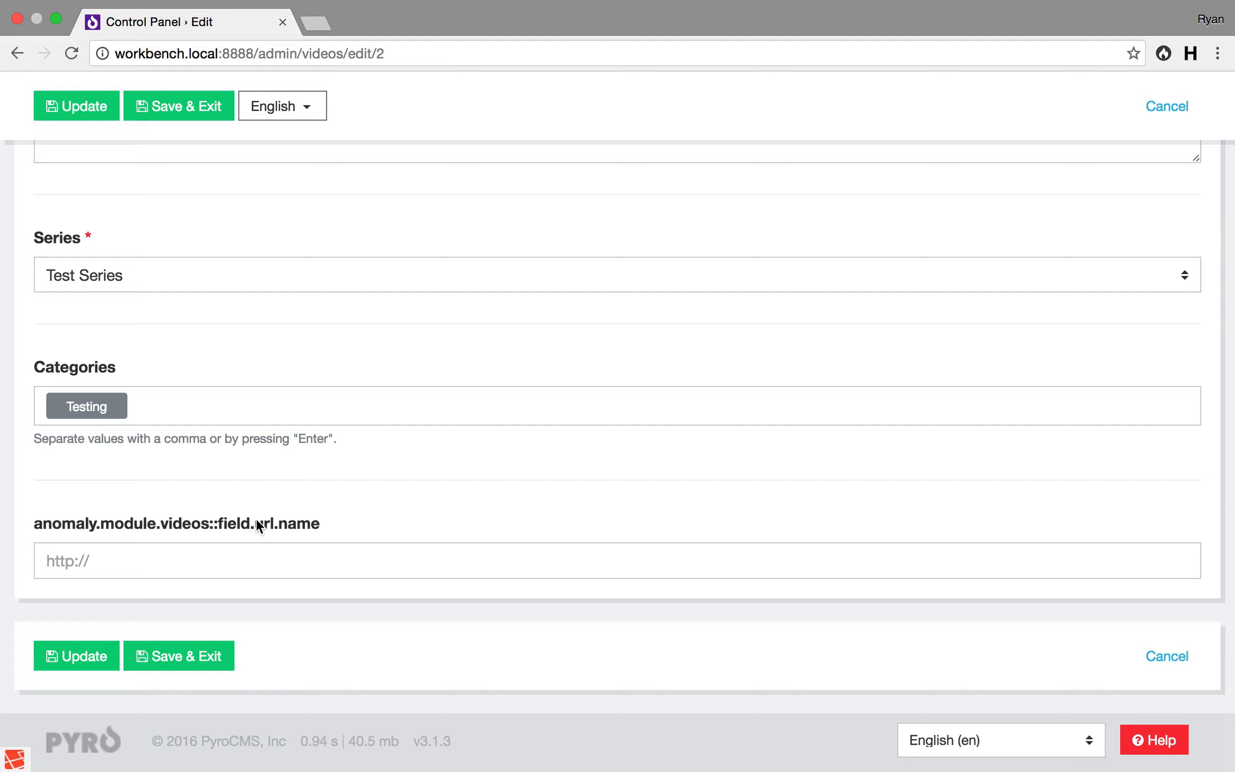
double_click(268, 523)
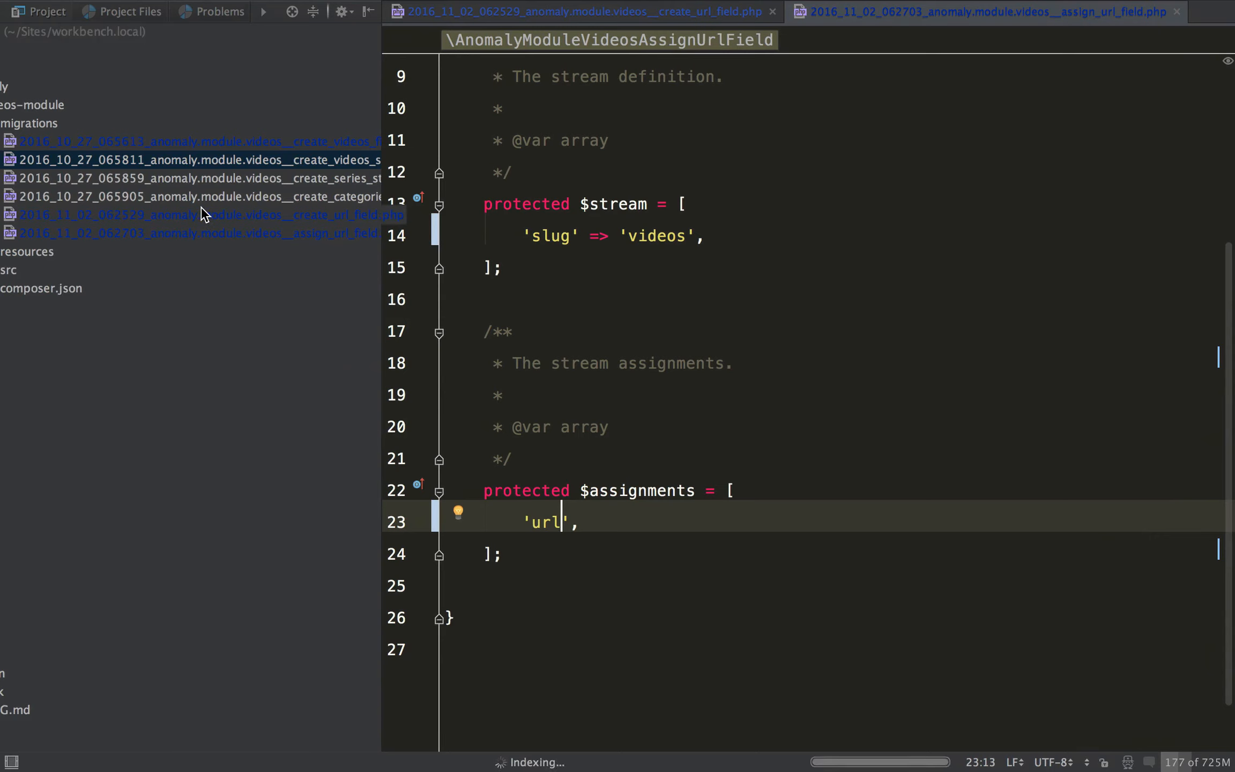
- In resources/lang/en/field.php, duplicate the categories block as a url entry
left_click(189, 142)
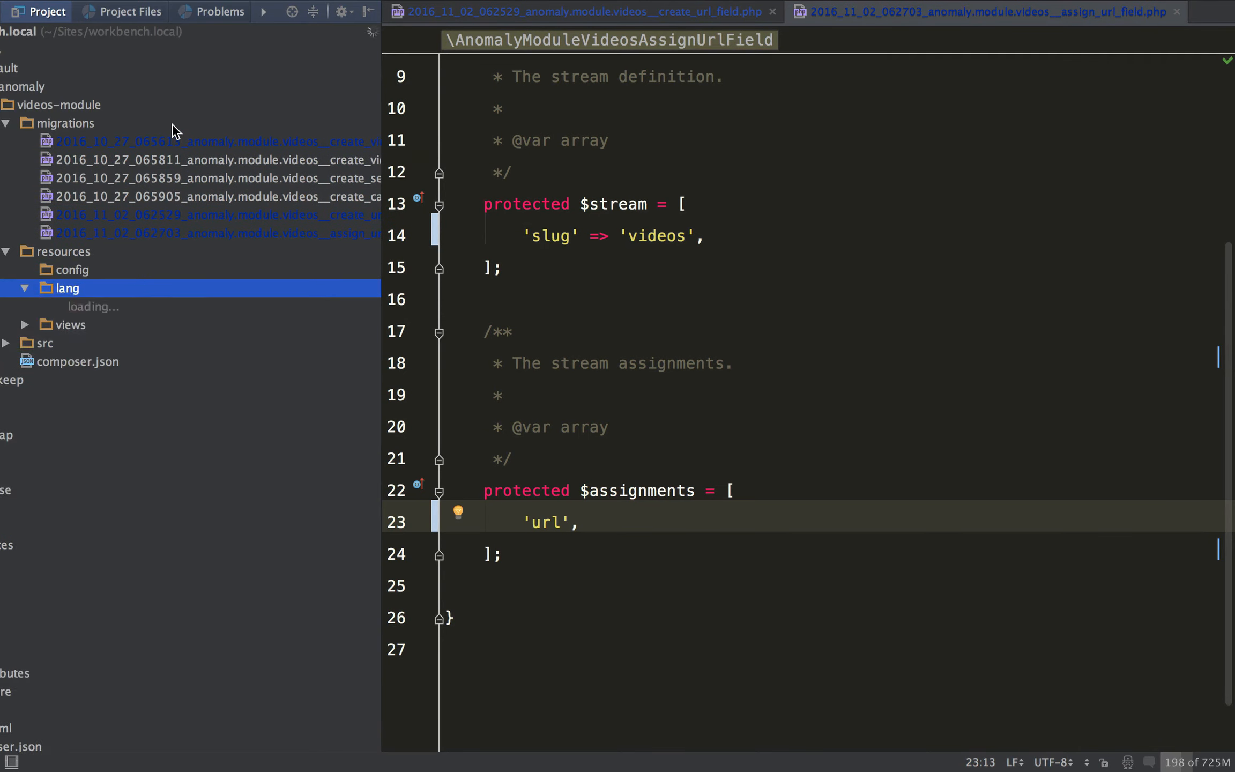
double_click(124, 360)
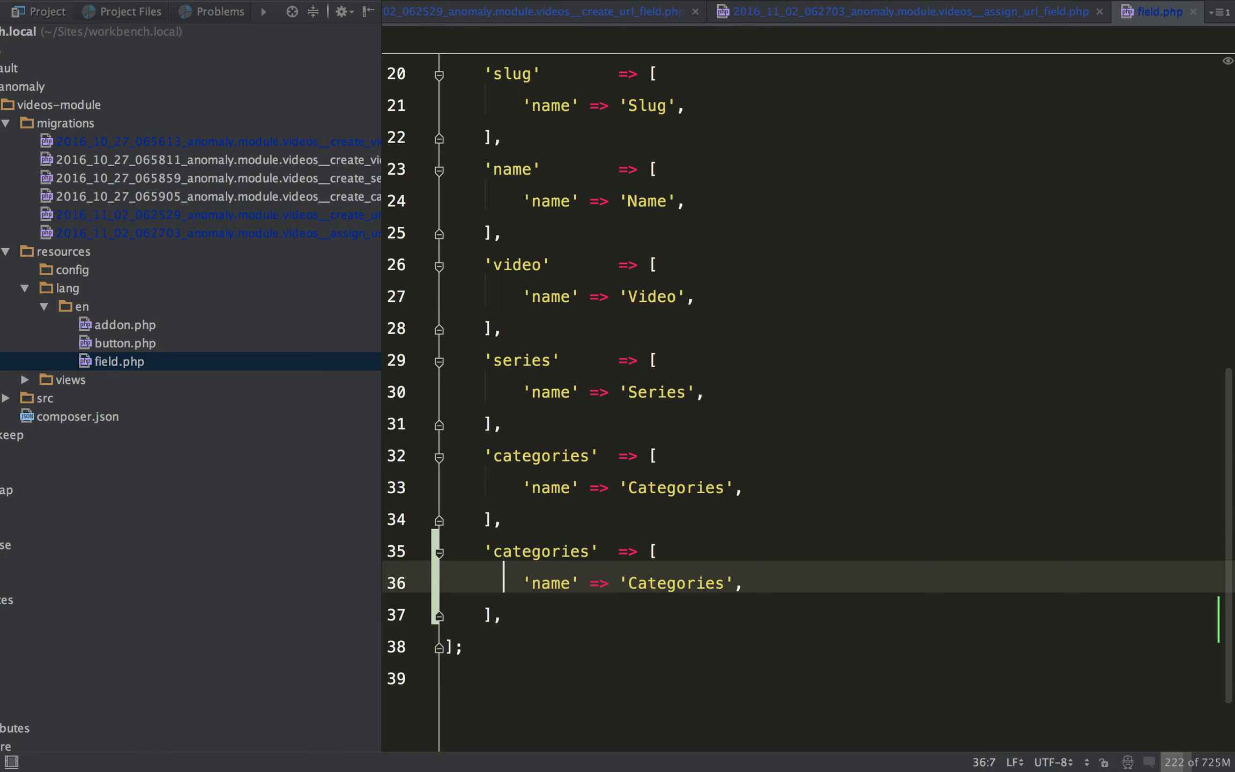
type("url")
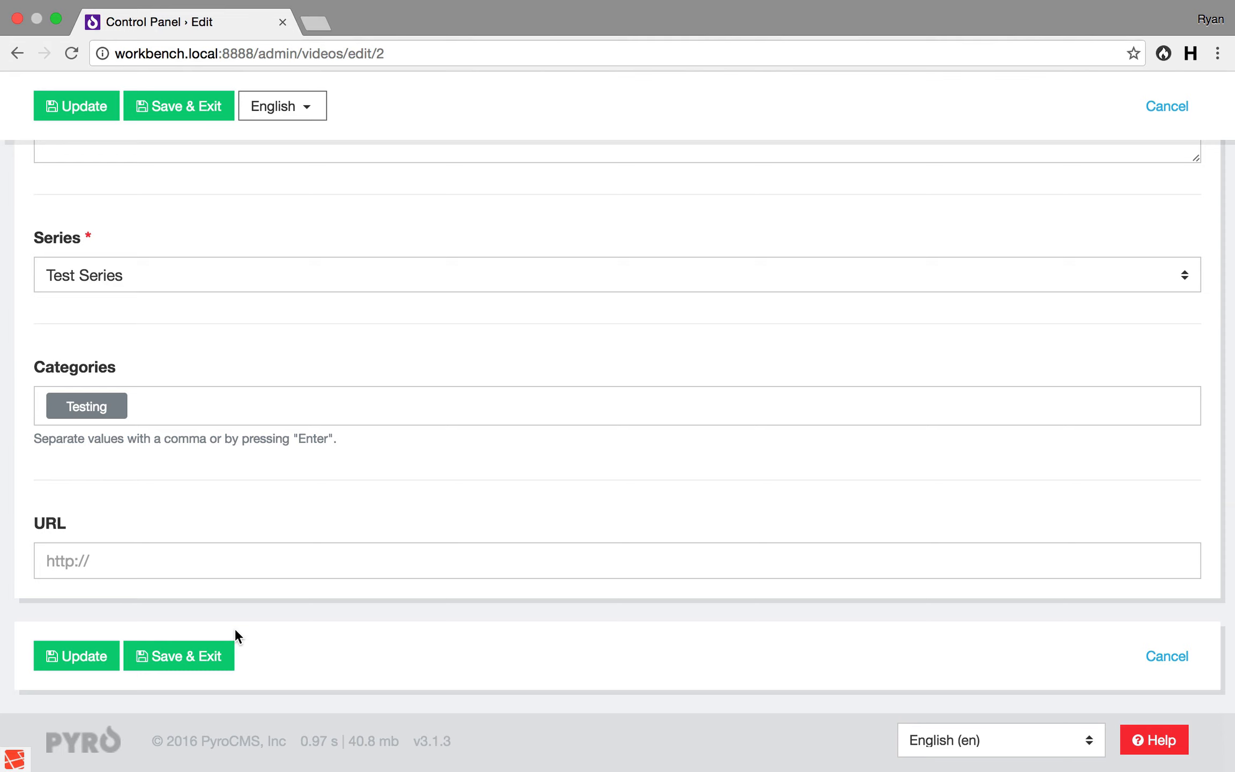
mouse_move(437, 516)
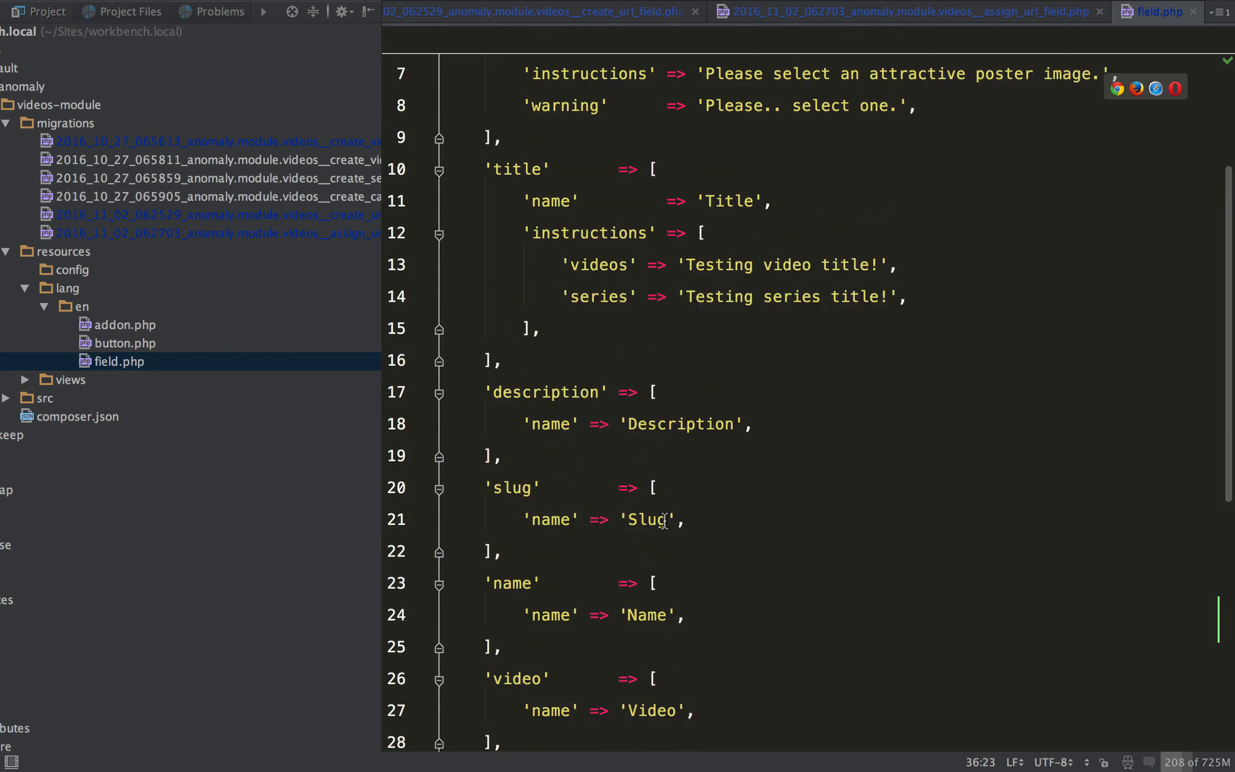
- Run php artisan make:migration create_something_else --addon=videos
scroll("down", 3)
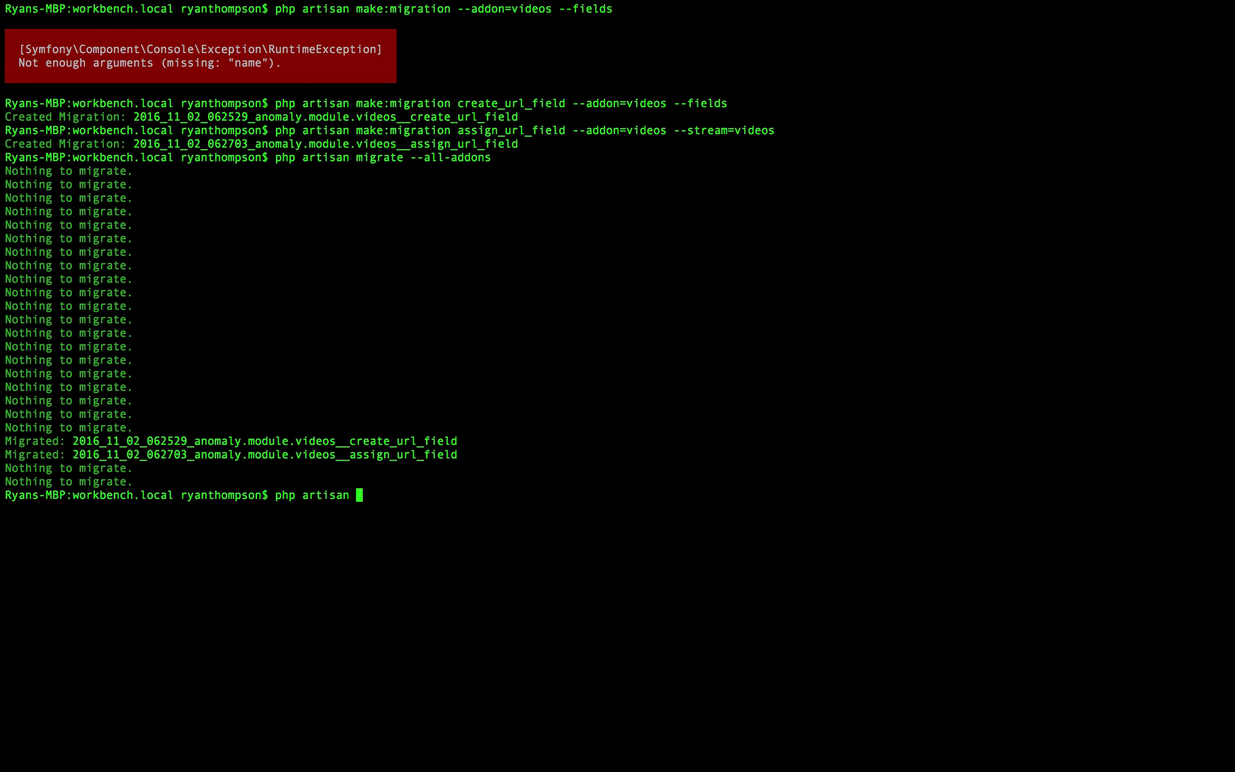
type("make:migration")
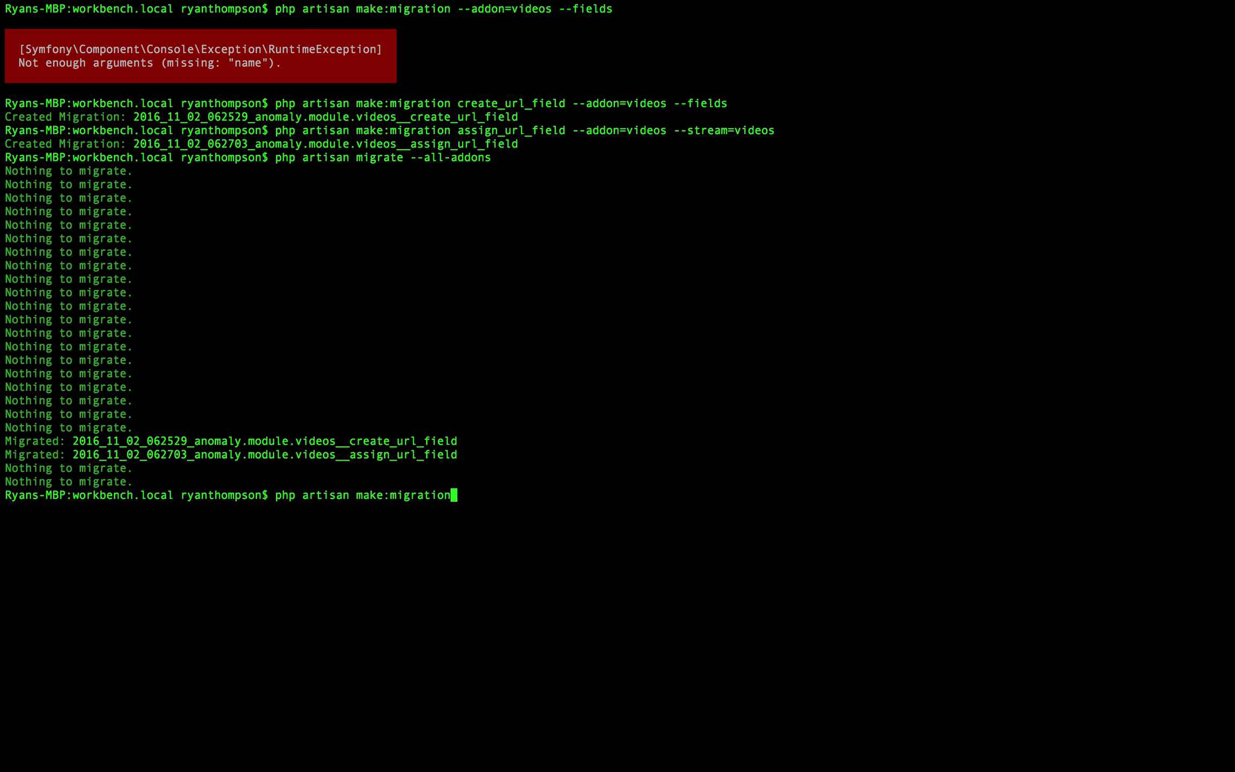
type("create_somet")
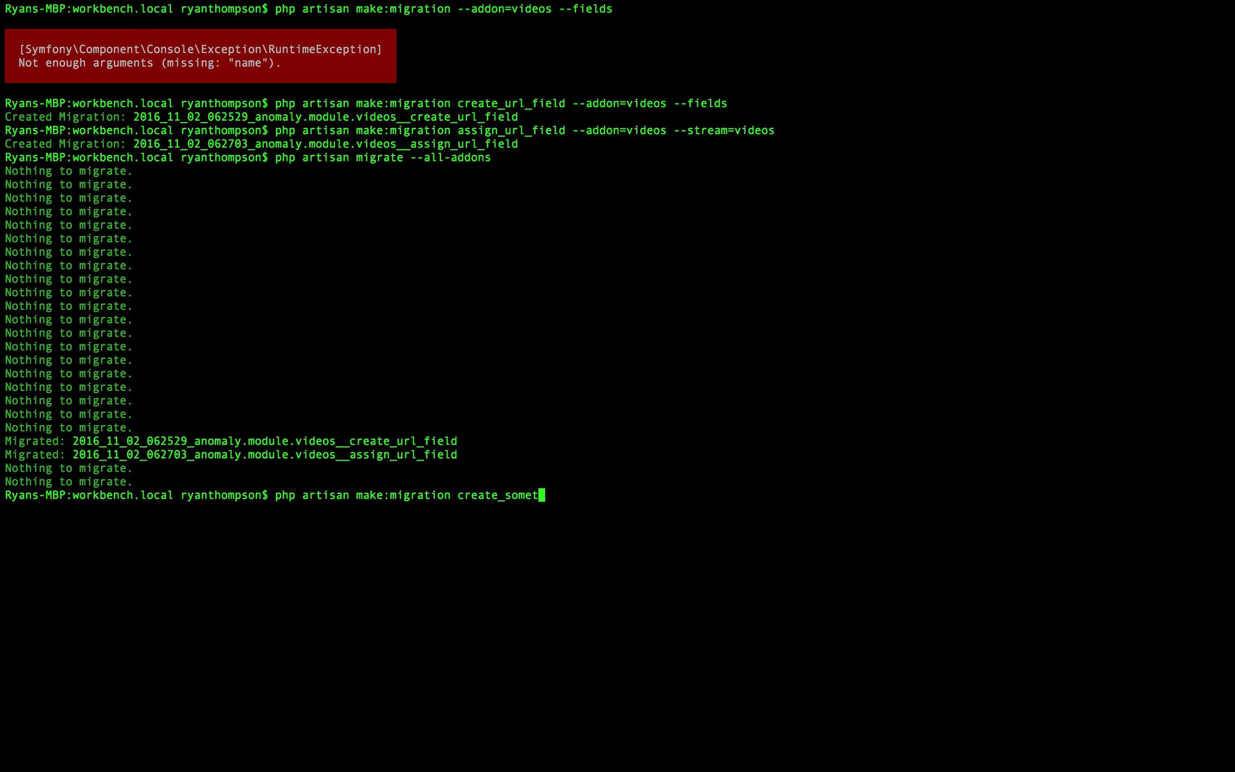
type("hing_else")
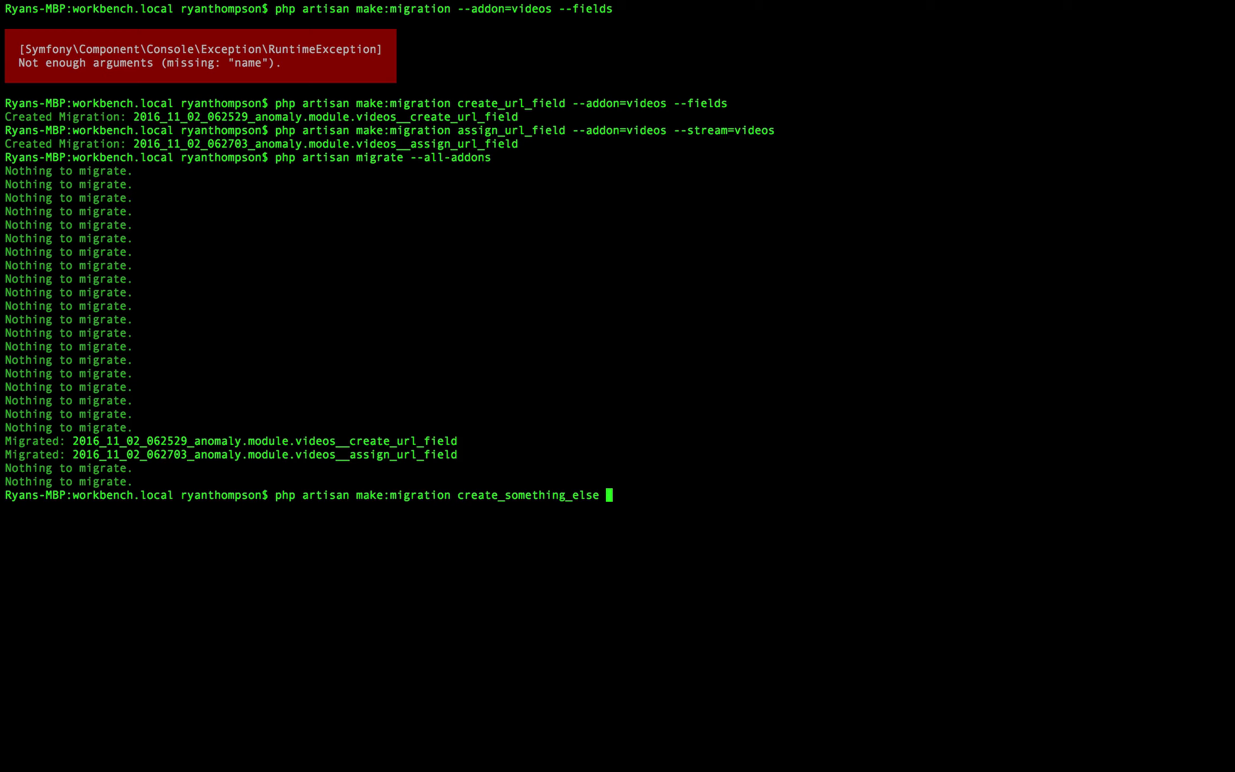
type("--addon=videos")
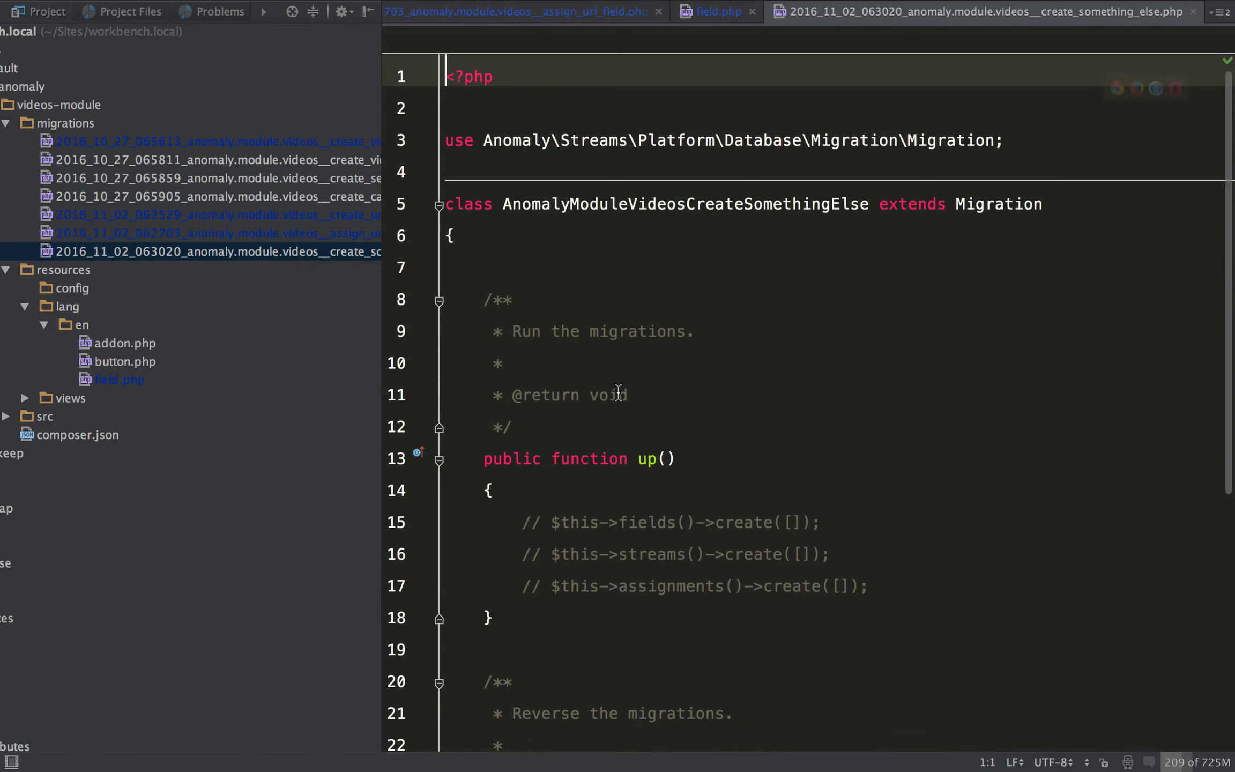
- Inspect the base Migration class, then uncomment $this->fields()->create([]) in the new migration's up method
scroll("down", 3)
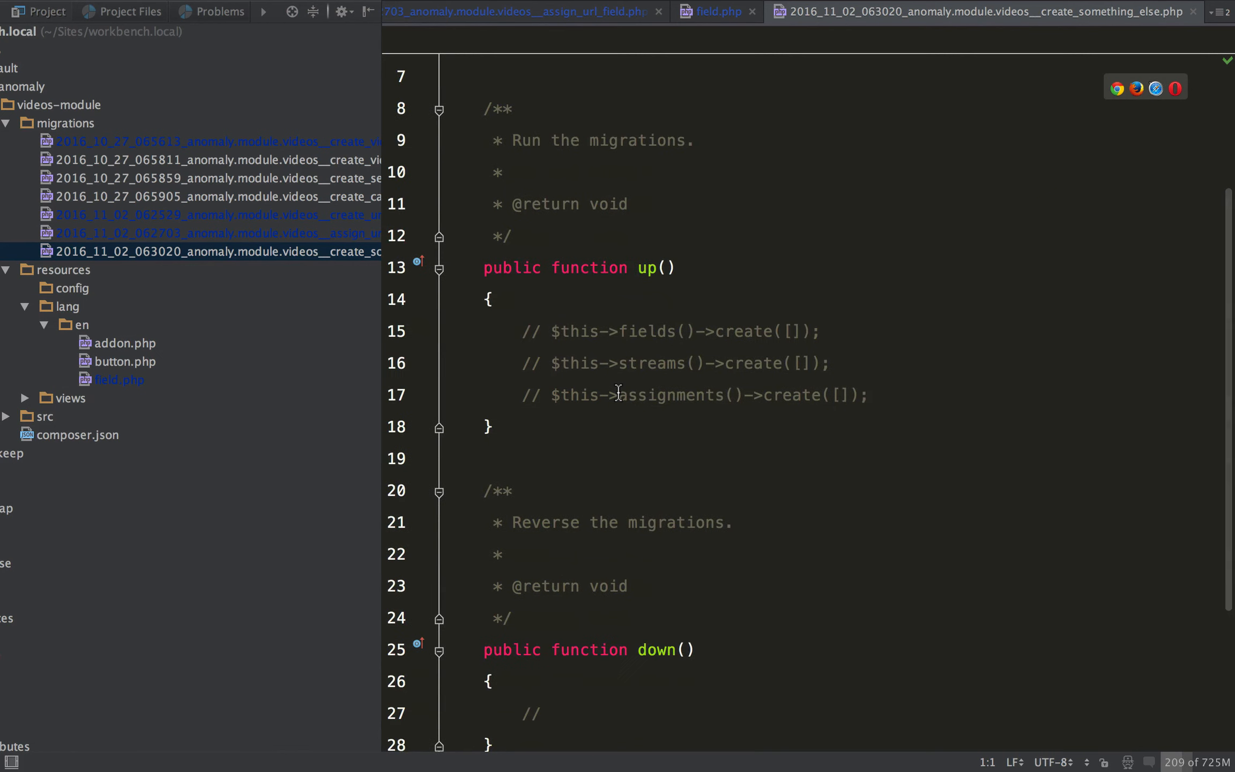
scroll("up", 3)
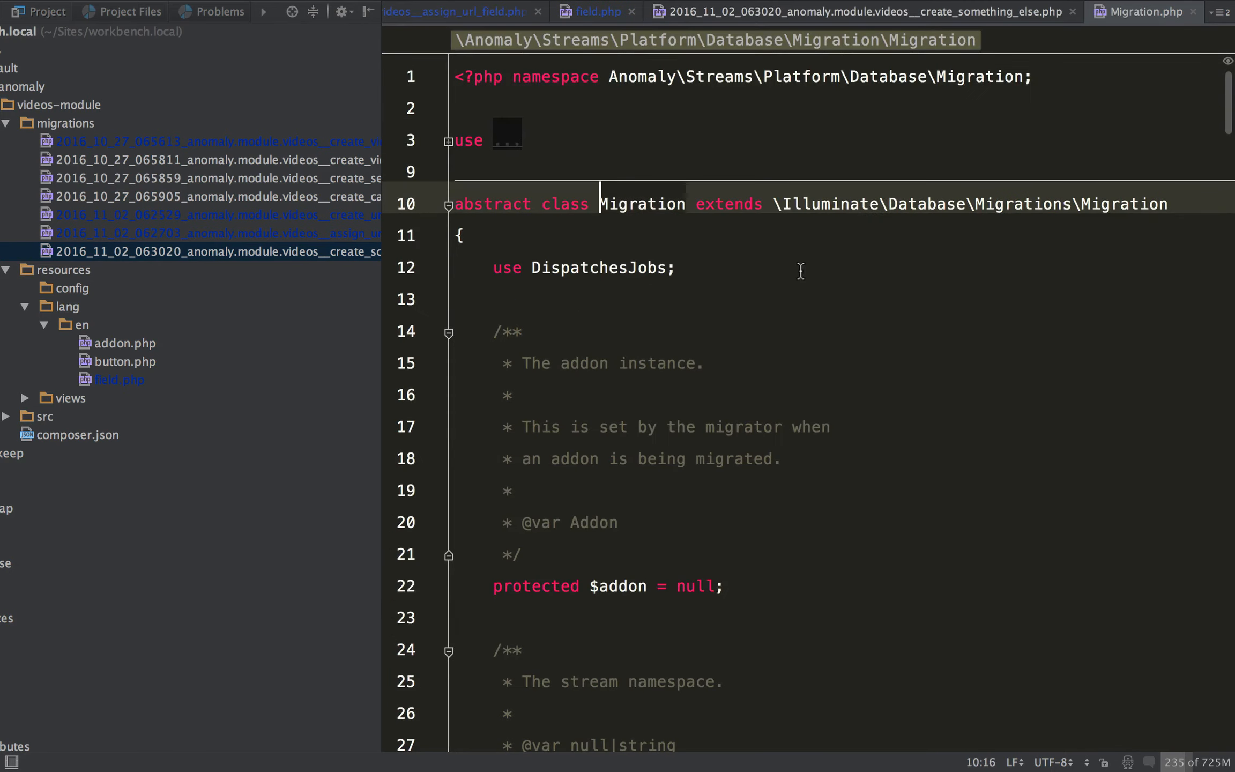
double_click(640, 203)
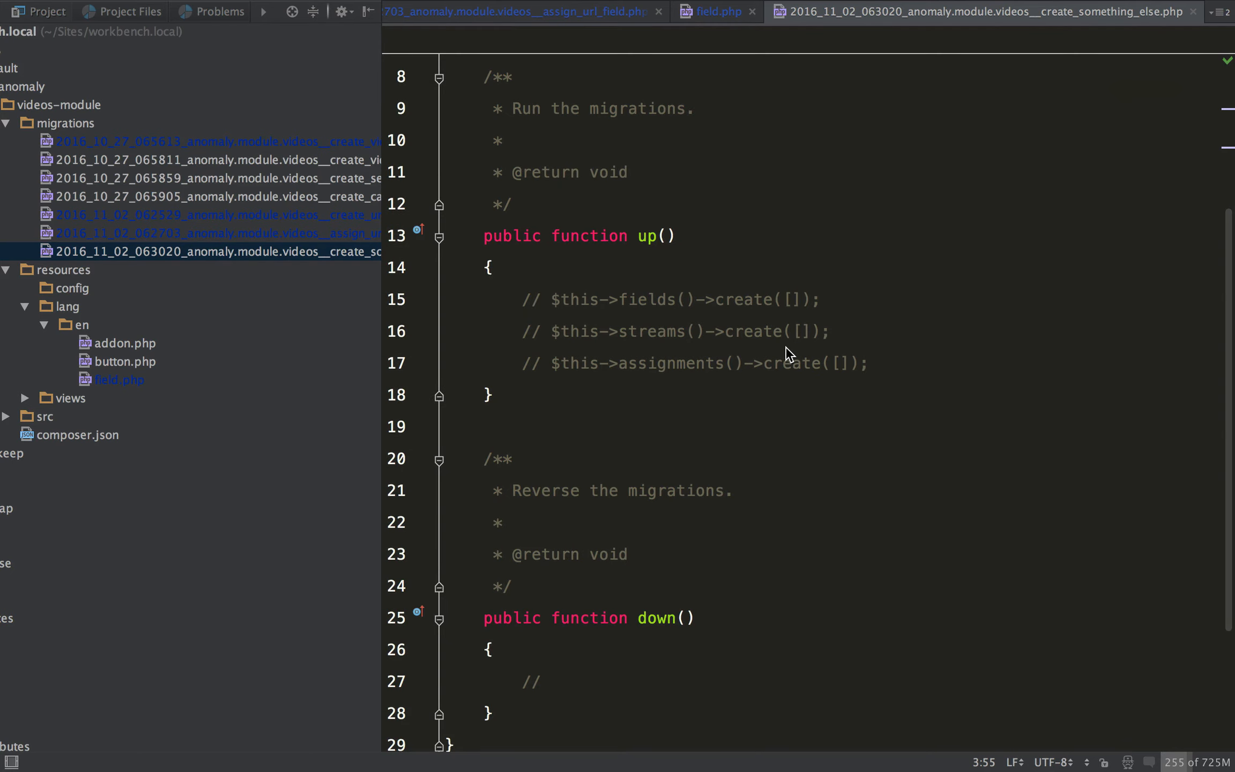
left_click(746, 298)
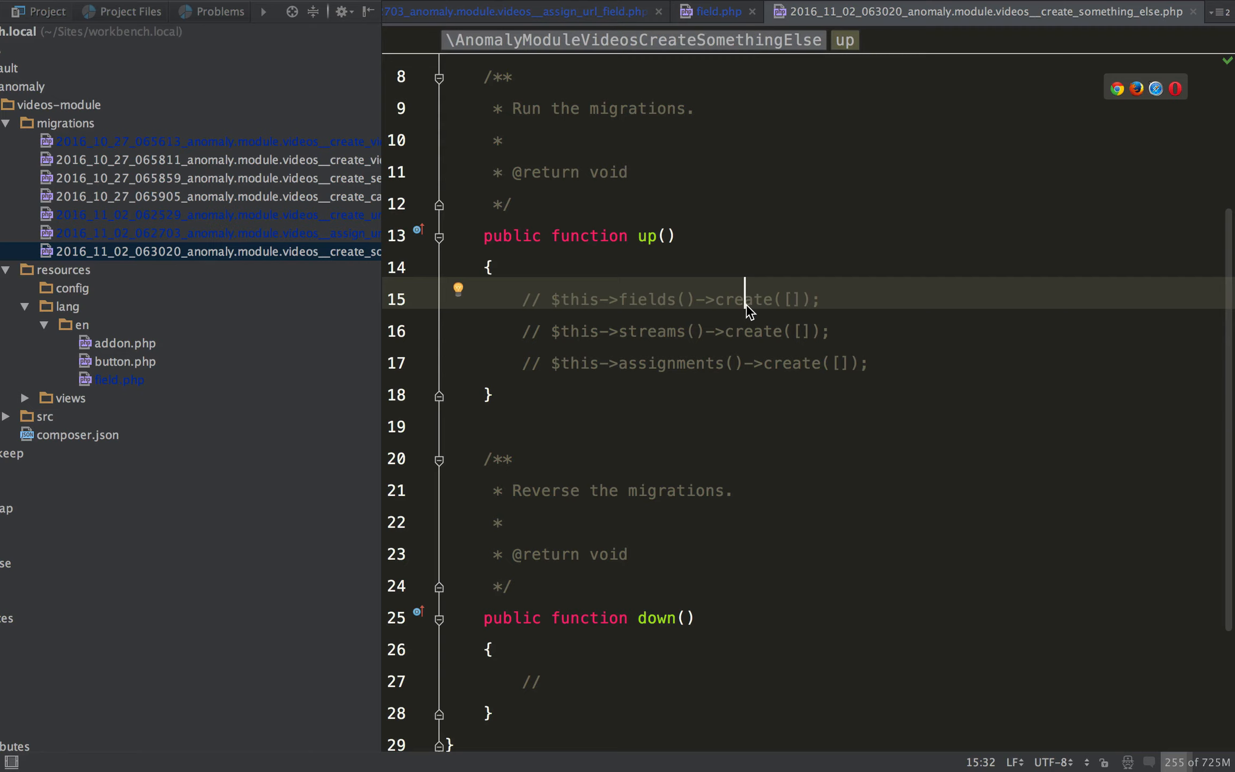
left_click_drag(520, 299, 870, 362)
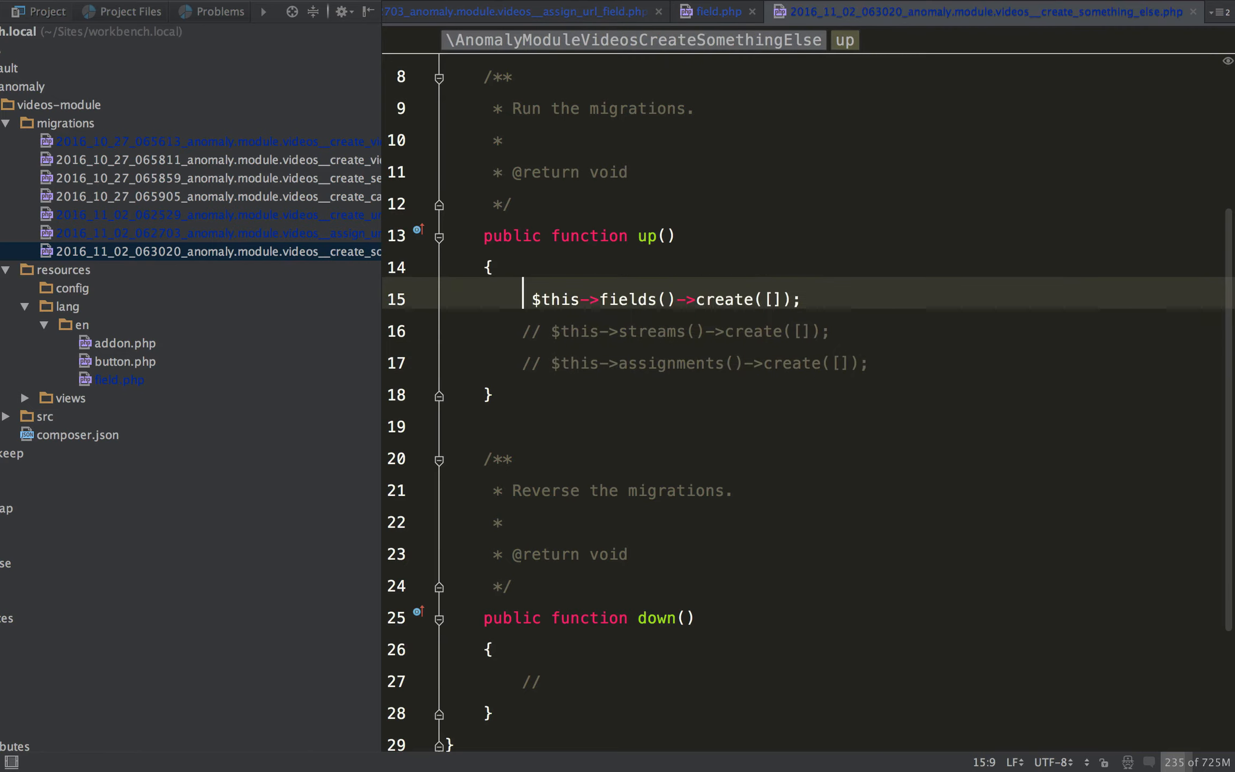
- Fill the fields()->create array with slug 'here', type 'test' and en/es name entries
left_click(660, 299)
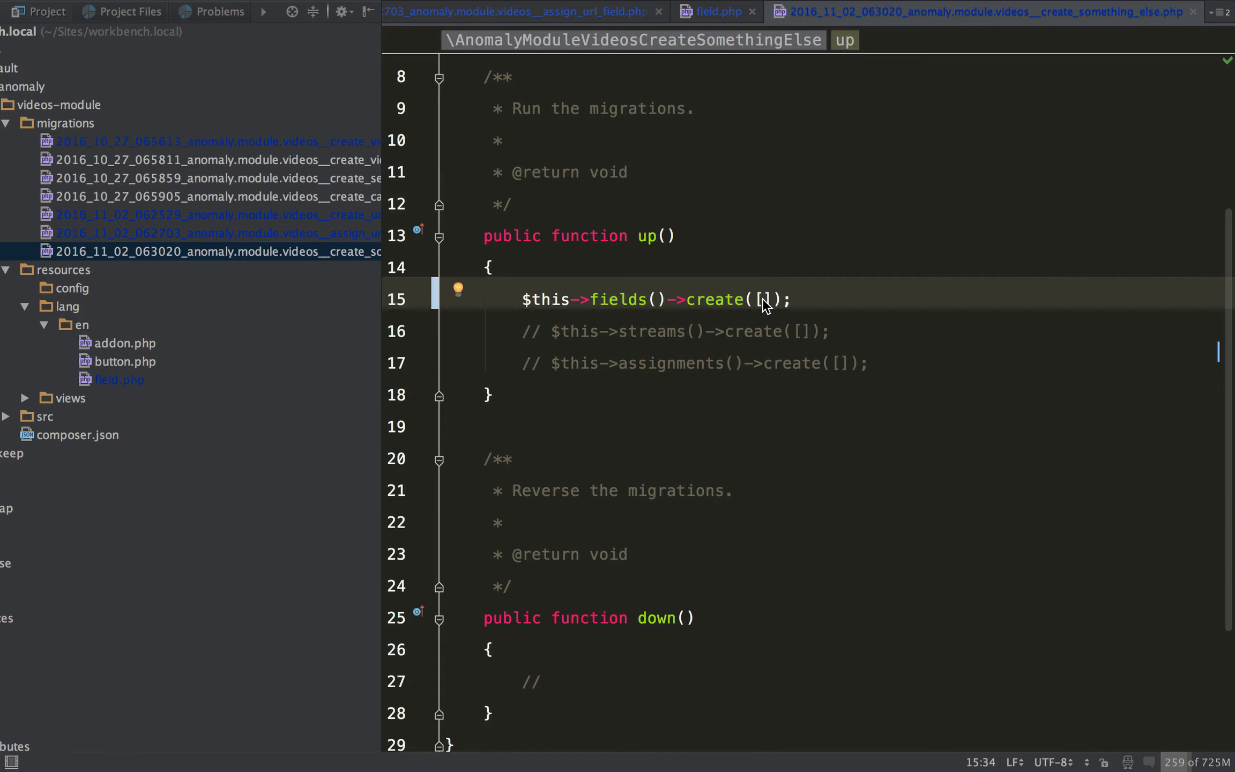
type("'slug' => 'here',")
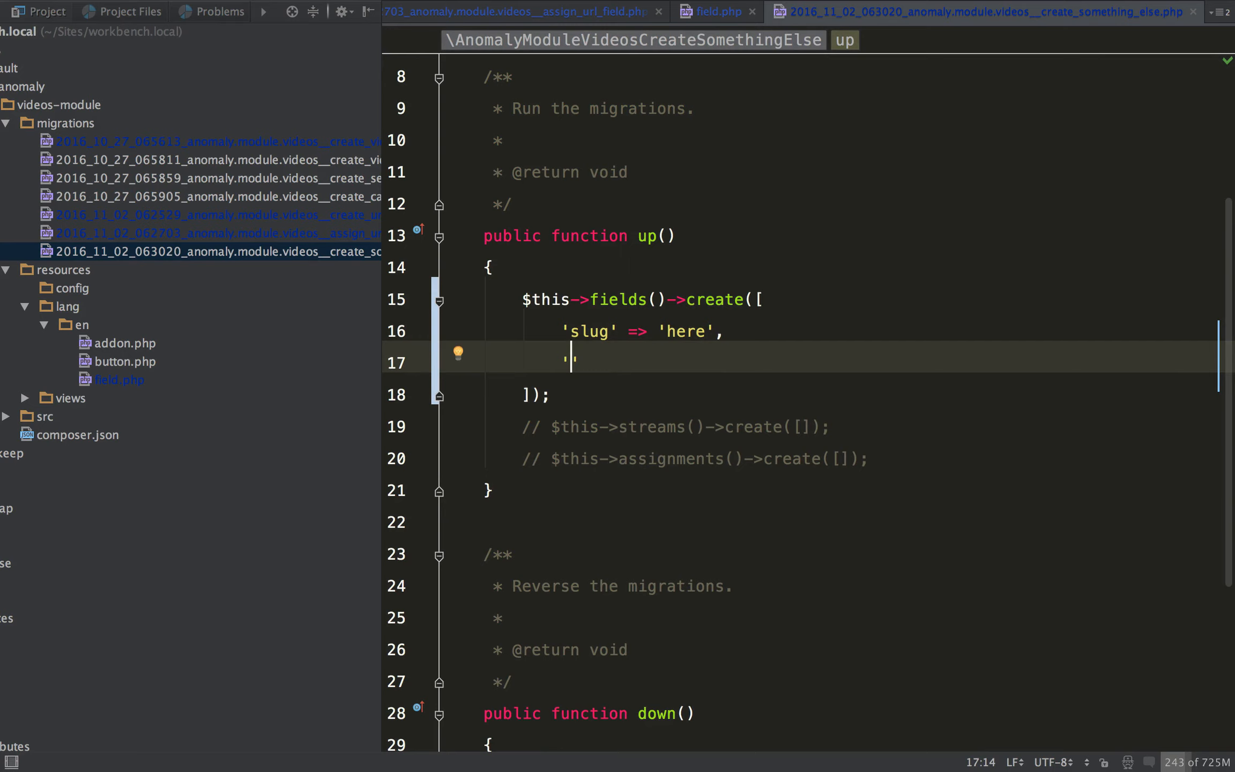
type("type' =>")
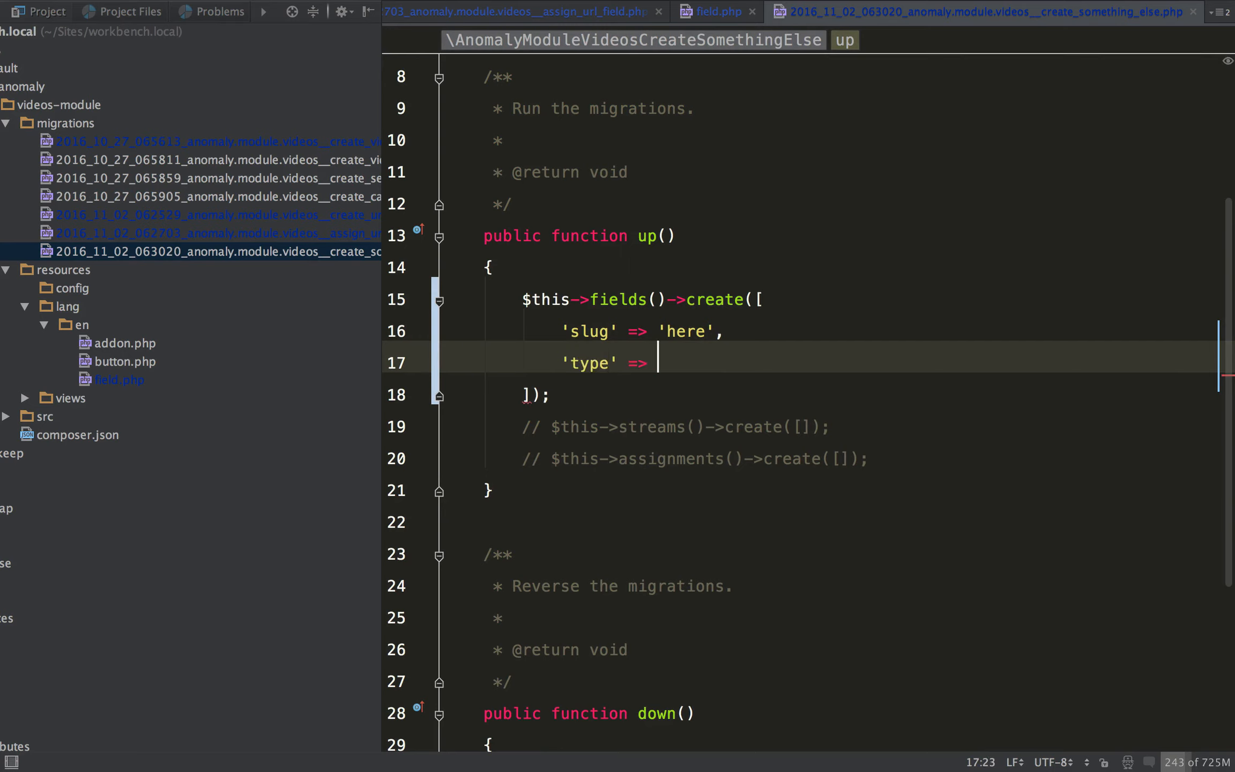
type("'test',")
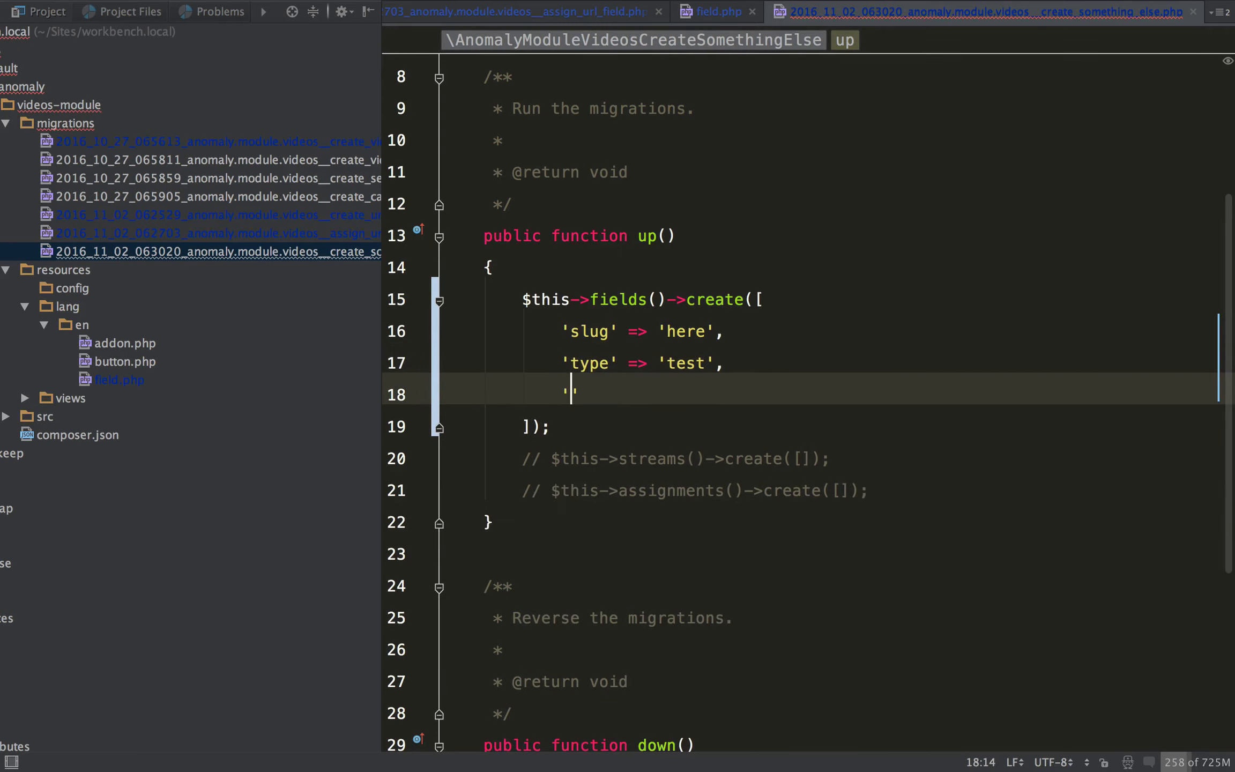
type("en")
type("'name' =>")
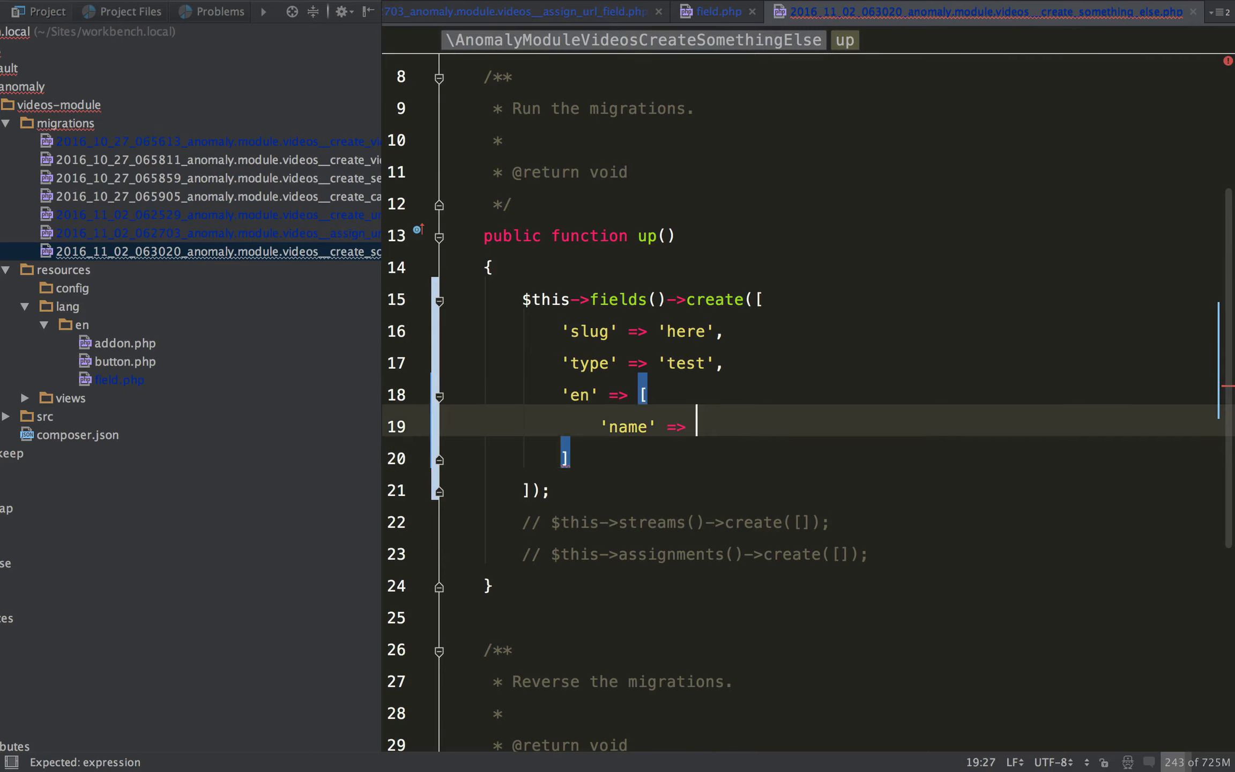
type("'En'")
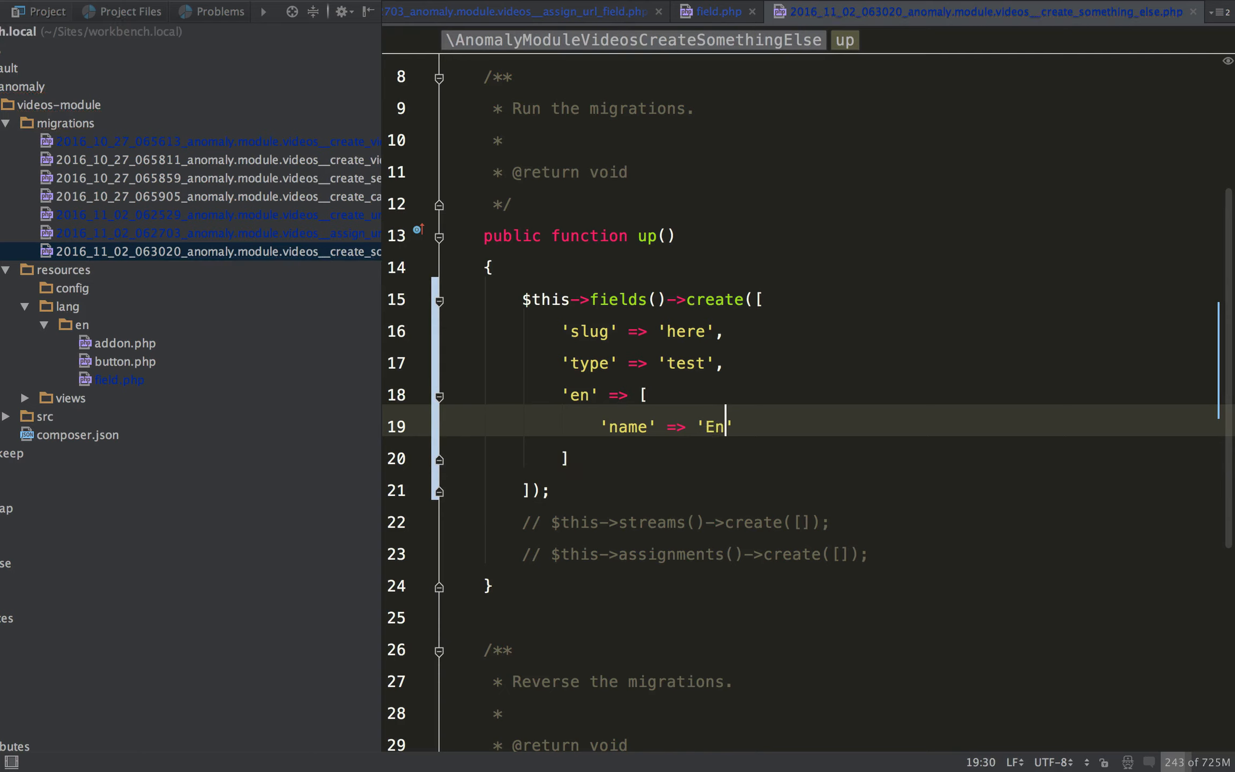
type("glish Name'")
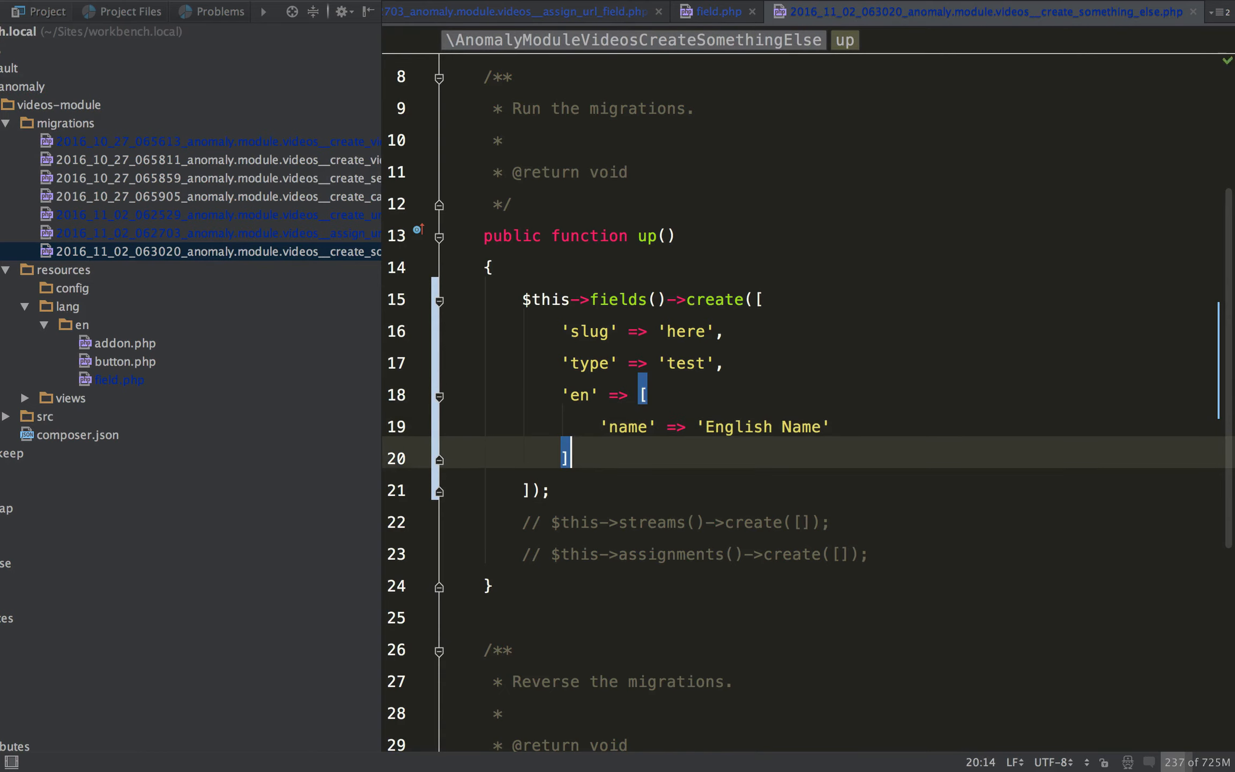
type("'es' => [")
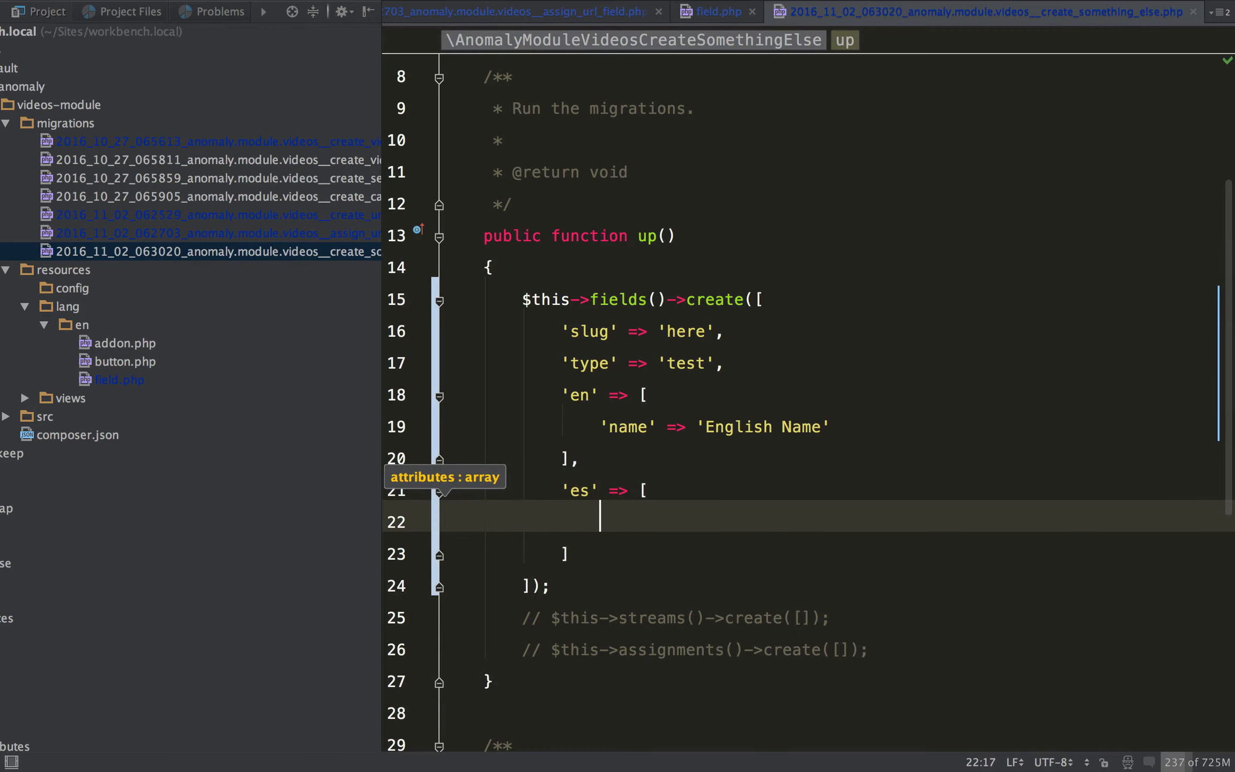
type("'name' => 'English Name'")
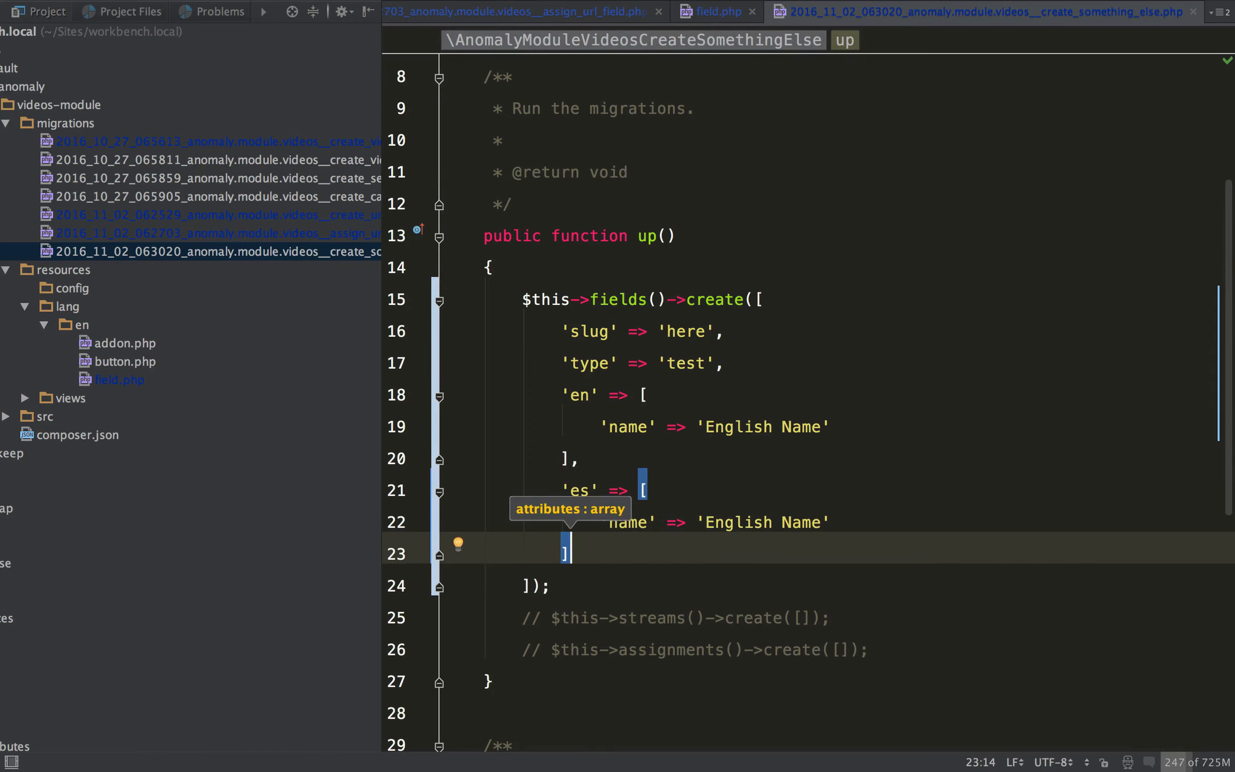
- Store the created field in $field and move to the commented assignments call
left_click(785, 521)
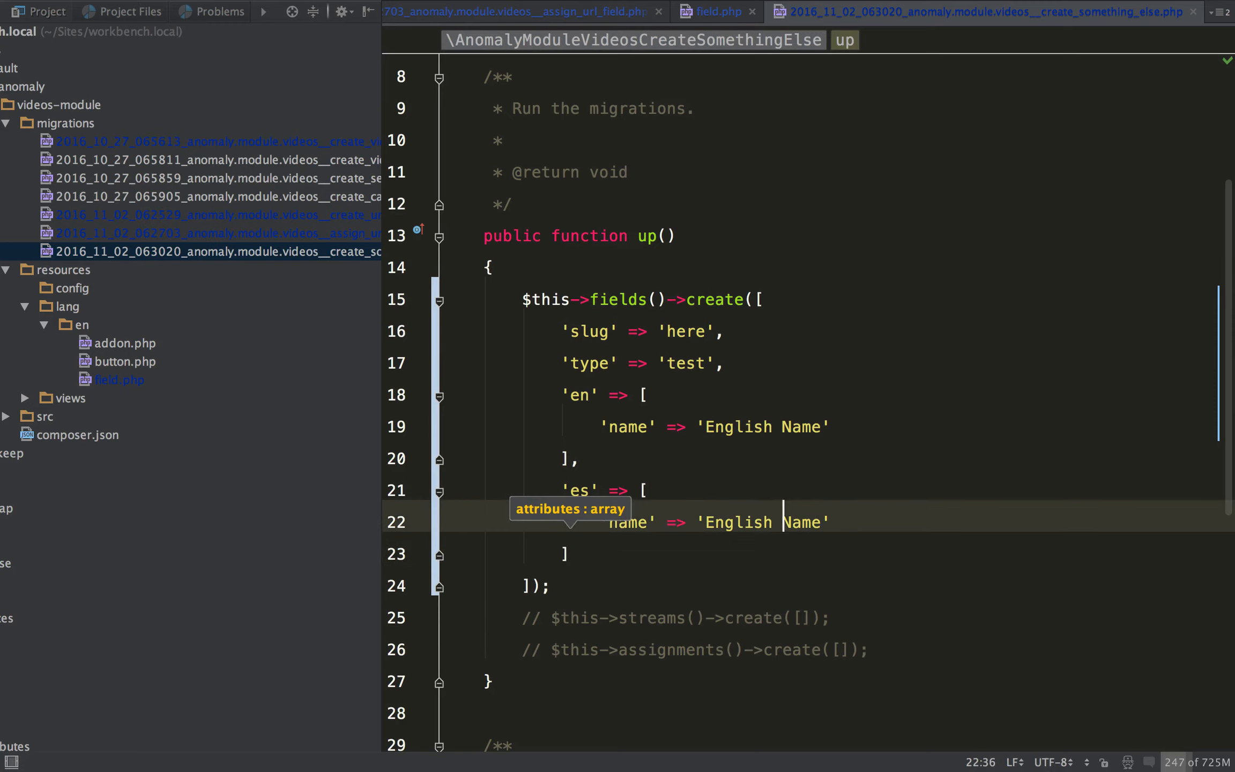
type("$f")
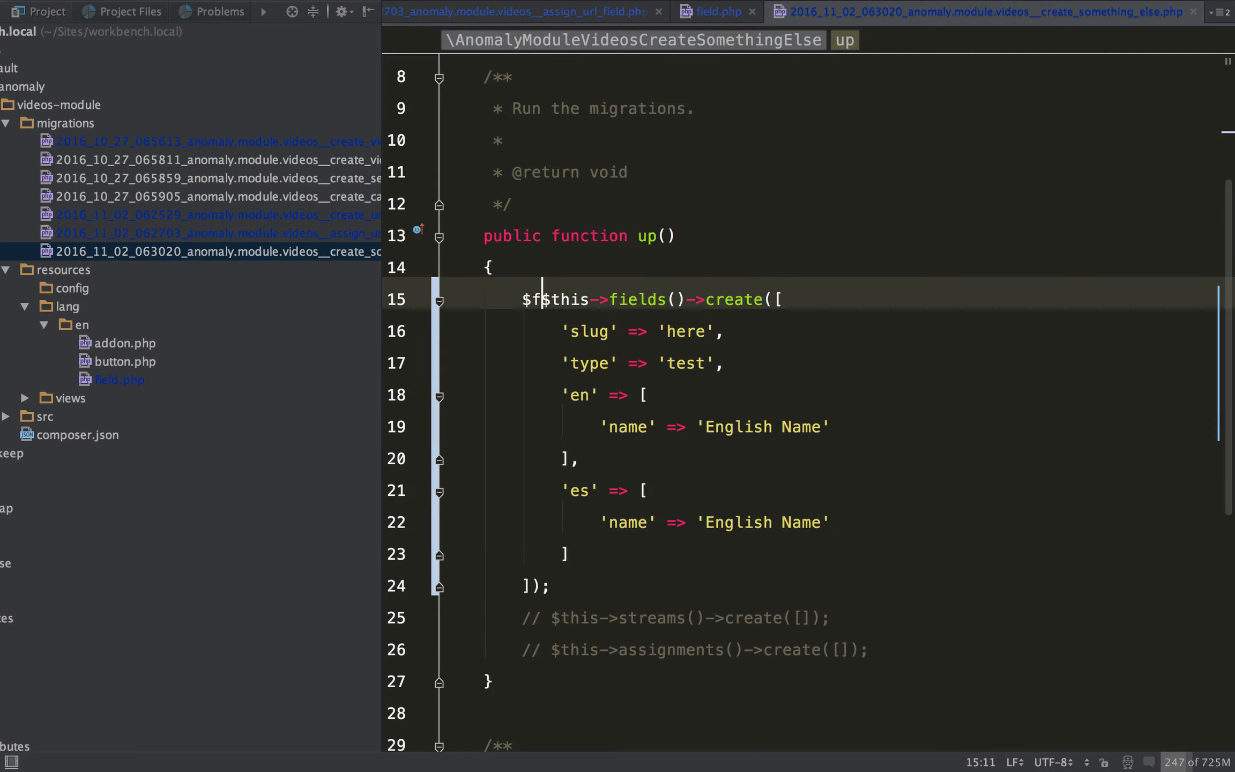
type("ield =")
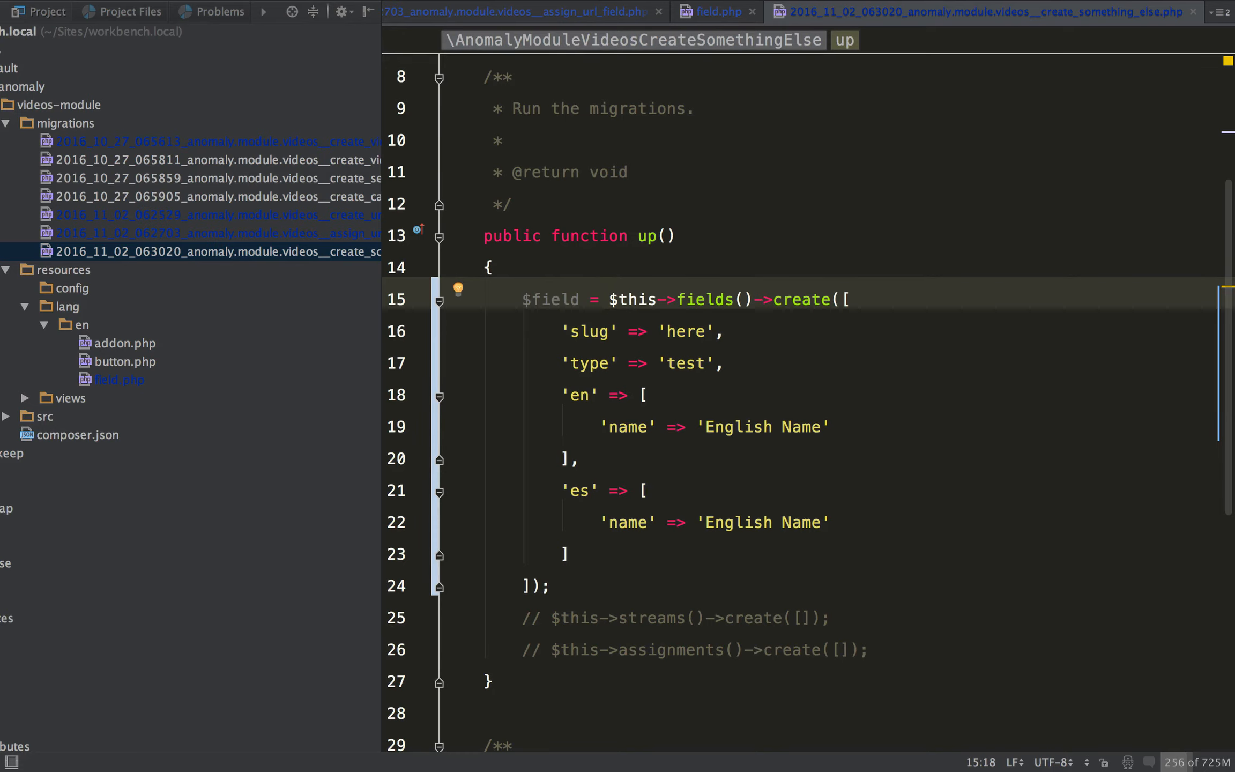
left_click(610, 648)
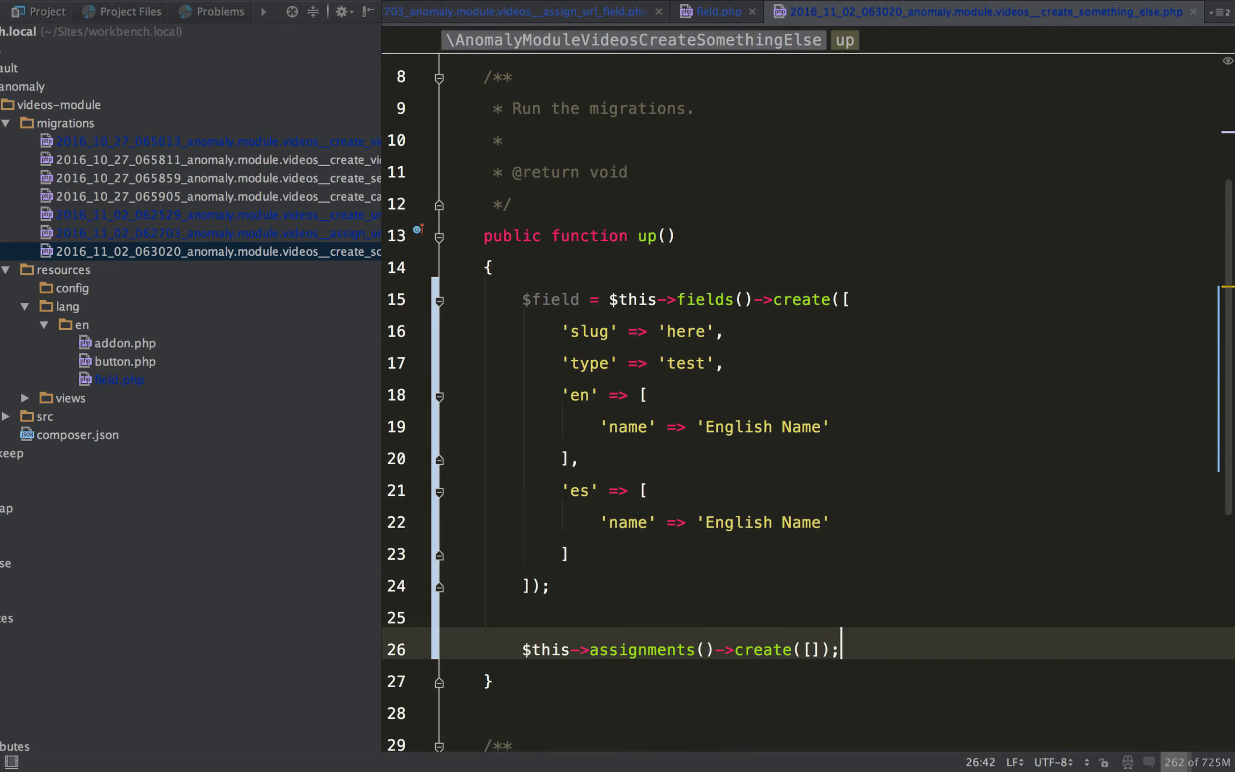
- Pass 'field' => $field and 'stream' => $stream arrays into the assignments()->create call
key("BackSpace")
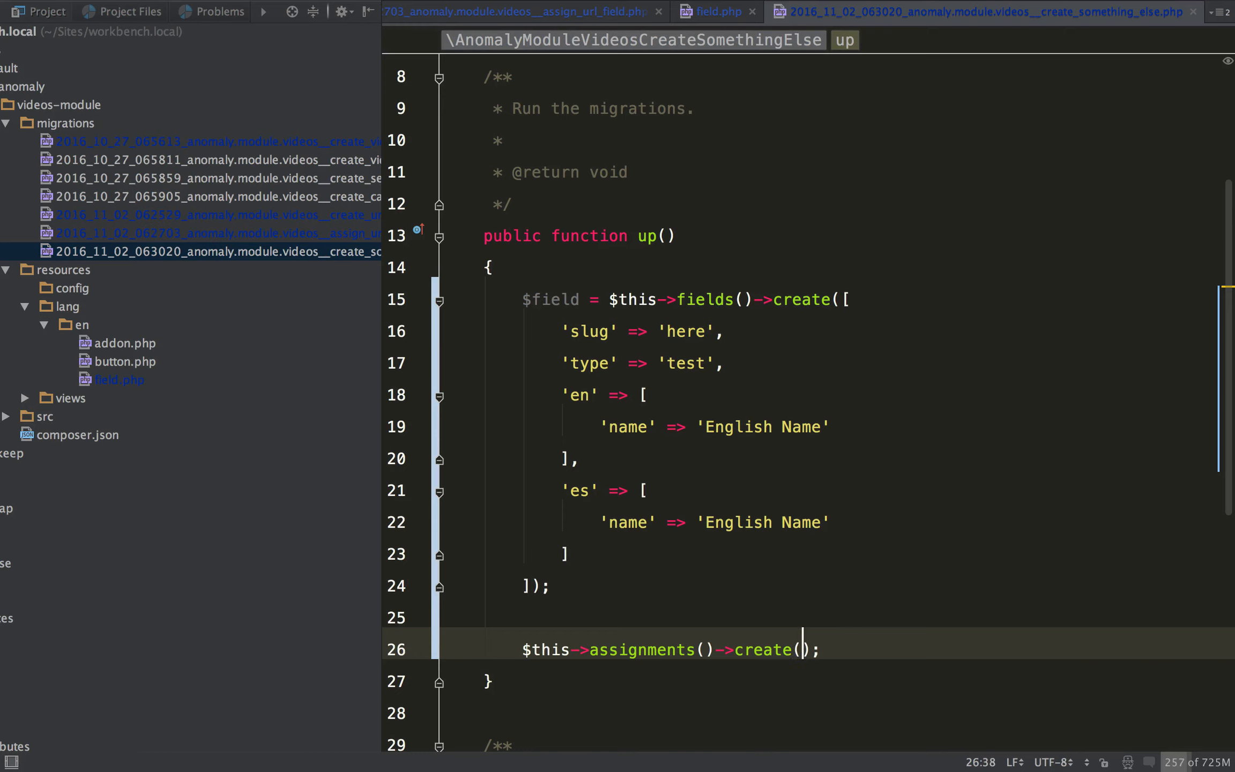
type("'field'")
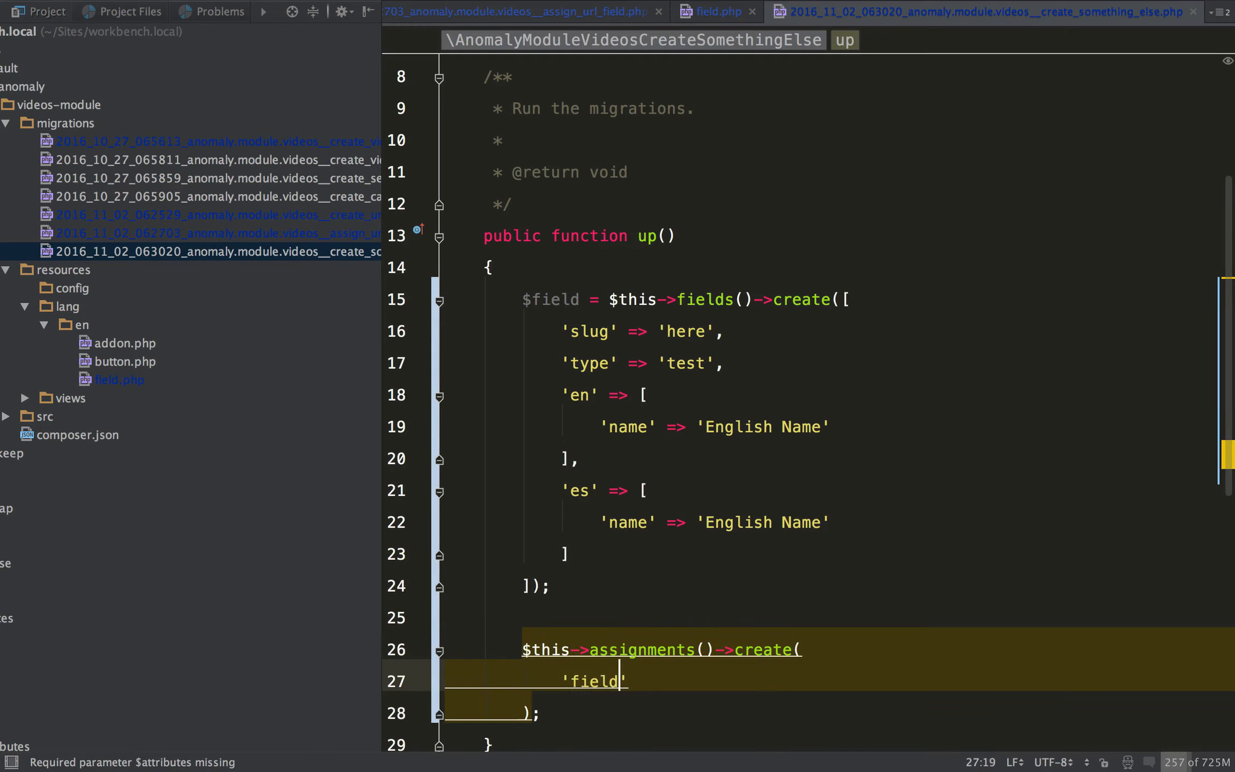
type("=> ''")
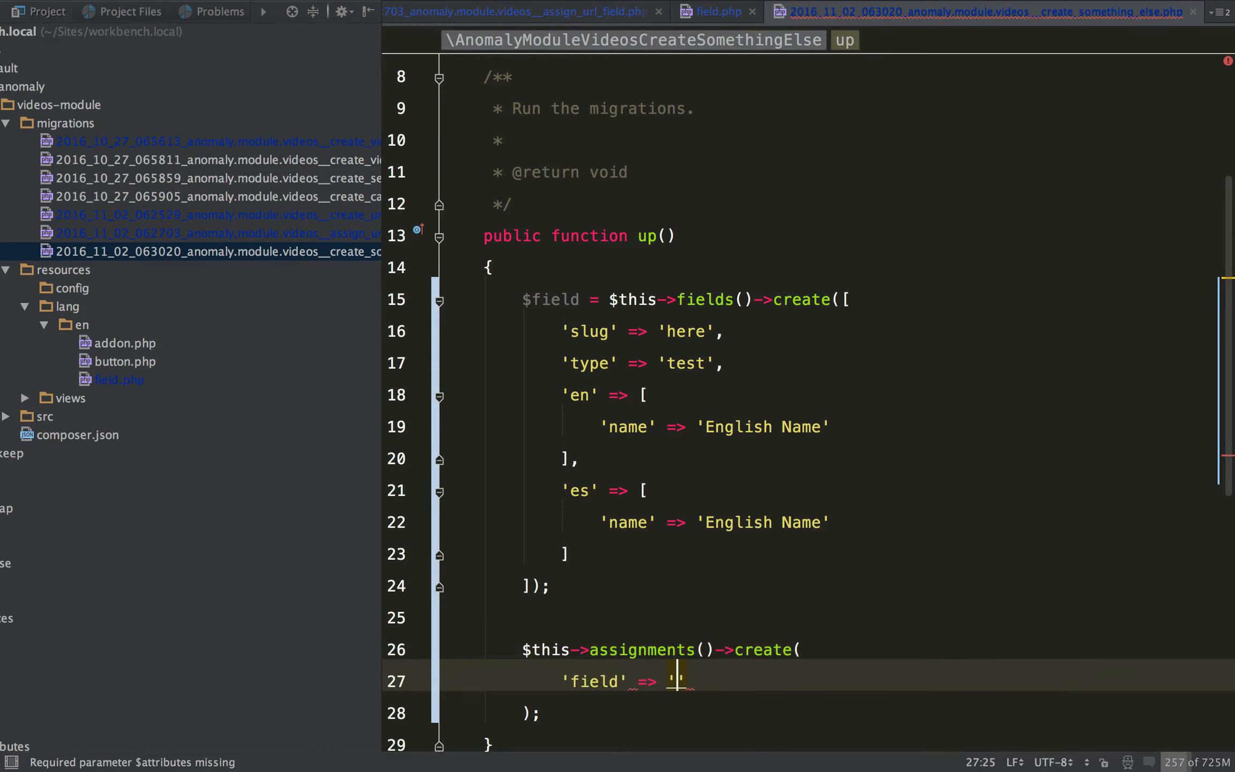
type("$field,")
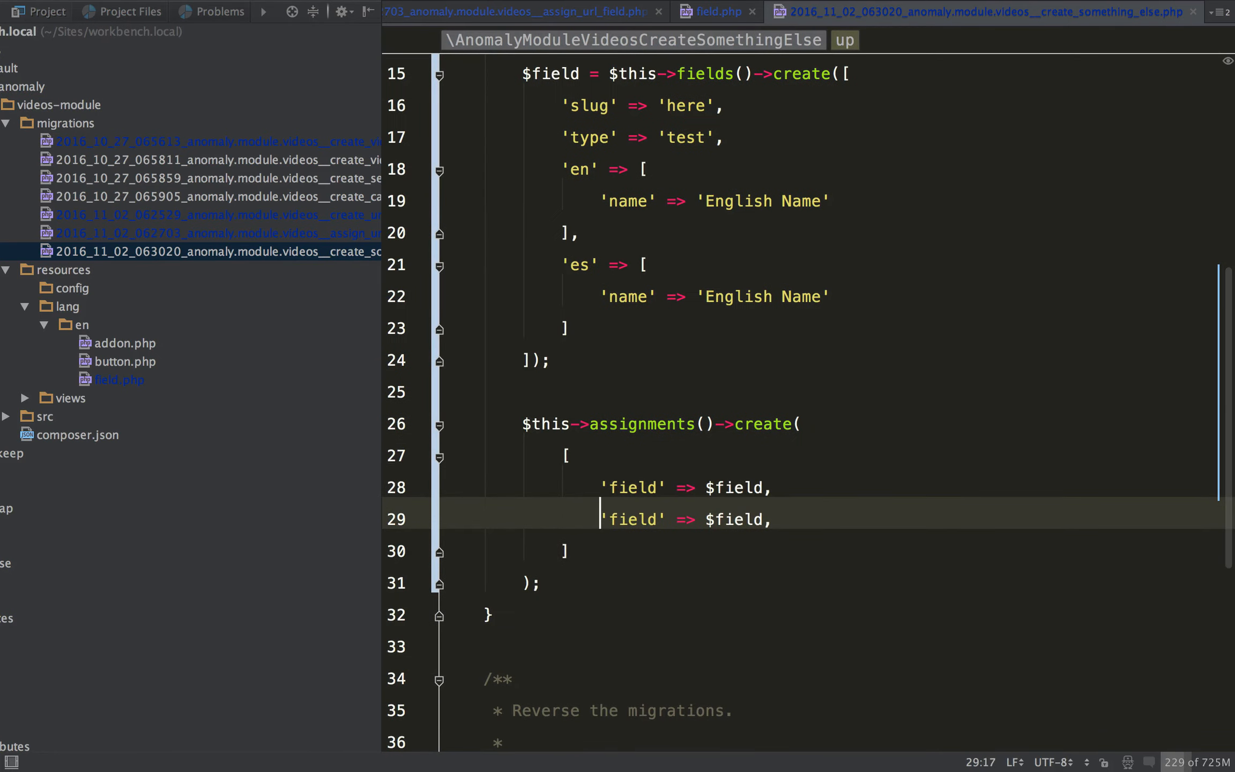
type("stream")
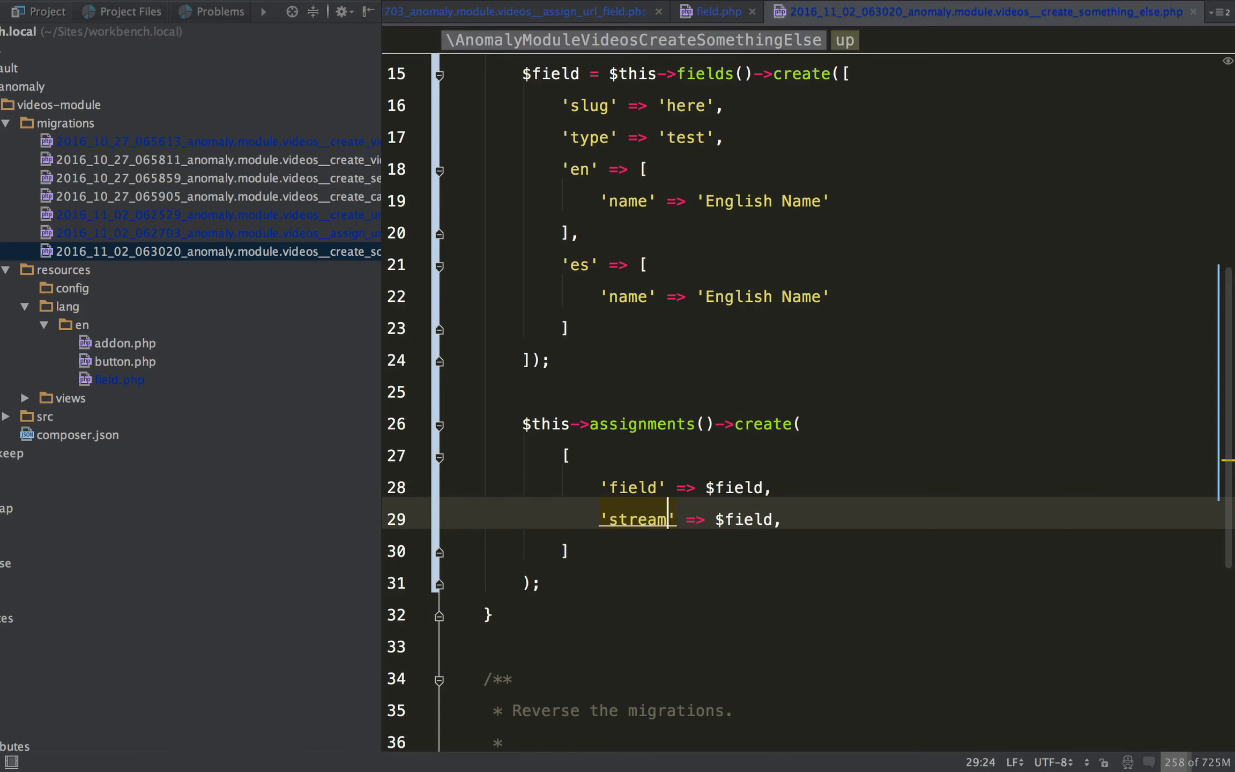
type("stream")
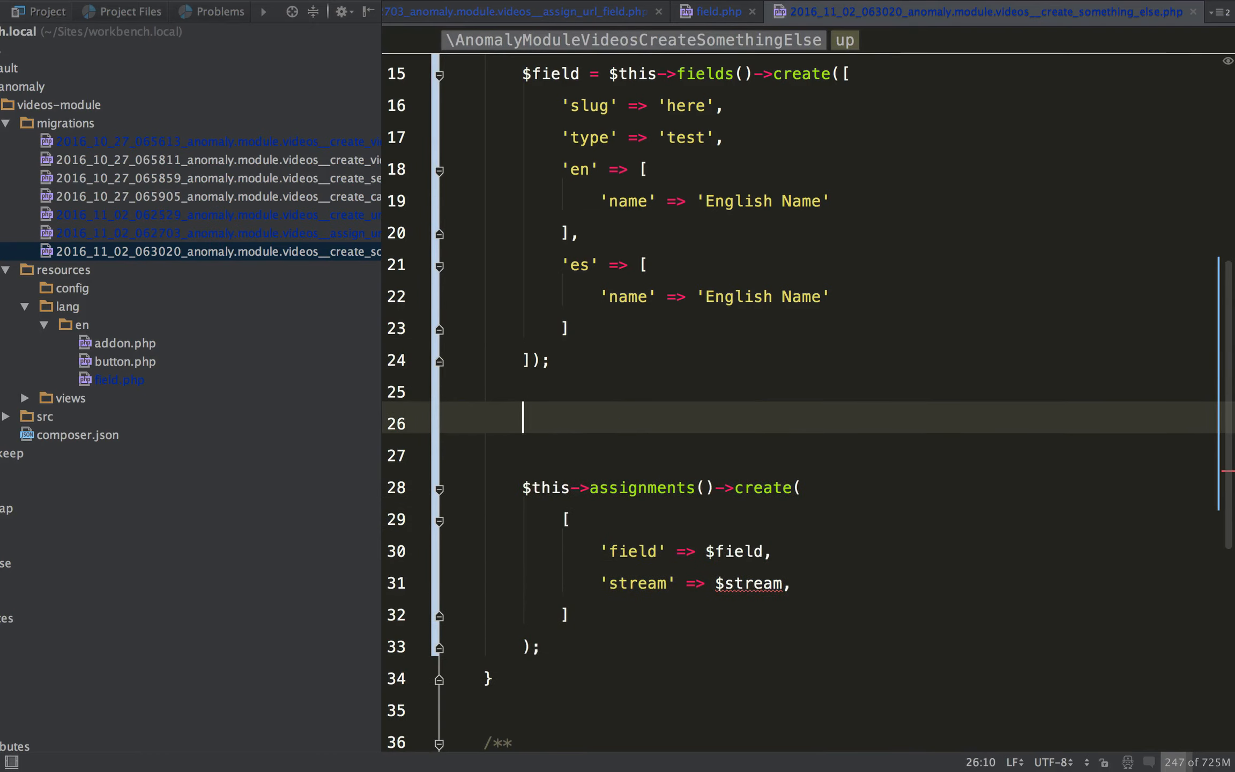
- Add $stream = $this->streams()->findBySlugAndNamespace('videos', 'videos') above the assignment
type("$stream = $s")
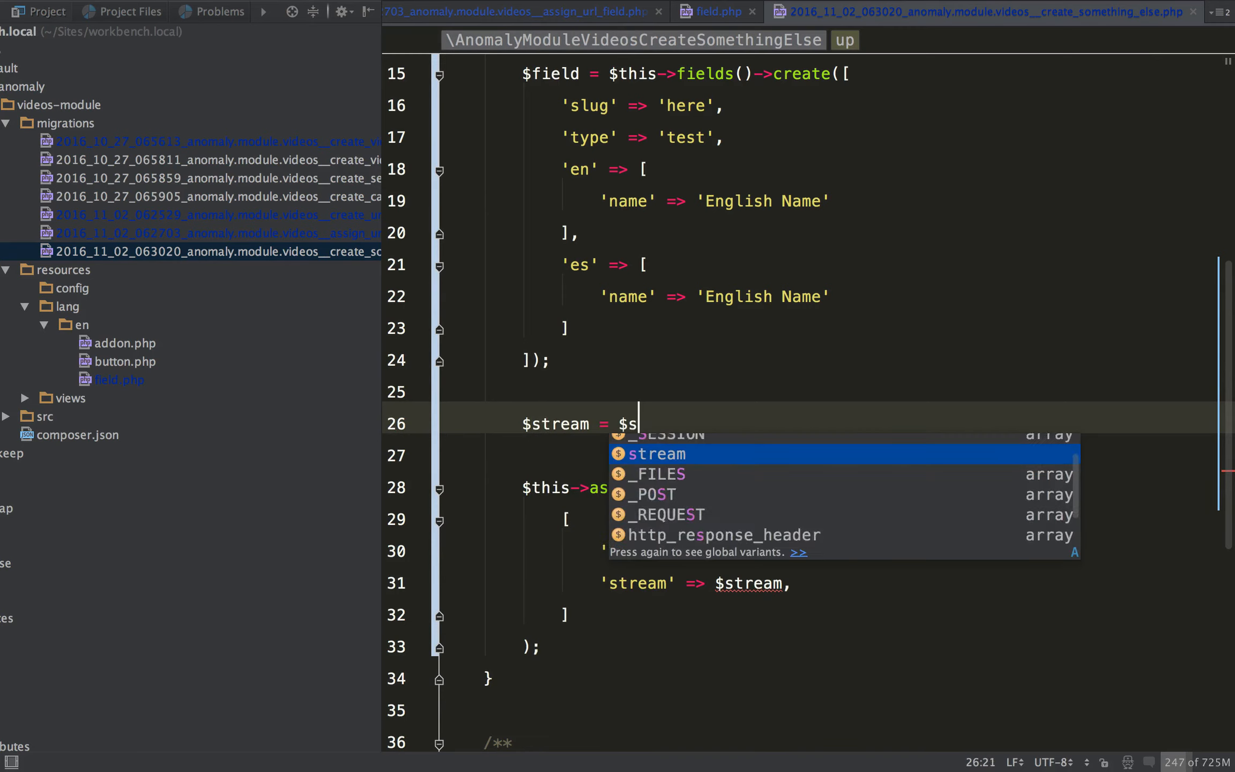
type("treams->fin")
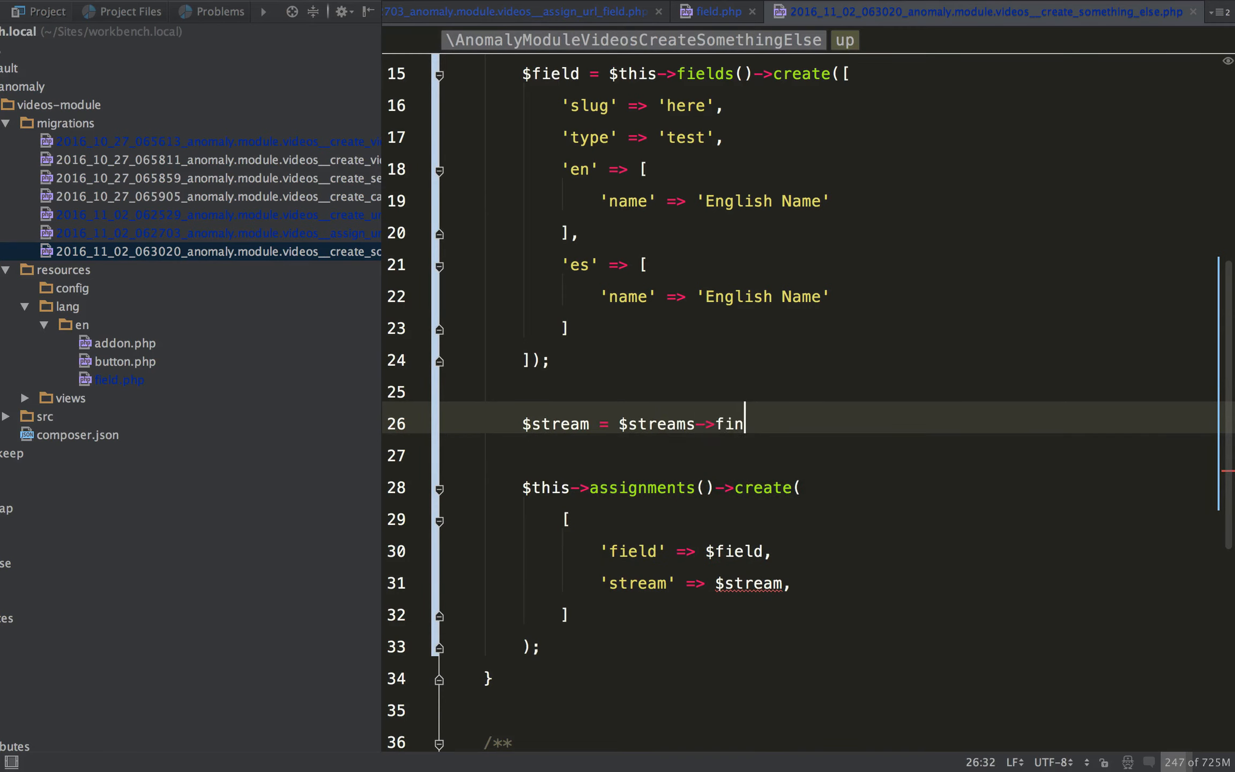
key("BackSpace")
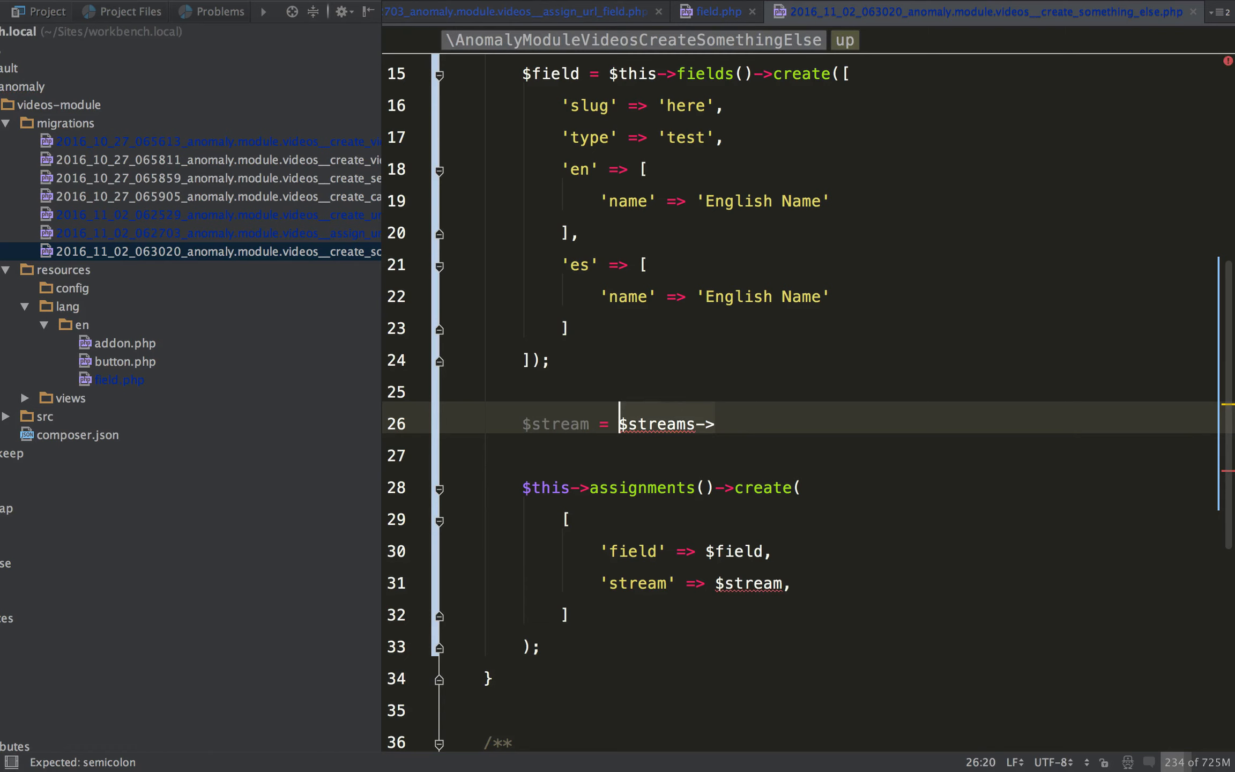
type("this->stre")
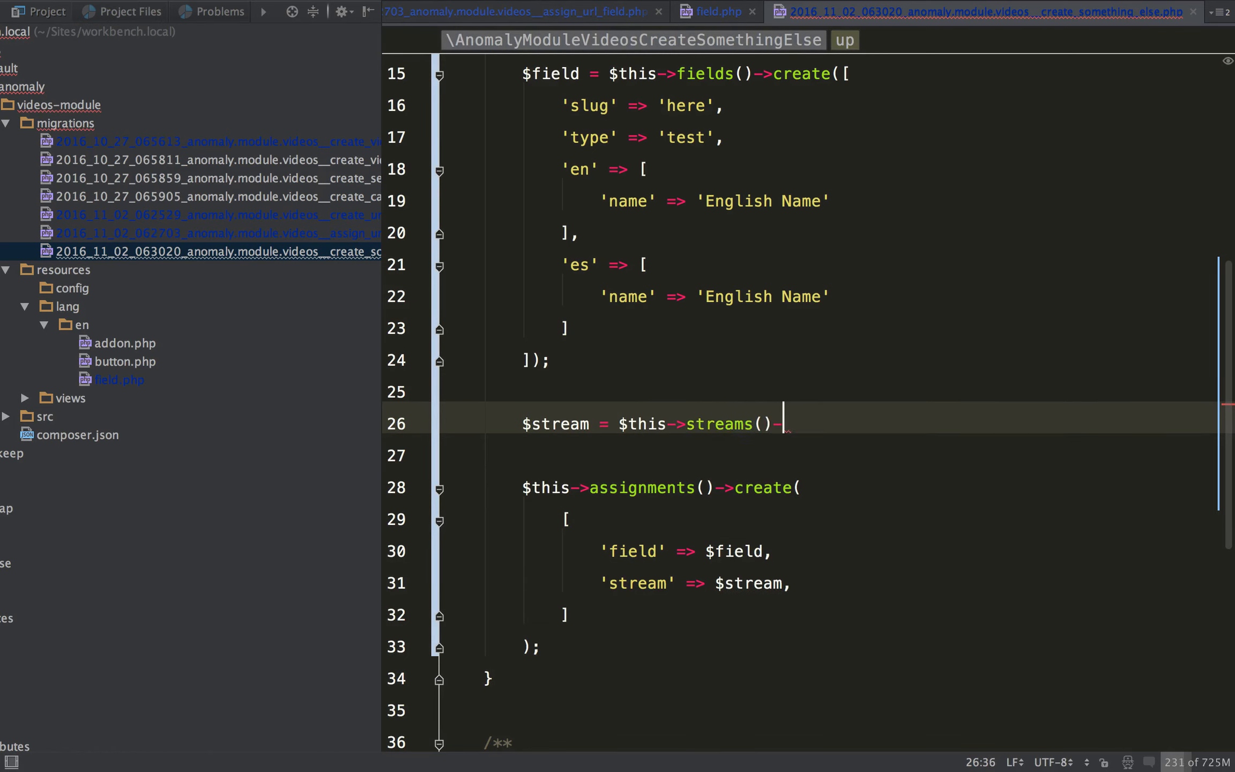
type("findBySlugAndNamespace(")
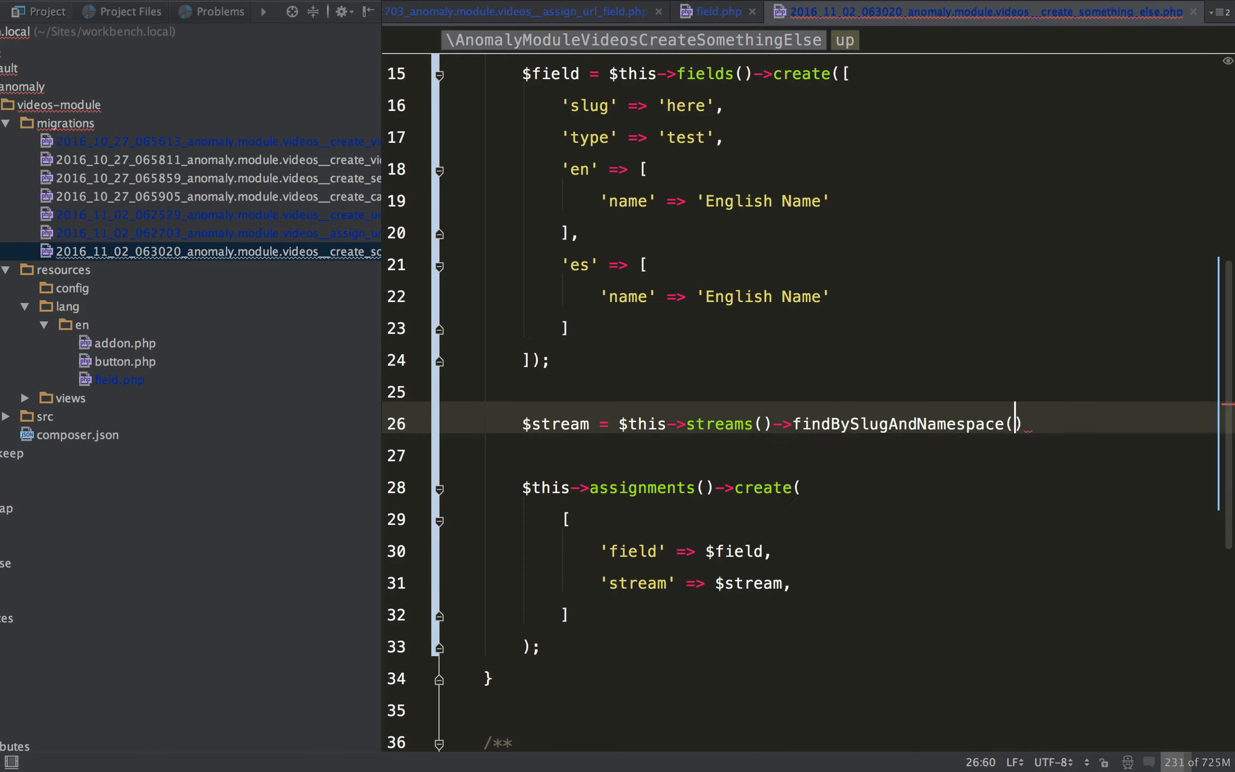
type("'pages'")
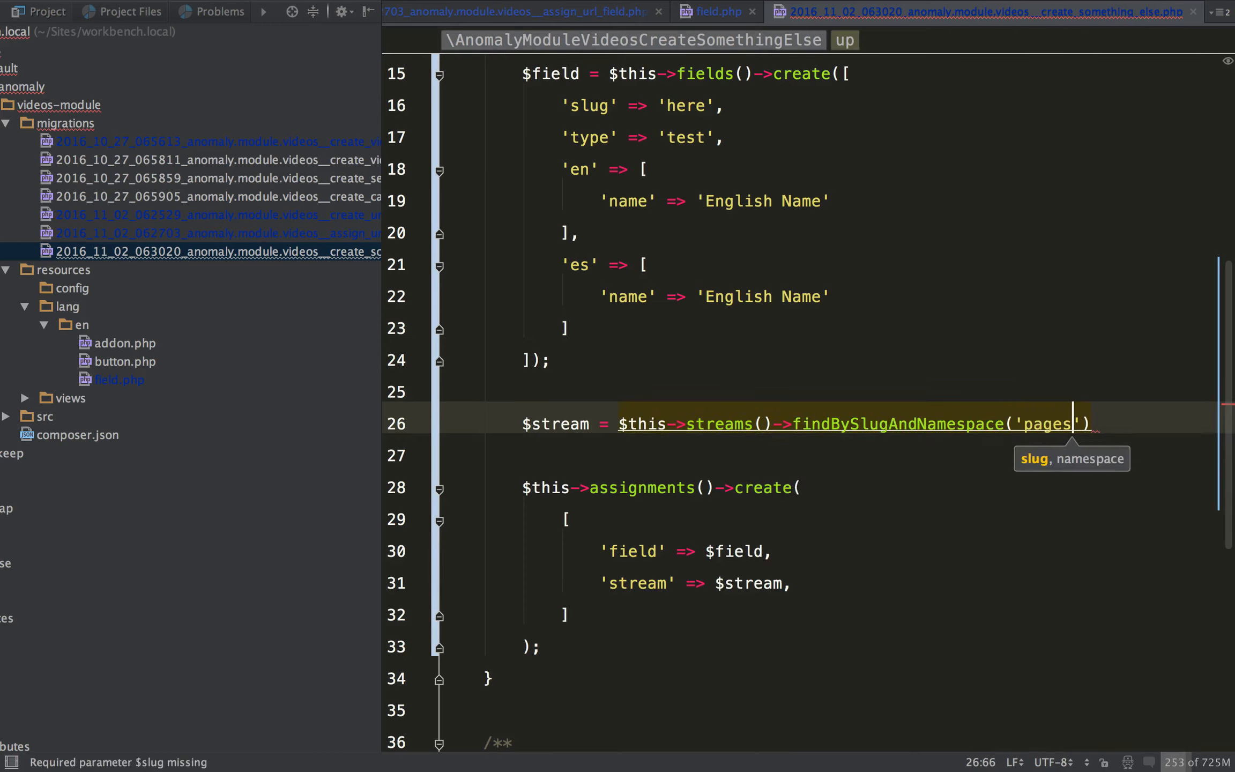
type("videos")
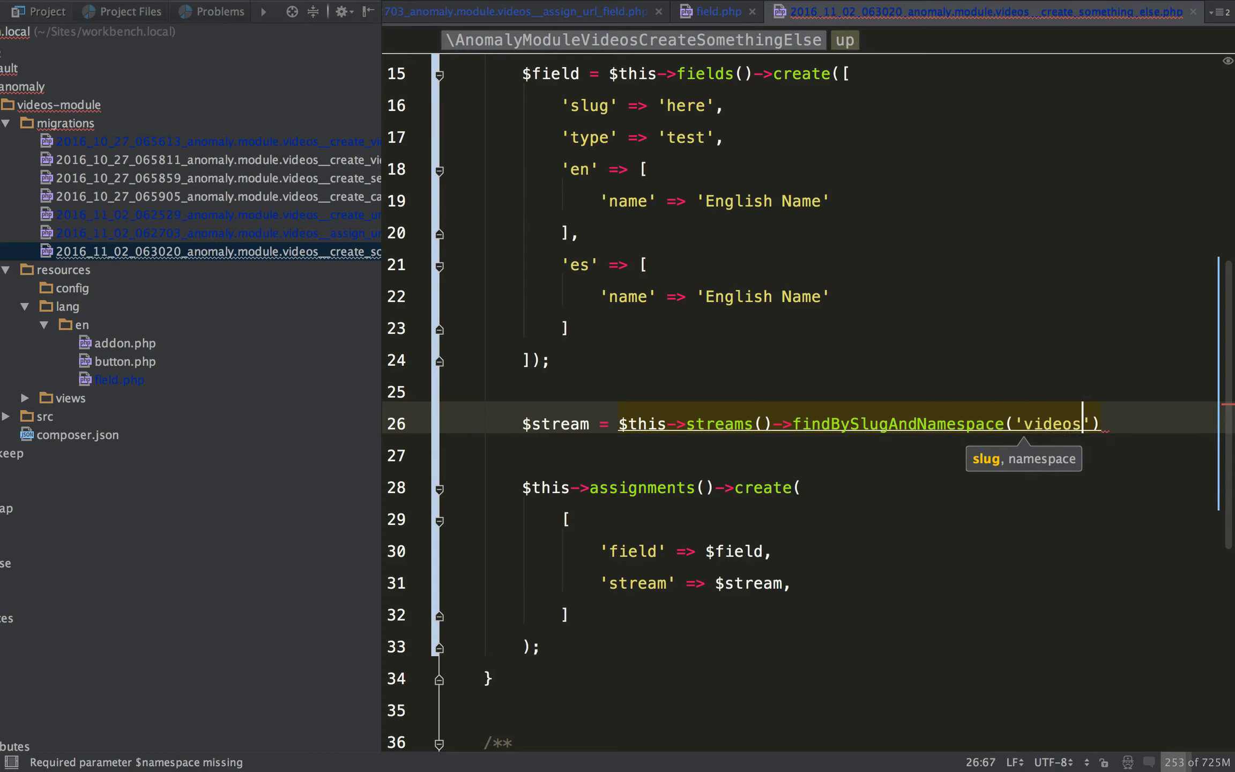
type(", 'videos'")
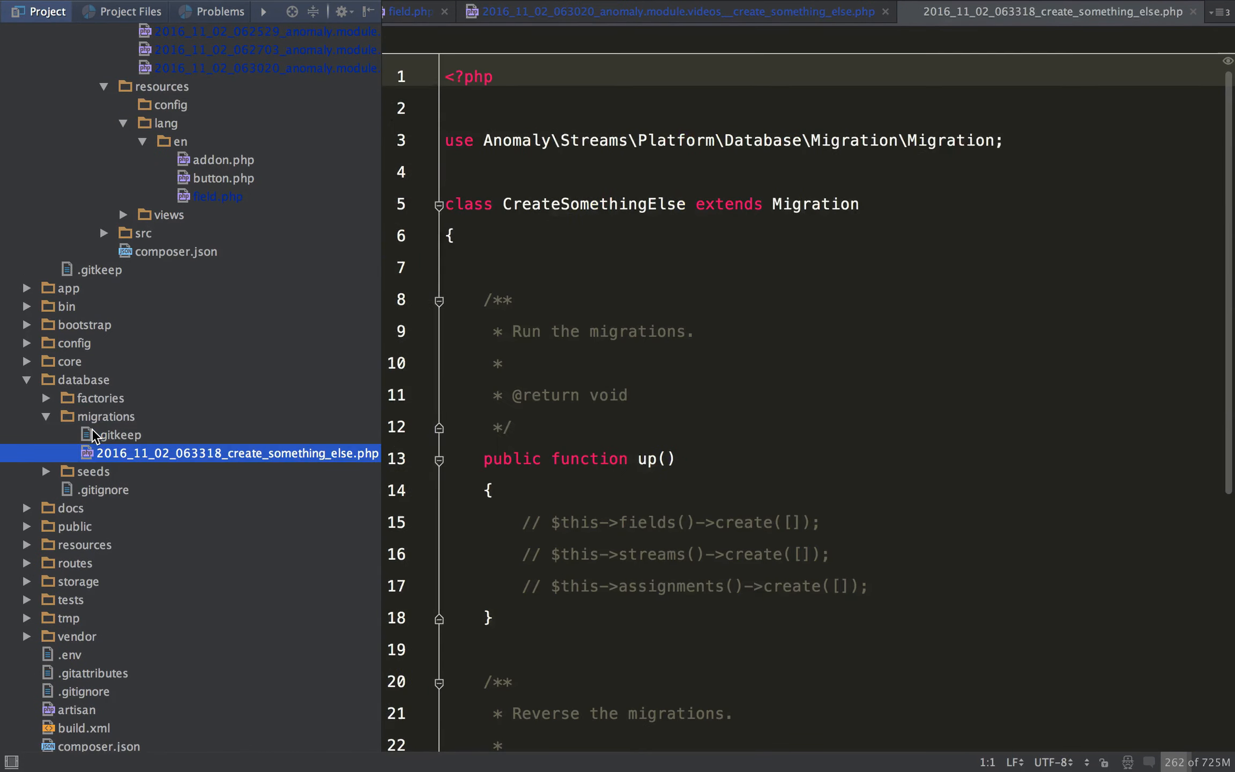
- Open 2016_11_02_063318_create_something_else.php from database/migrations and place the cursor in its up method
left_click(646, 521)
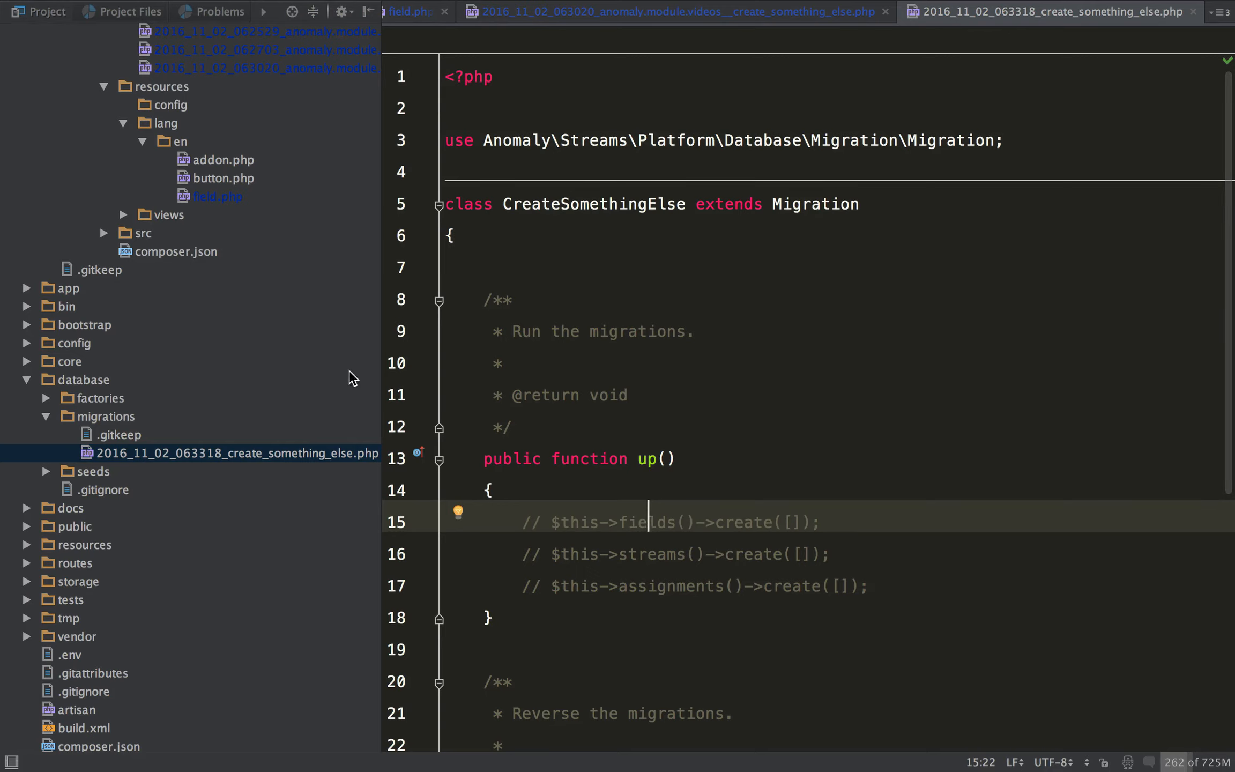
mouse_move(141, 460)
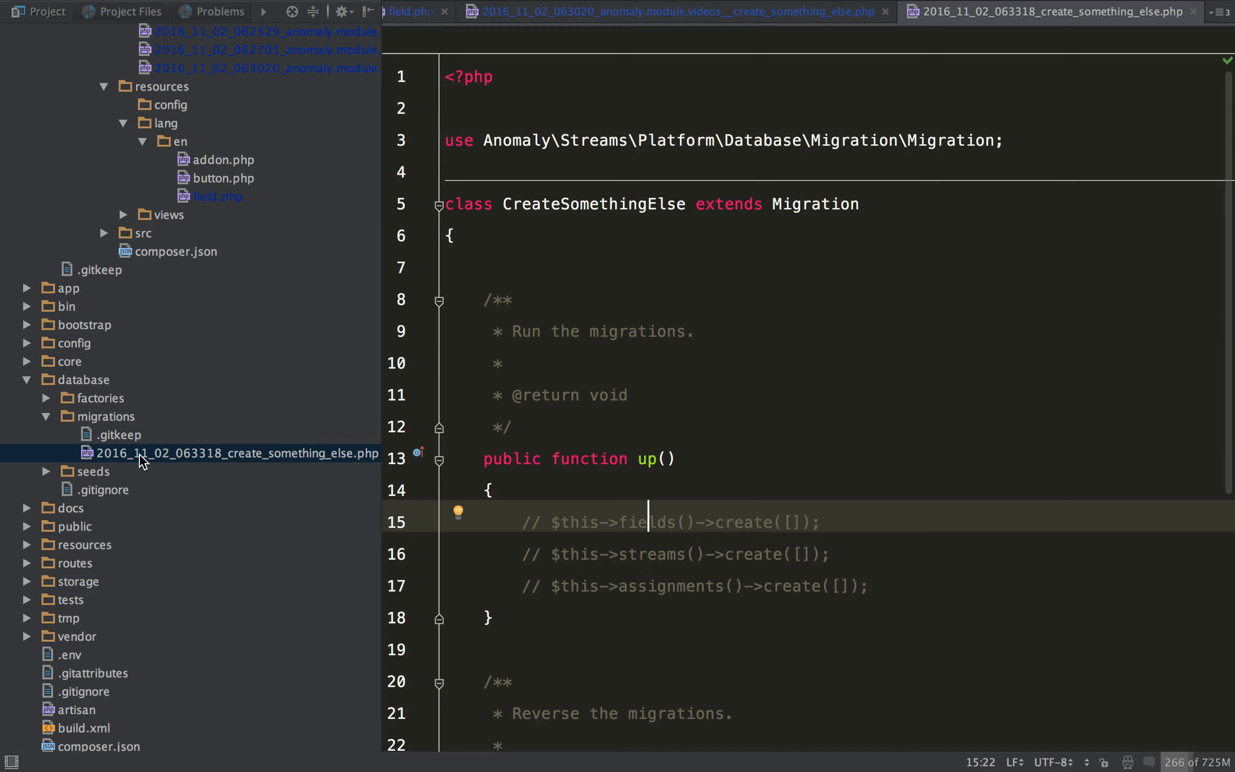
left_click(233, 453)
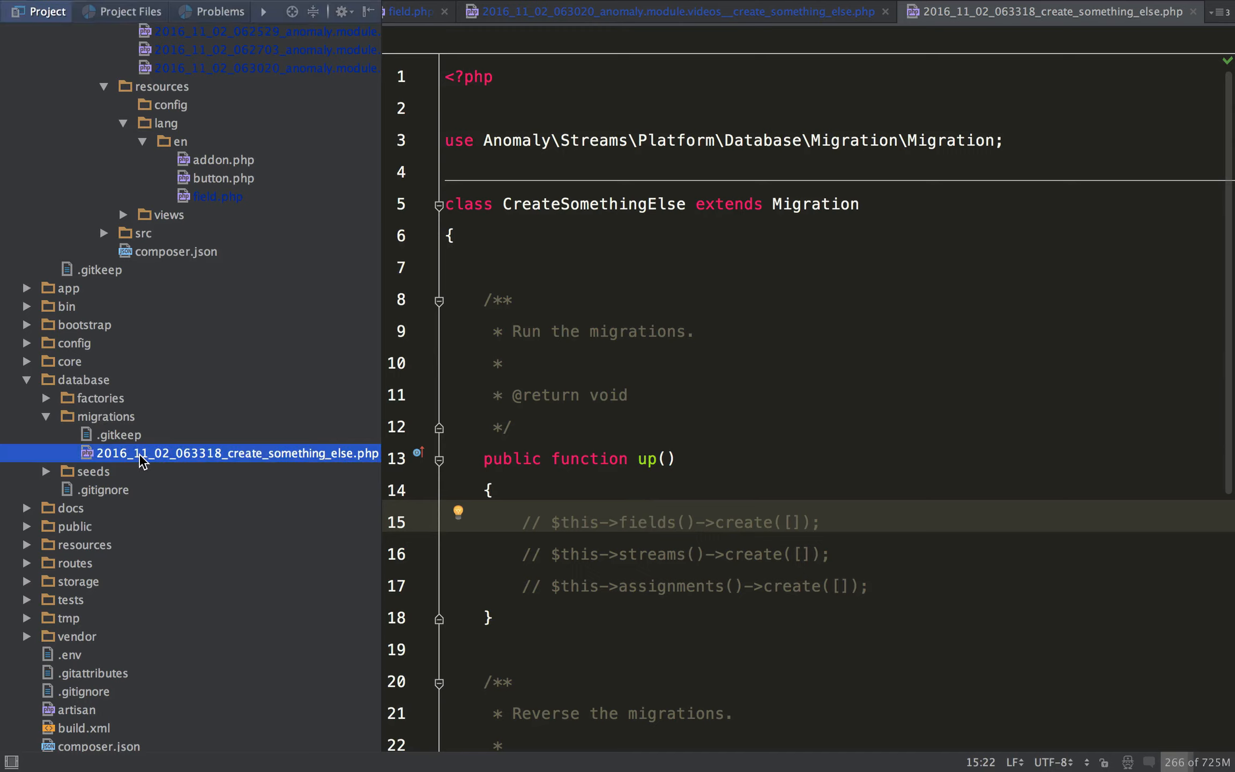